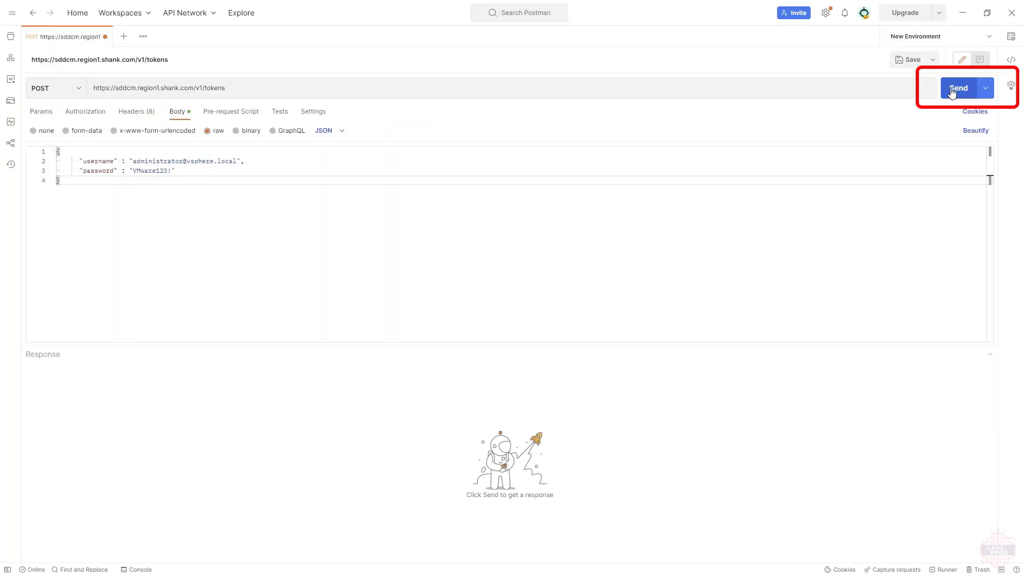
Send the POST /v1/tokens request and receive 200 OK with accessToken and refreshToken
left_click(957, 88)
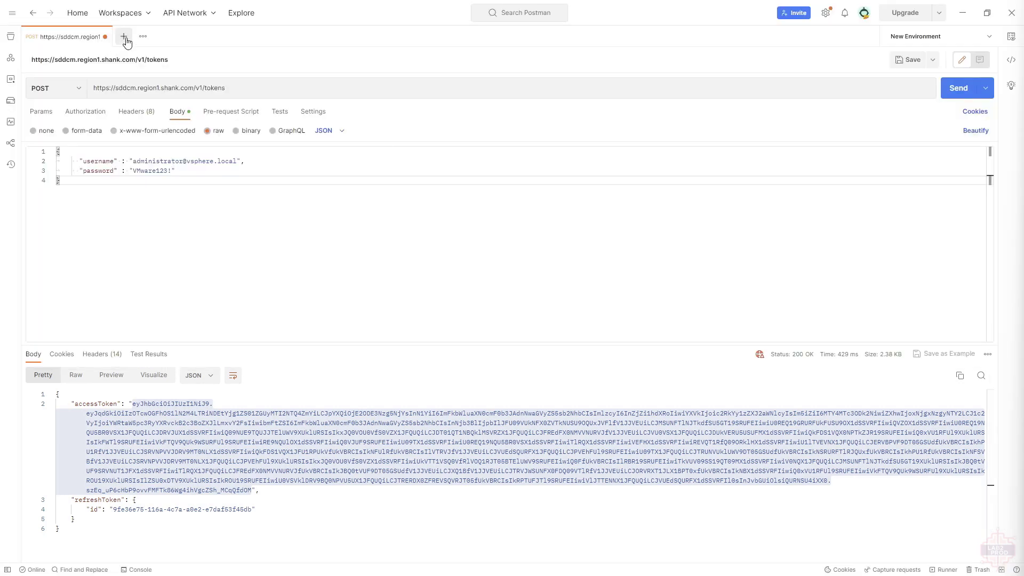
left_click(124, 37)
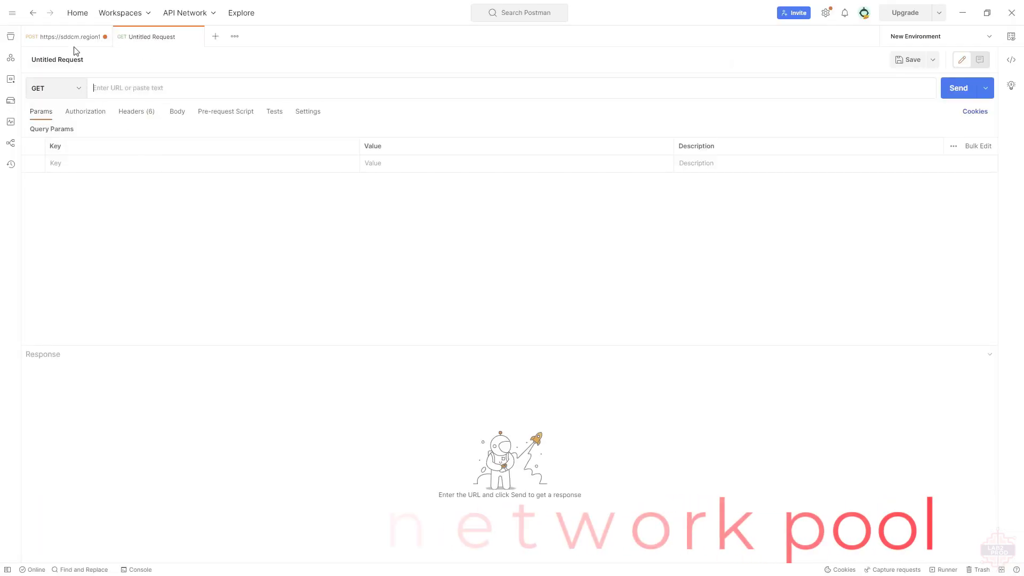
type("https://sddcm.region1.shank.com/v1/network-pools")
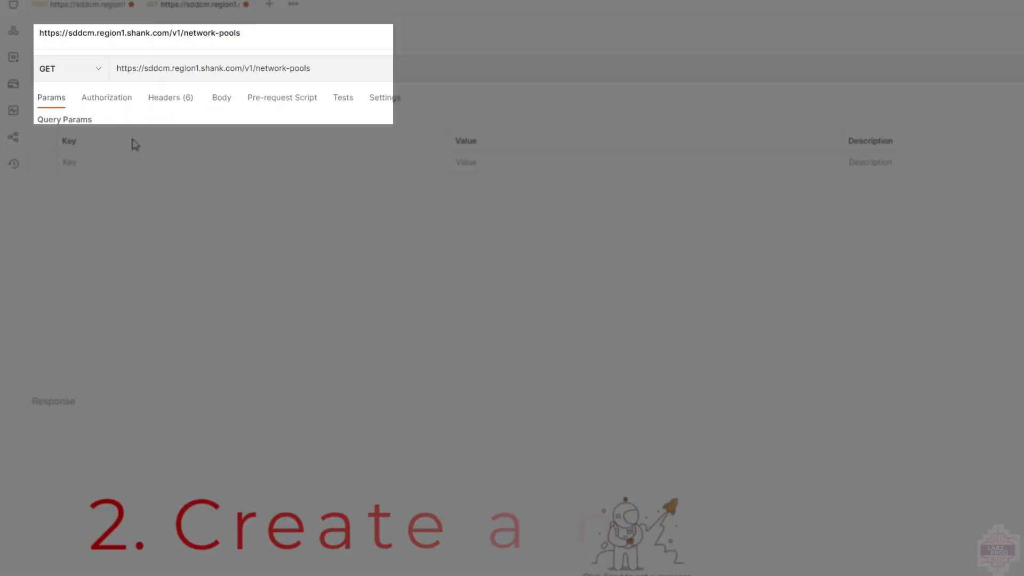
left_click(69, 68)
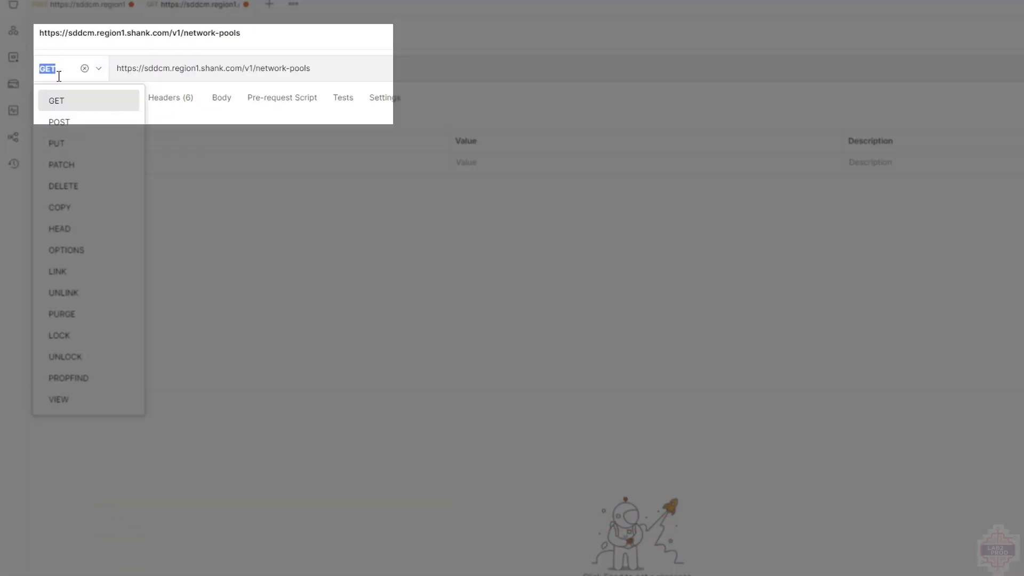
left_click(59, 122)
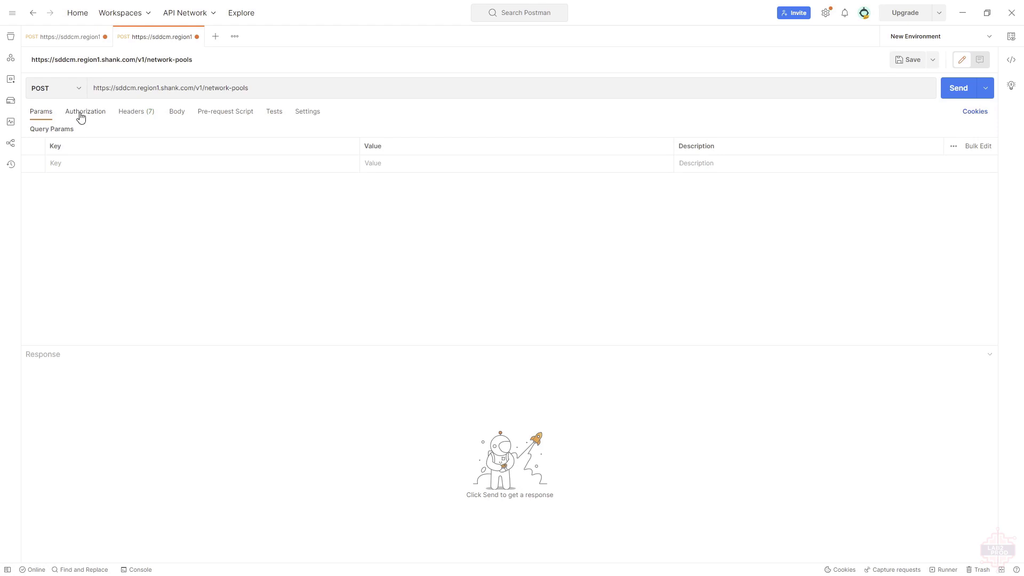
Use bearer token authorization and a raw JSON body holding the shank-lan-wld1 pool spec
left_click(86, 110)
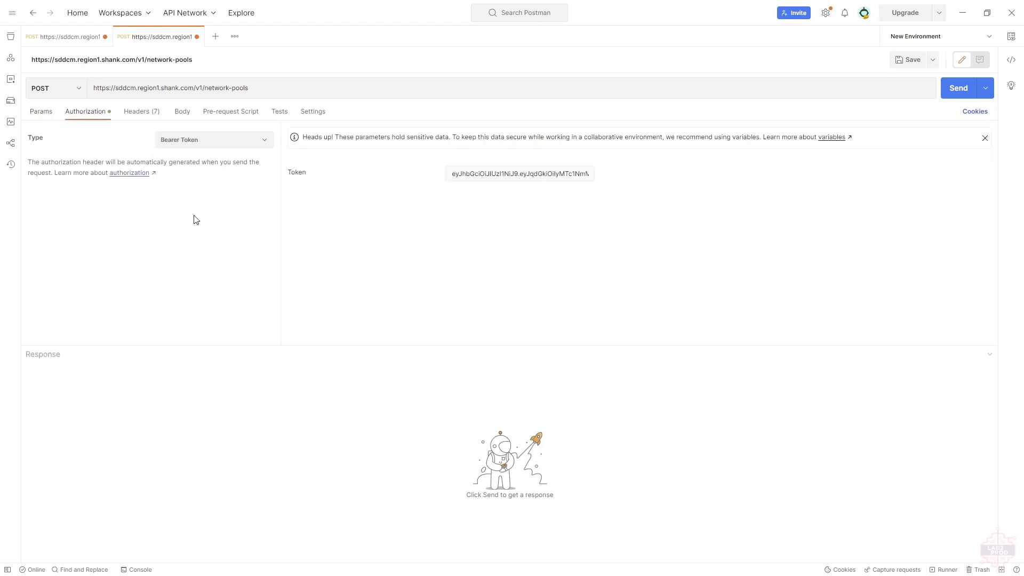
left_click(520, 172)
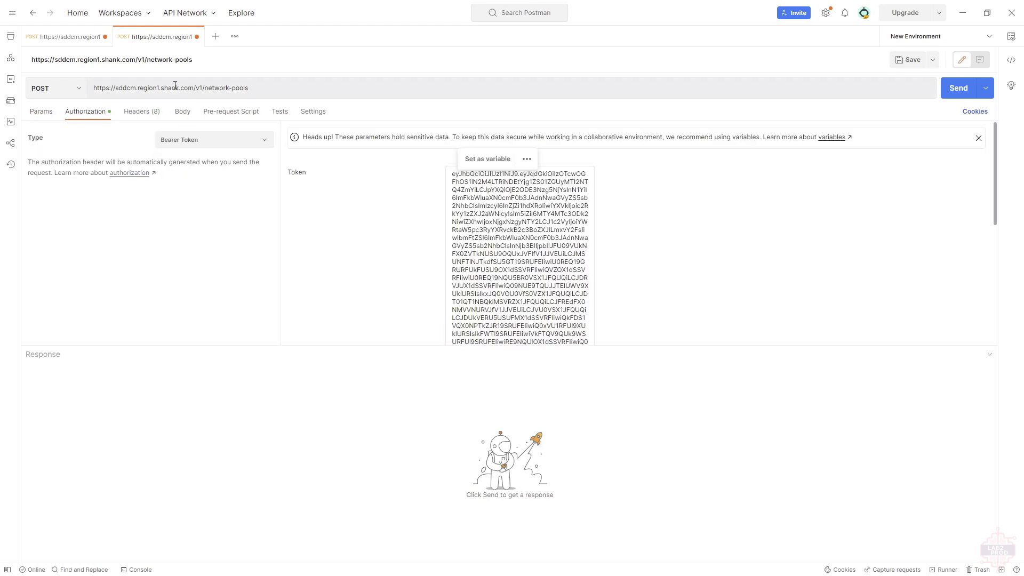
left_click(138, 111)
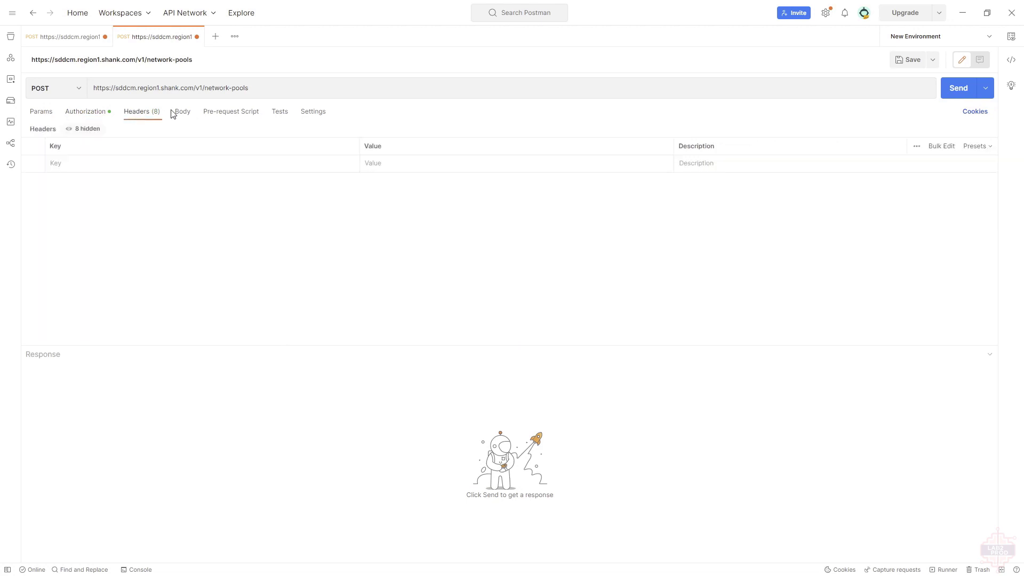
left_click(183, 111)
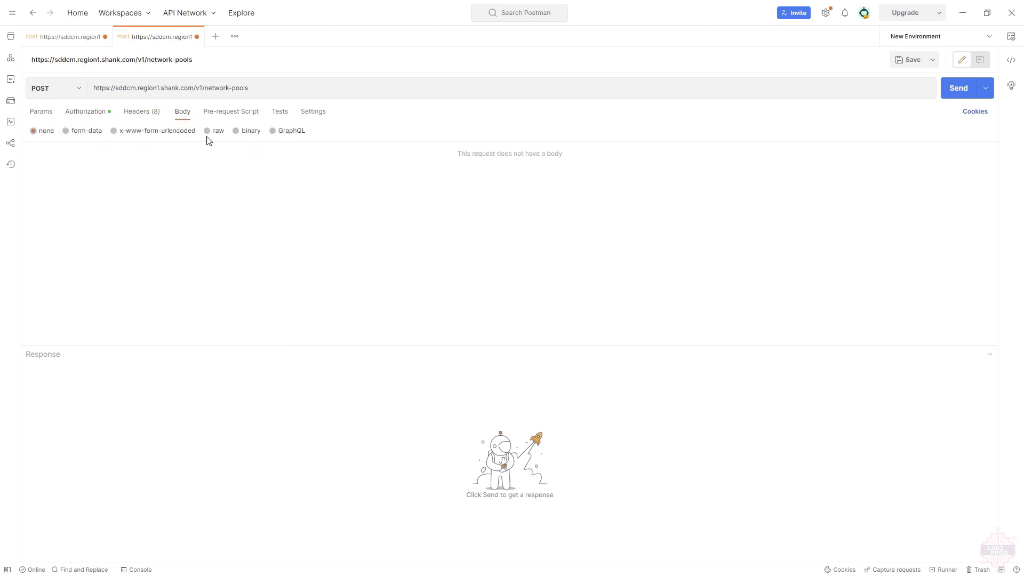
left_click(208, 130)
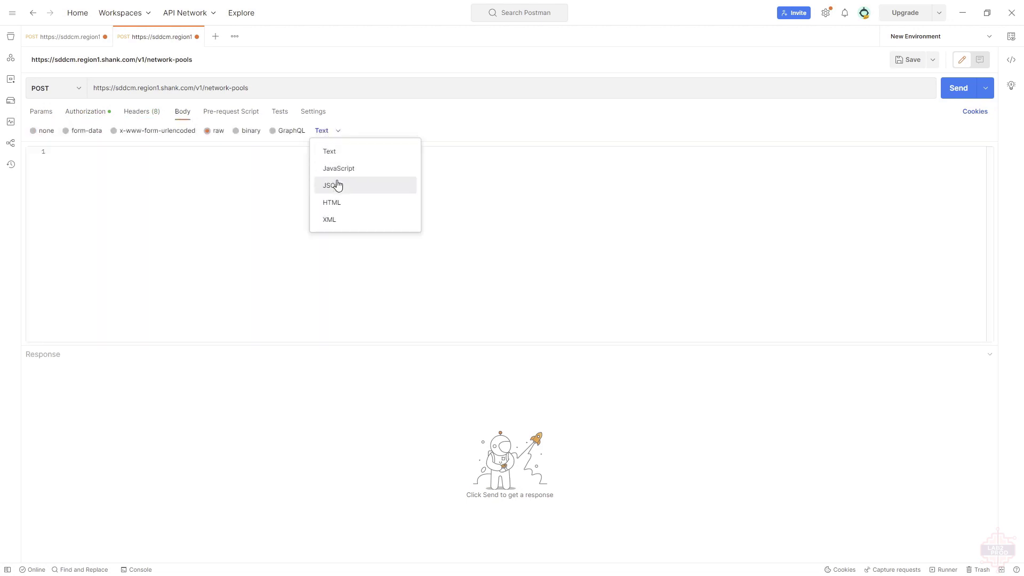
left_click(332, 185)
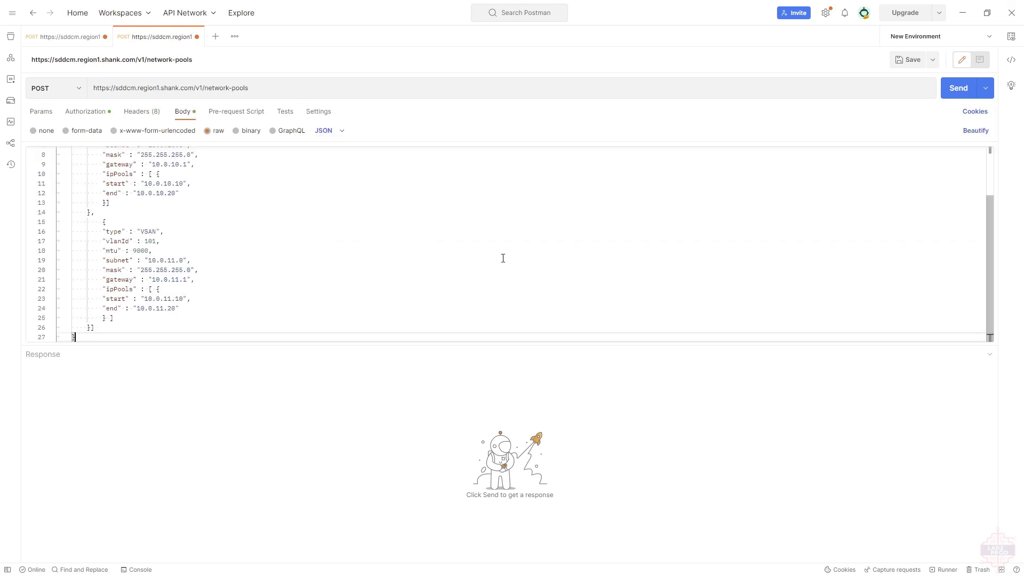
scroll("up", 3)
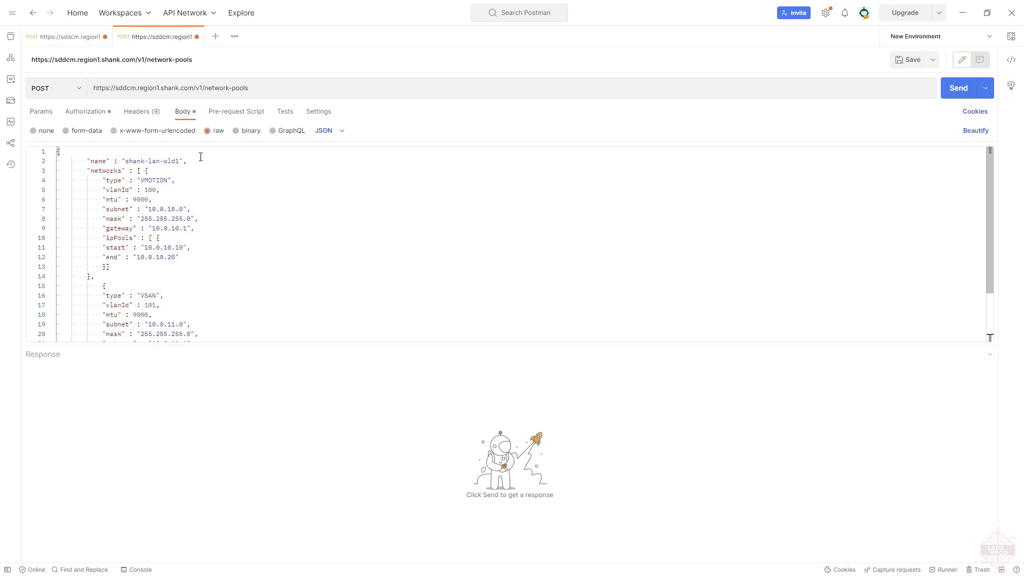
mouse_move(240, 211)
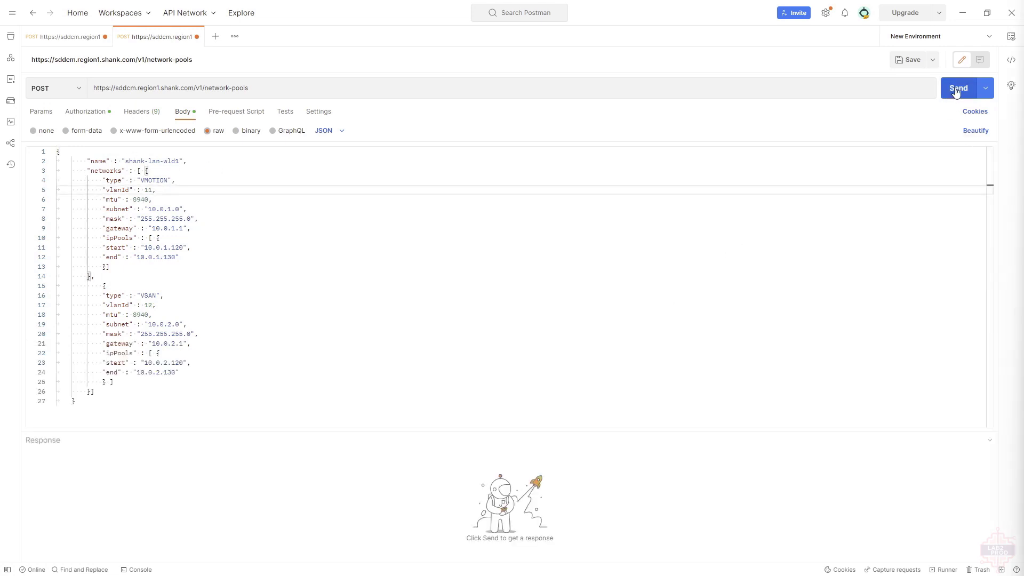
Send the pool request and view shank-lan-wld1 details in SDDC Manager Network Settings
left_click(958, 88)
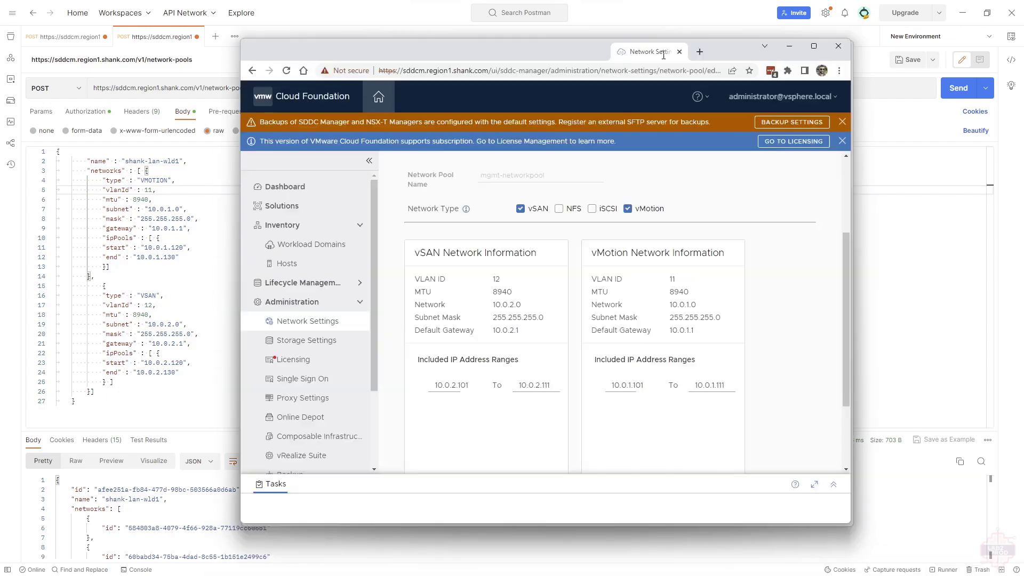
left_click(814, 46)
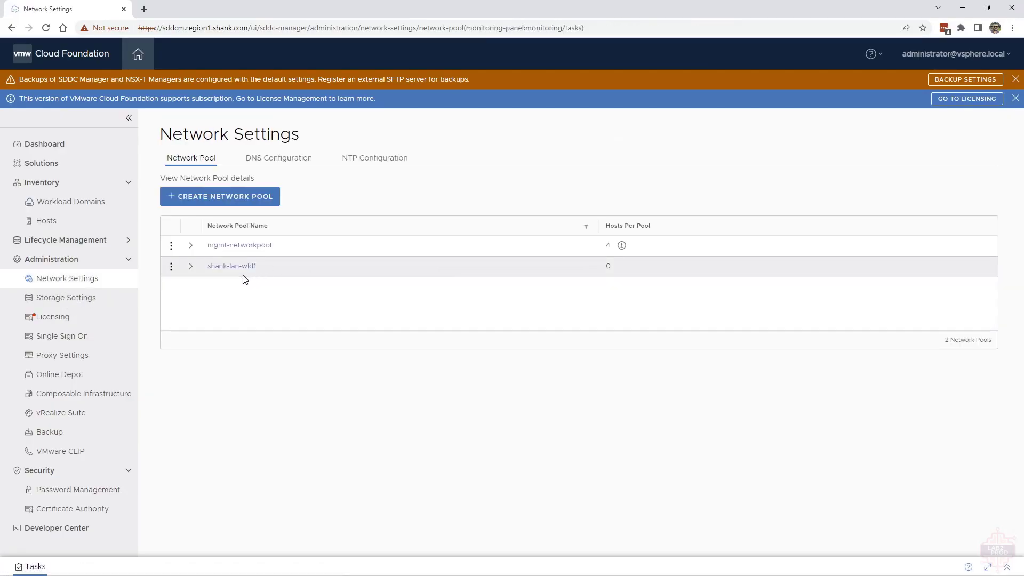
left_click(231, 265)
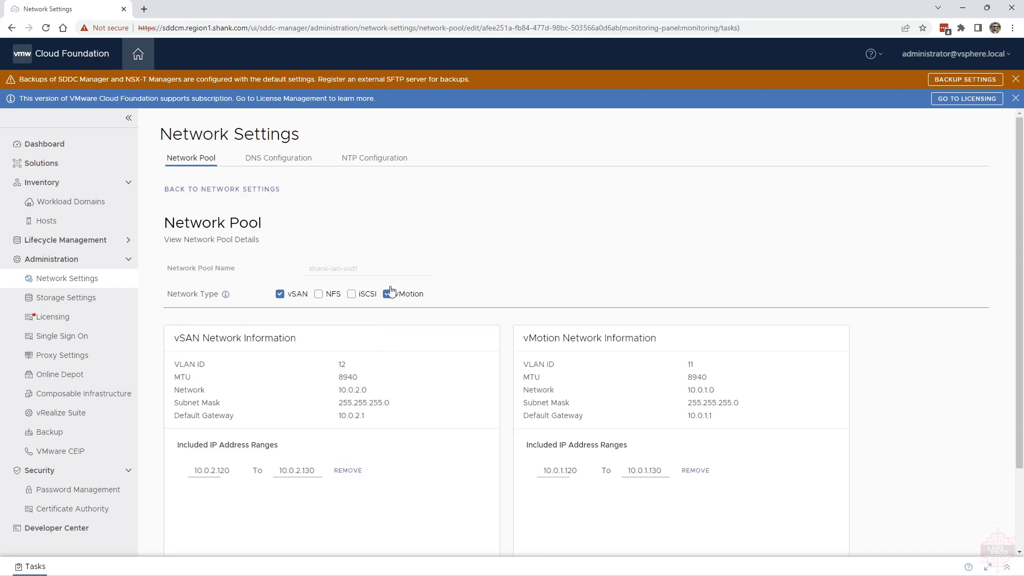
left_click(386, 293)
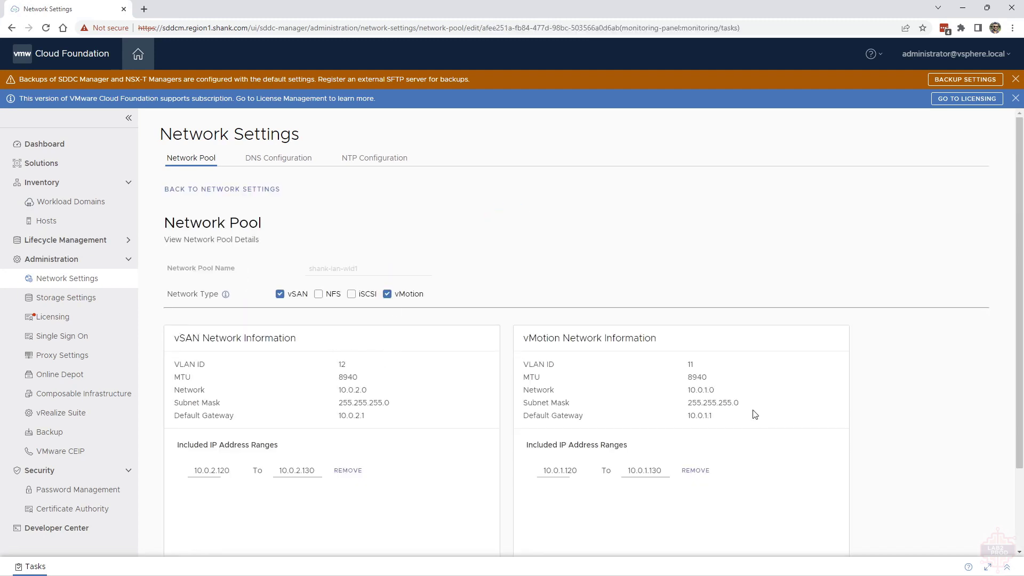
mouse_move(747, 422)
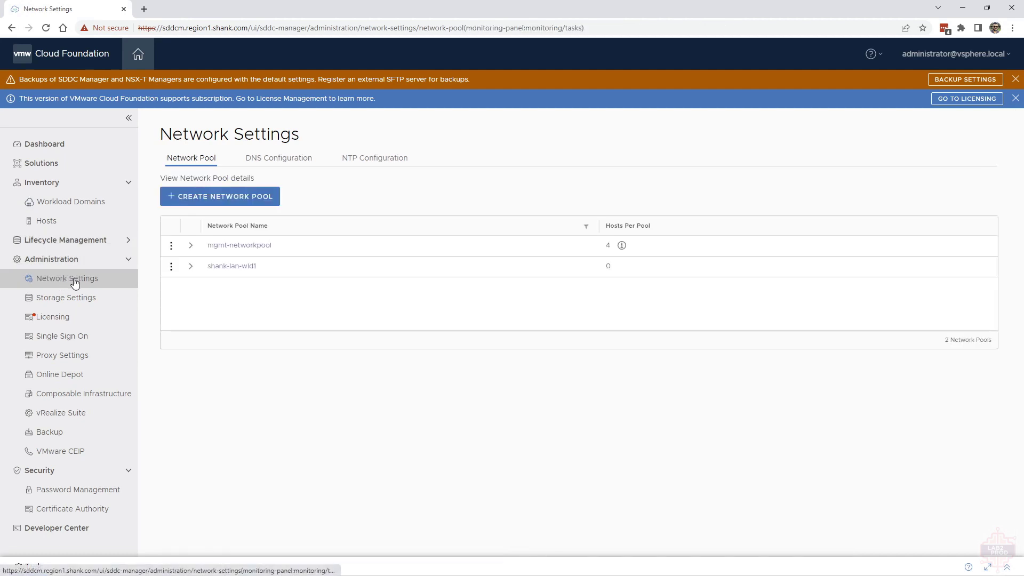
Briefly open Create Network Pool, then head toward the Hosts commissioning checklist
left_click(219, 197)
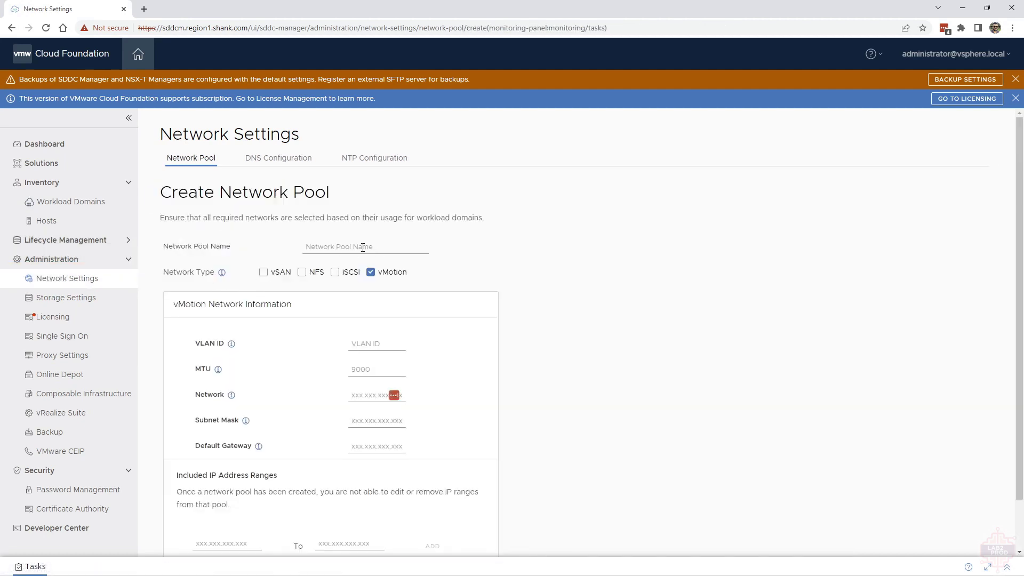
type("networ")
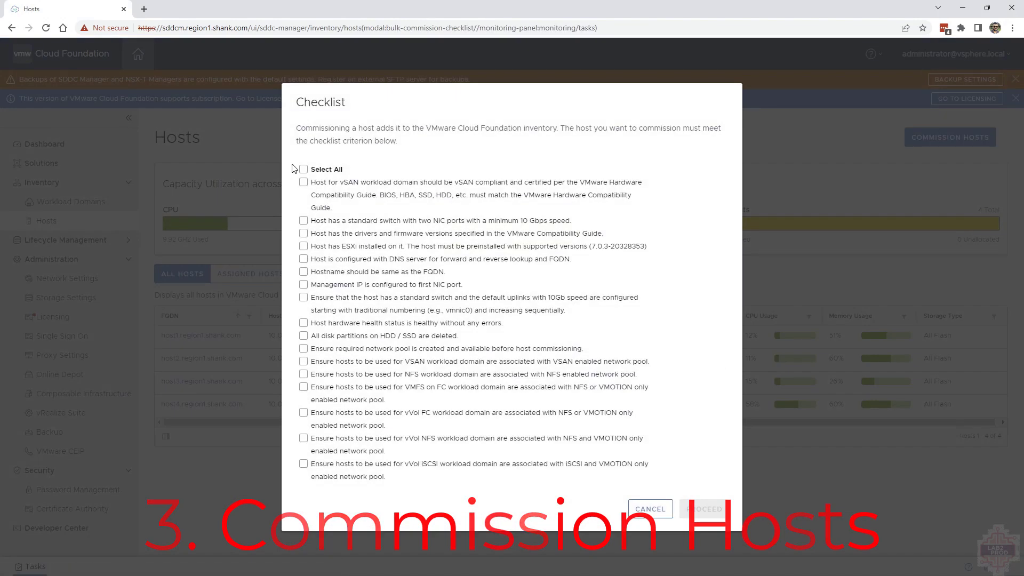
Select all checklist items, proceed, and download and open the bulk-commission JSON template
left_click(303, 169)
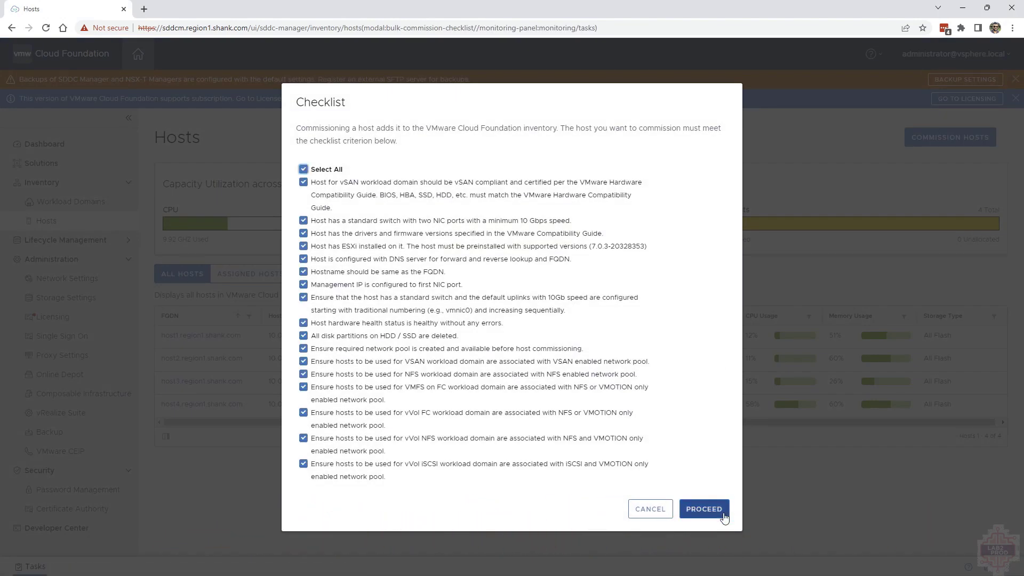
left_click(702, 509)
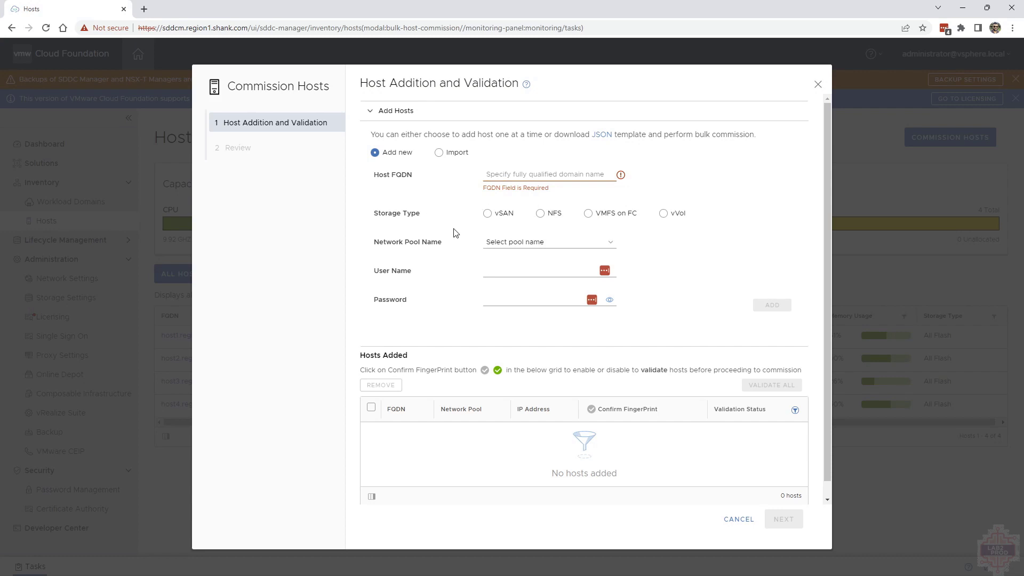
mouse_move(478, 490)
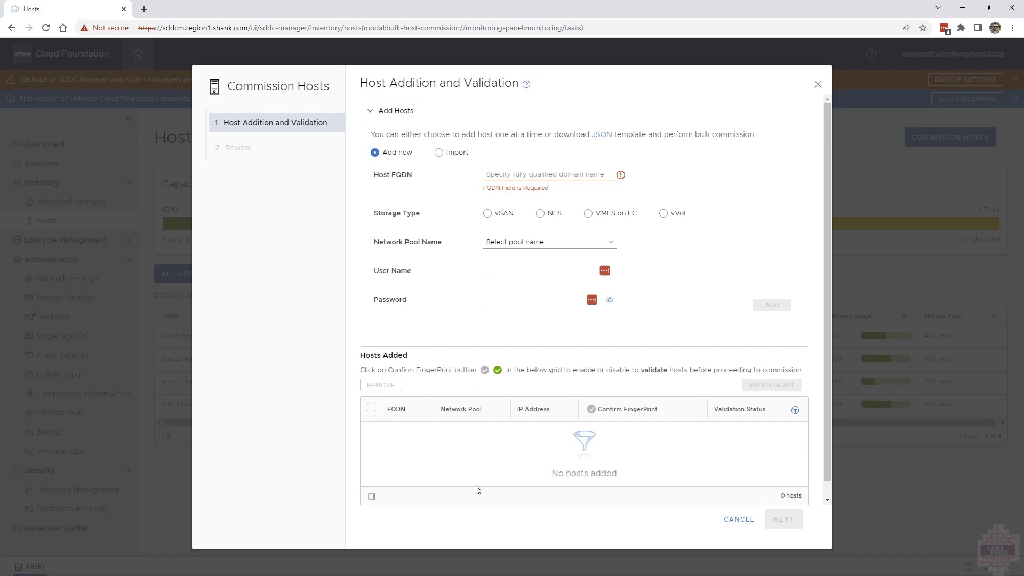
left_click(600, 134)
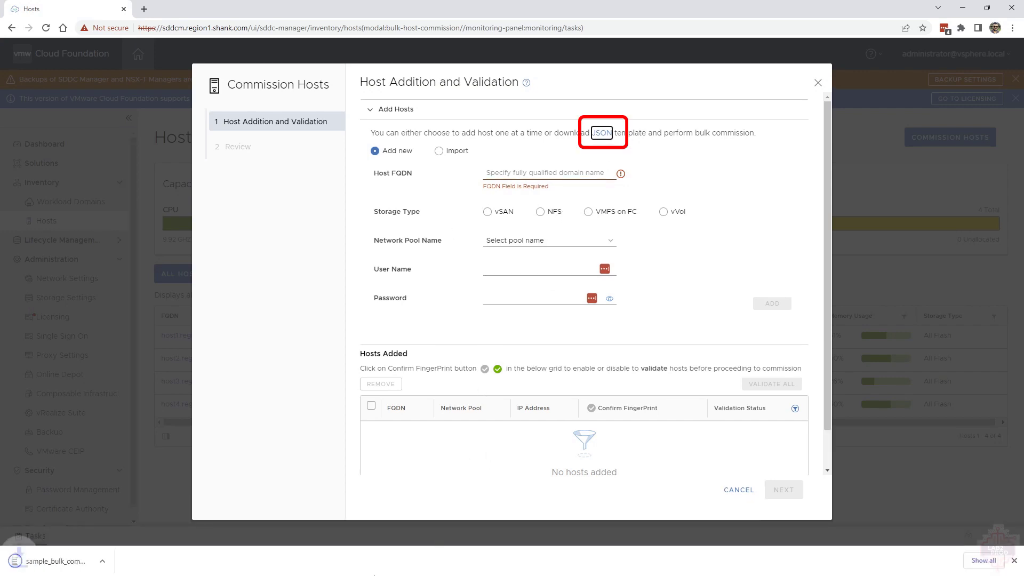
left_click(601, 133)
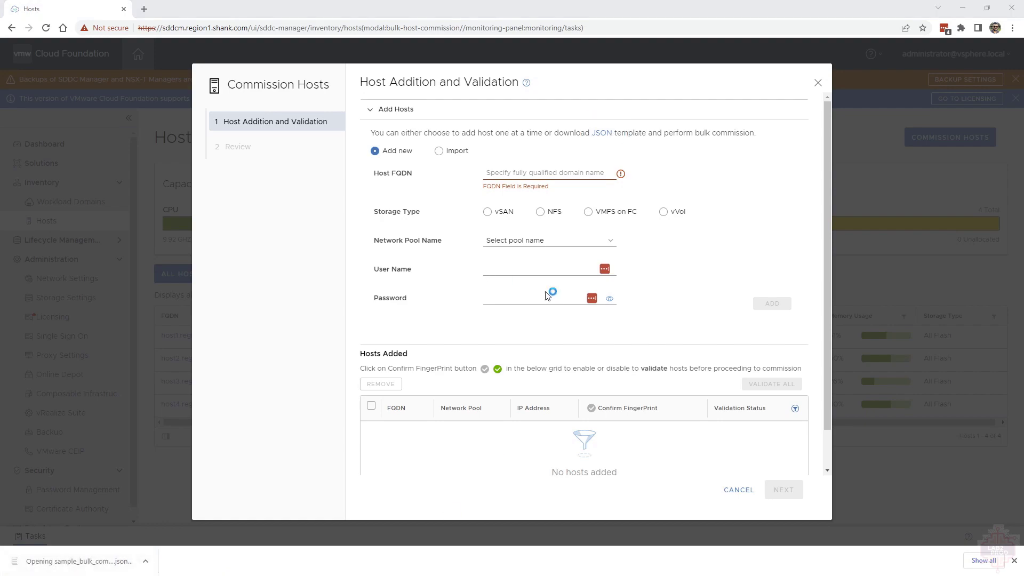
Review the sample_bulk_commission hostsSpec template in Notepad with its two placeholder hosts
left_click(78, 561)
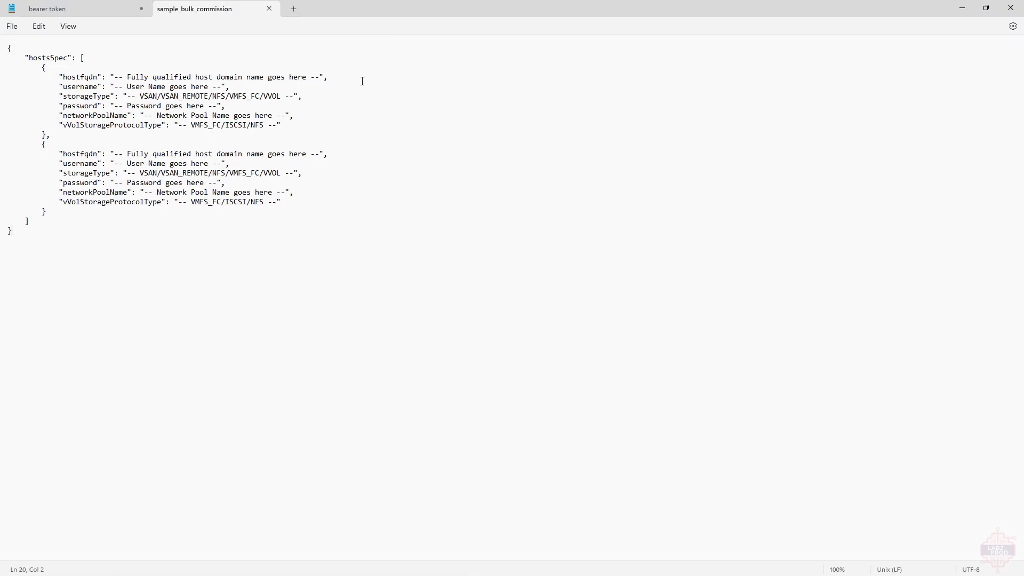
mouse_move(356, 479)
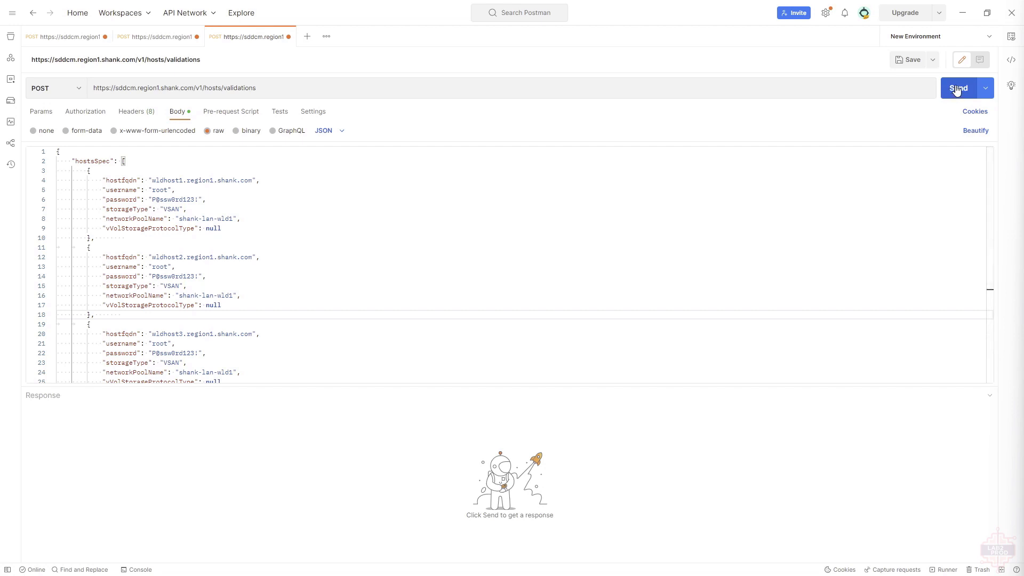
Refresh the access token and send the three-host validations request, getting 400 FQDN cannot be empty
left_click(957, 88)
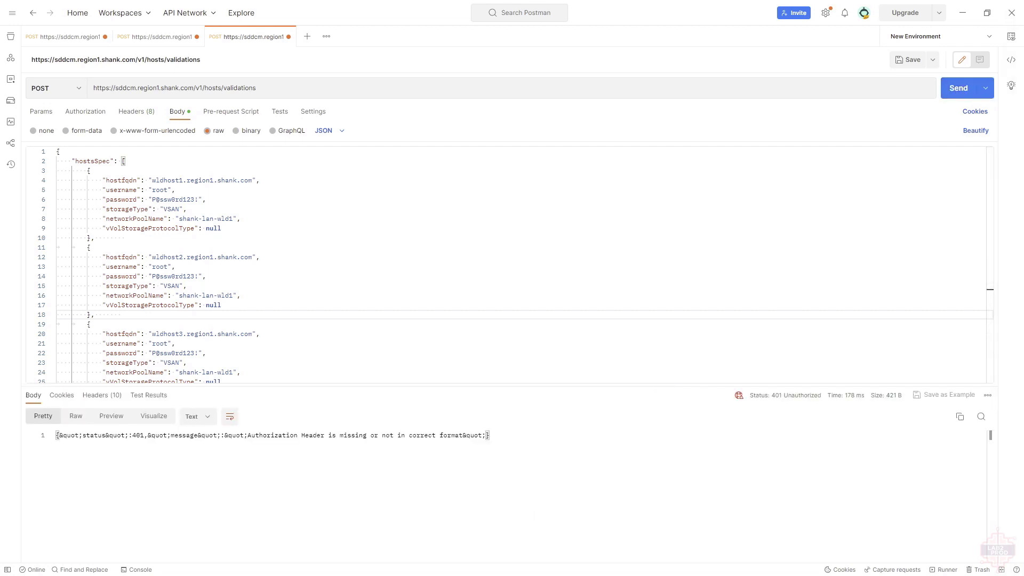
mouse_move(96, 66)
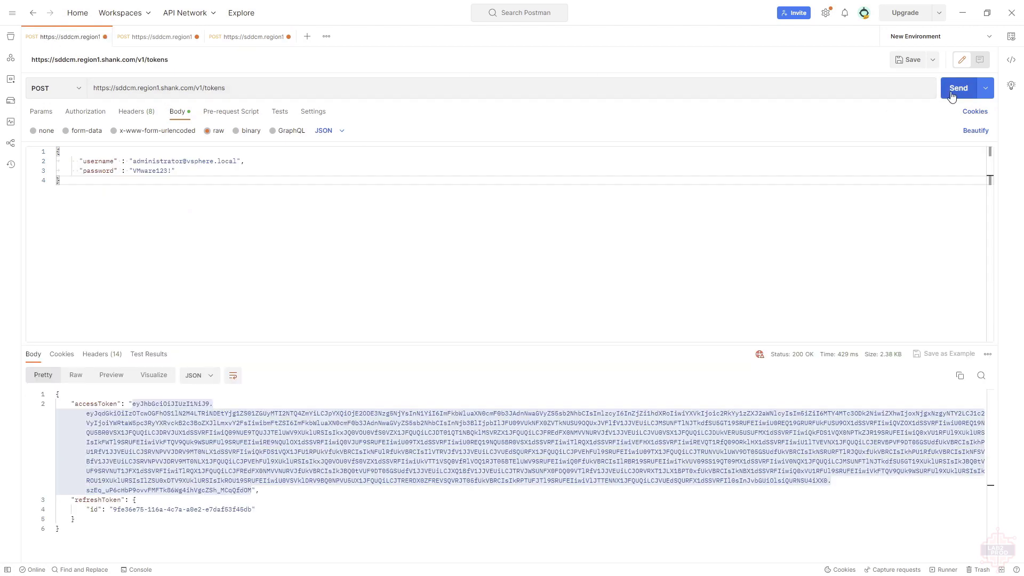
left_click(958, 87)
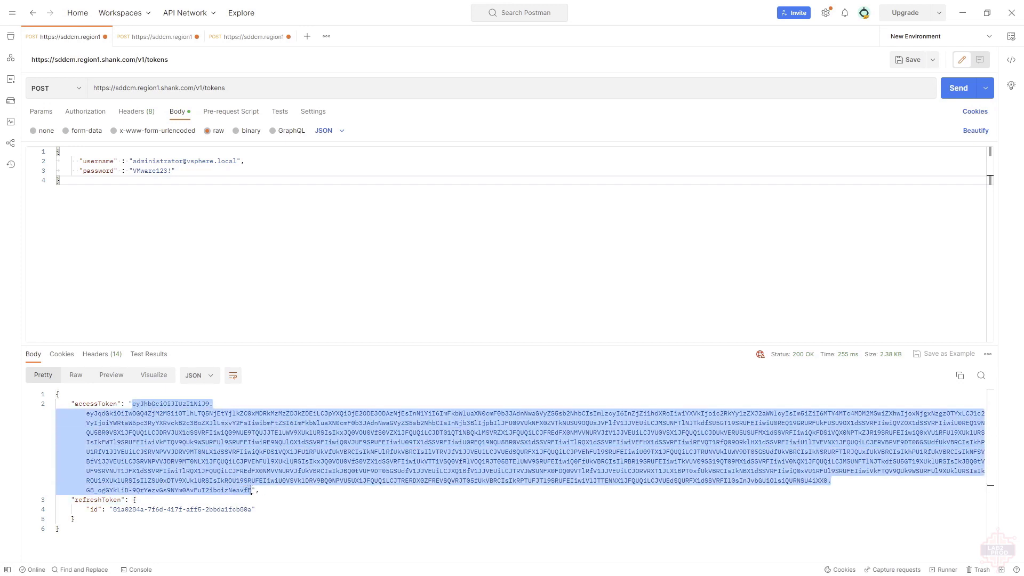
left_click(250, 36)
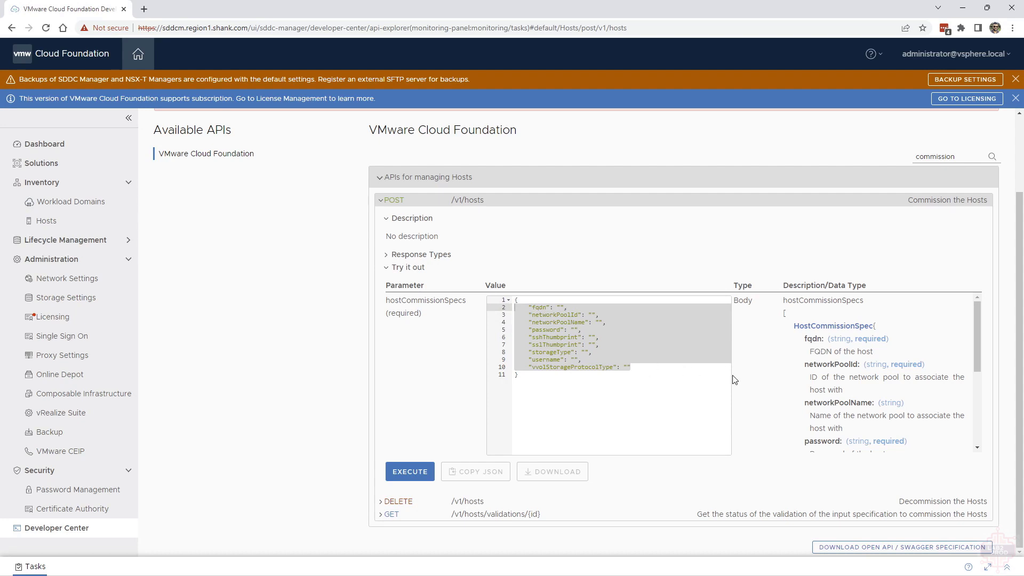
left_click(730, 373)
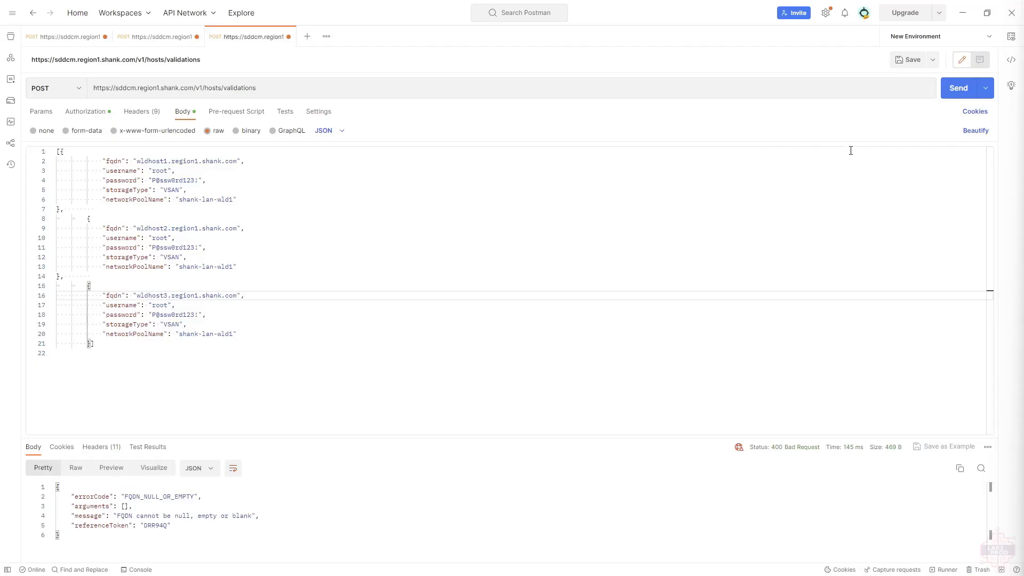
Resend validation with networkPoolId added, then GET the validation status showing SUCCEEDED
left_click(958, 87)
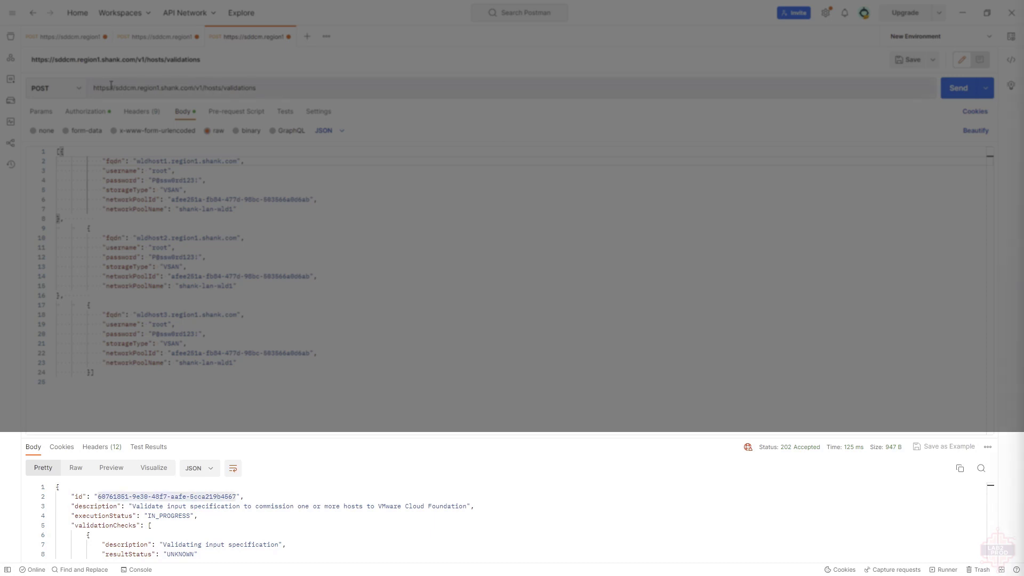
right_click(255, 36)
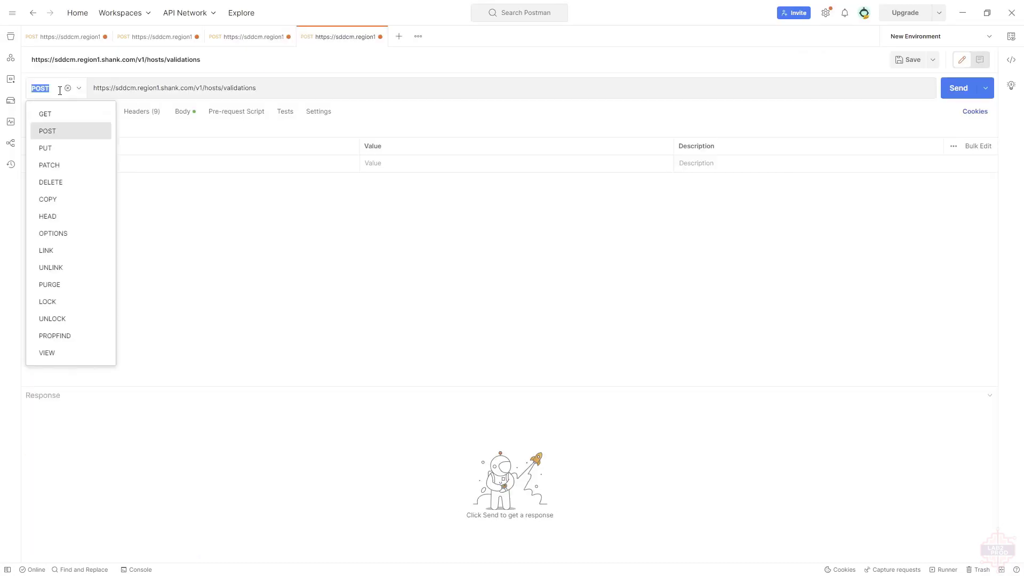
left_click(45, 114)
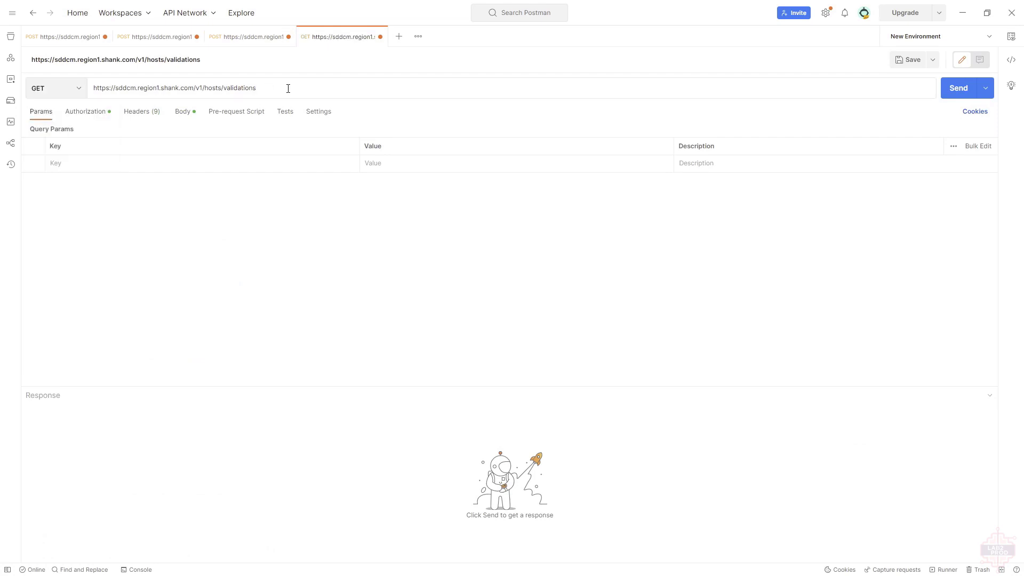
left_click(957, 88)
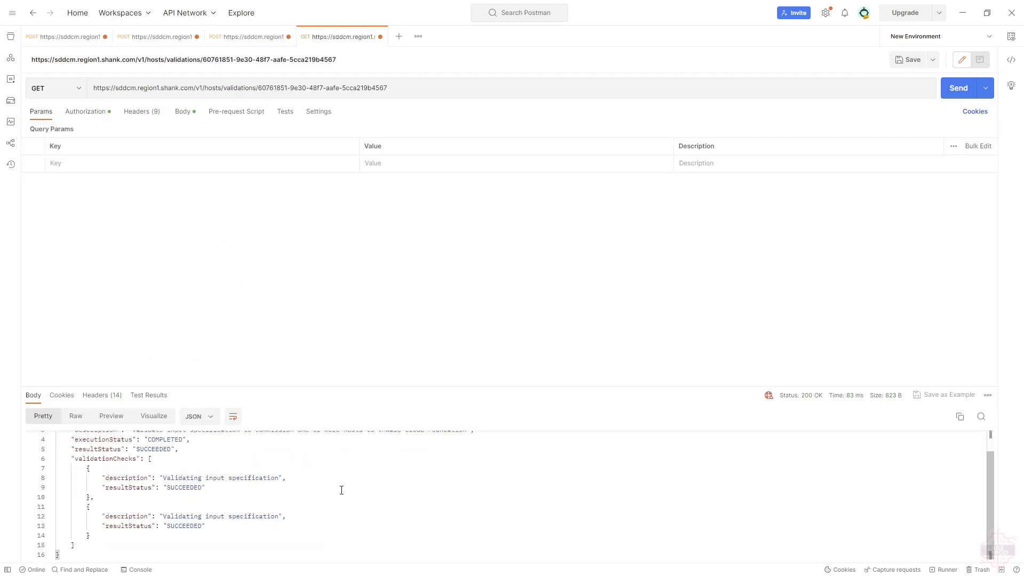
scroll("up", 3)
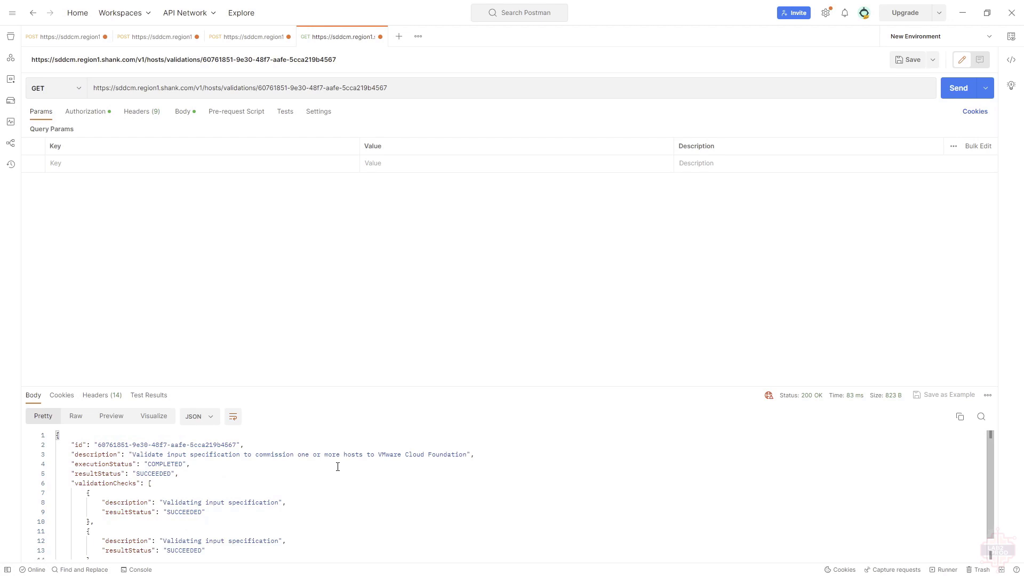
mouse_move(347, 88)
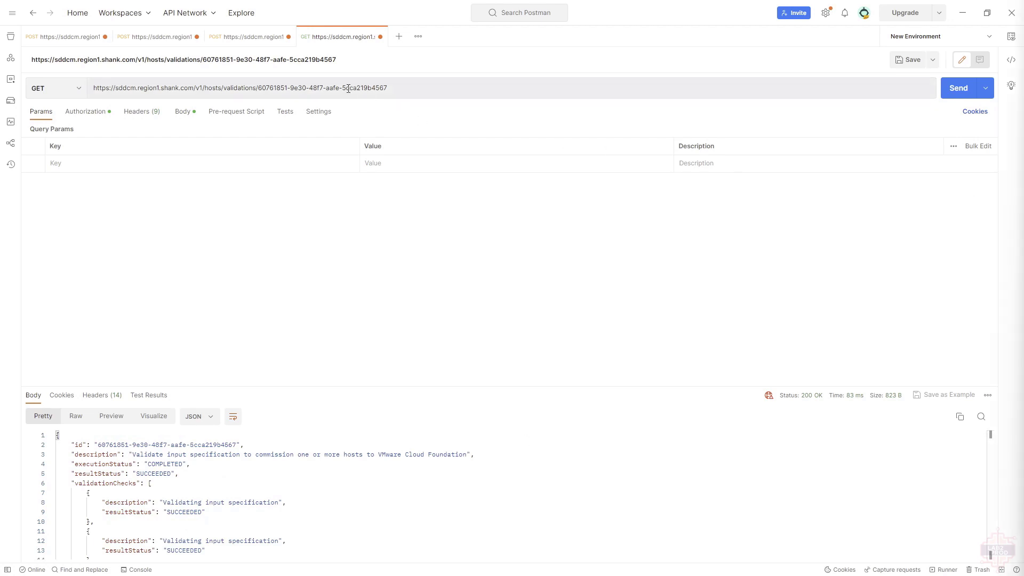
Return to the POST tab and select the validations part of the URL for removal
left_click(248, 37)
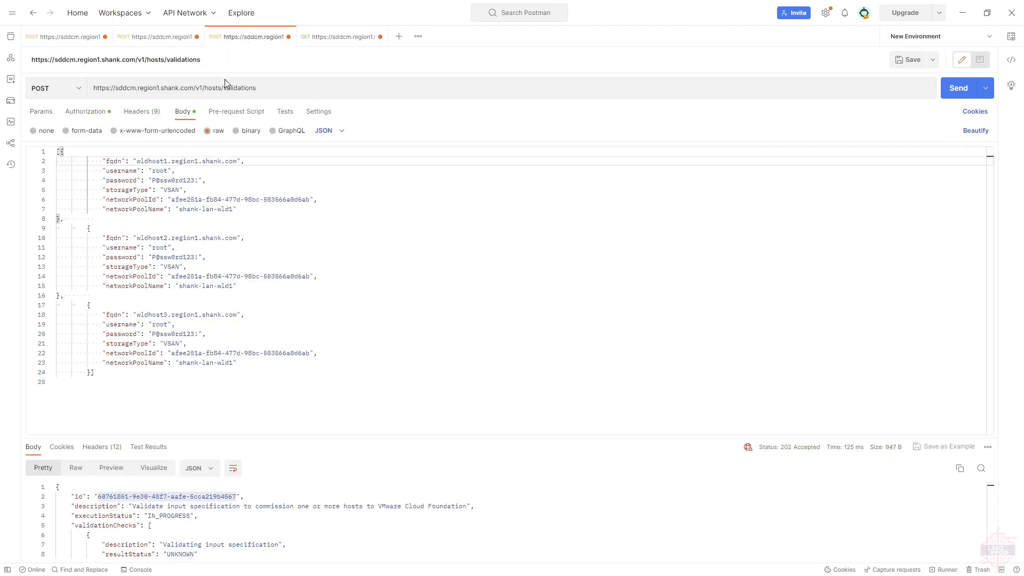
double_click(239, 89)
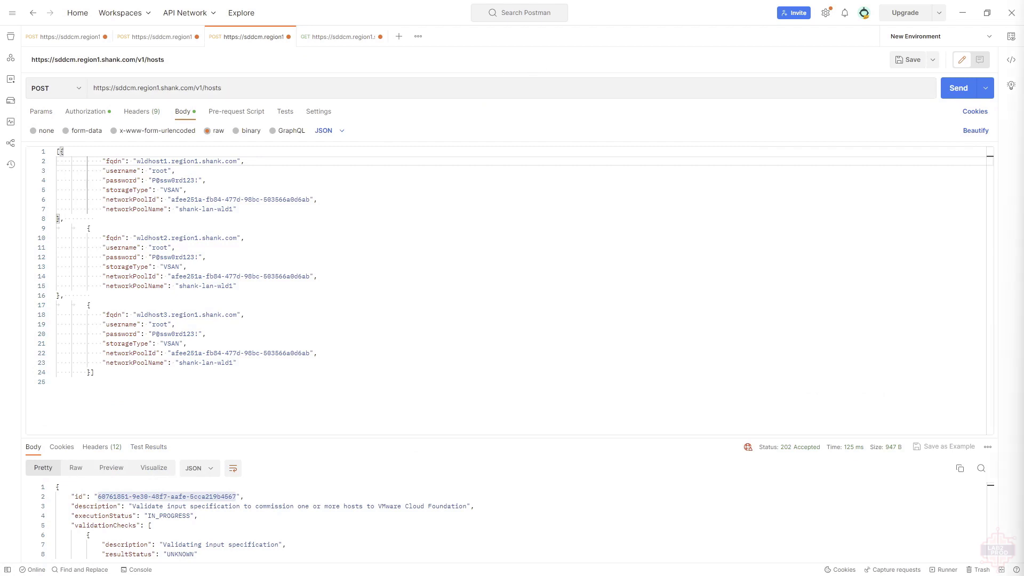
Send the three-host commission request to /v1/hosts
left_click(959, 88)
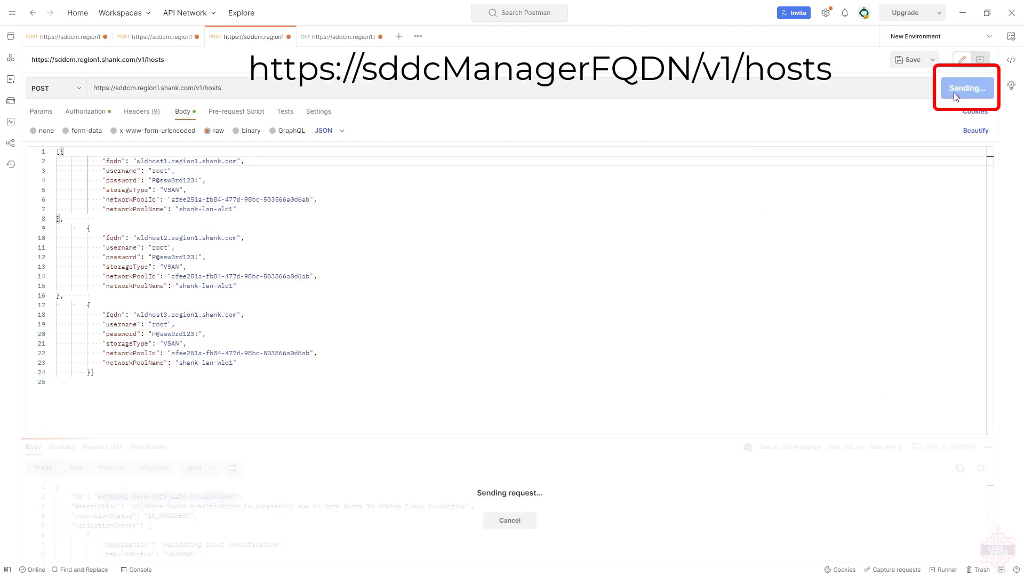
left_click(966, 87)
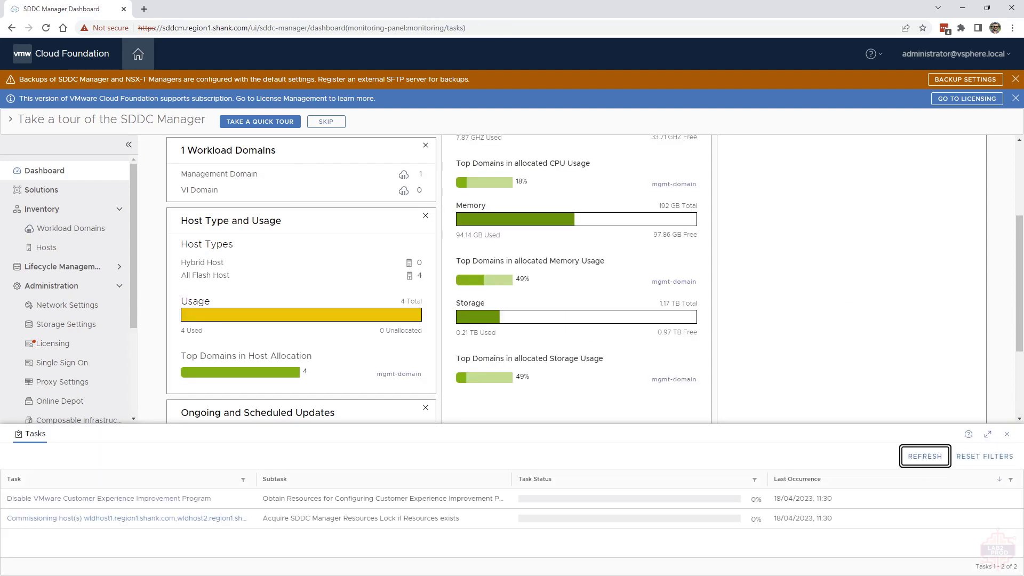
Check the commissioning task subtasks and see wldhost1–3 unassigned in shank-lan-wld1 among seven hosts
left_click(925, 456)
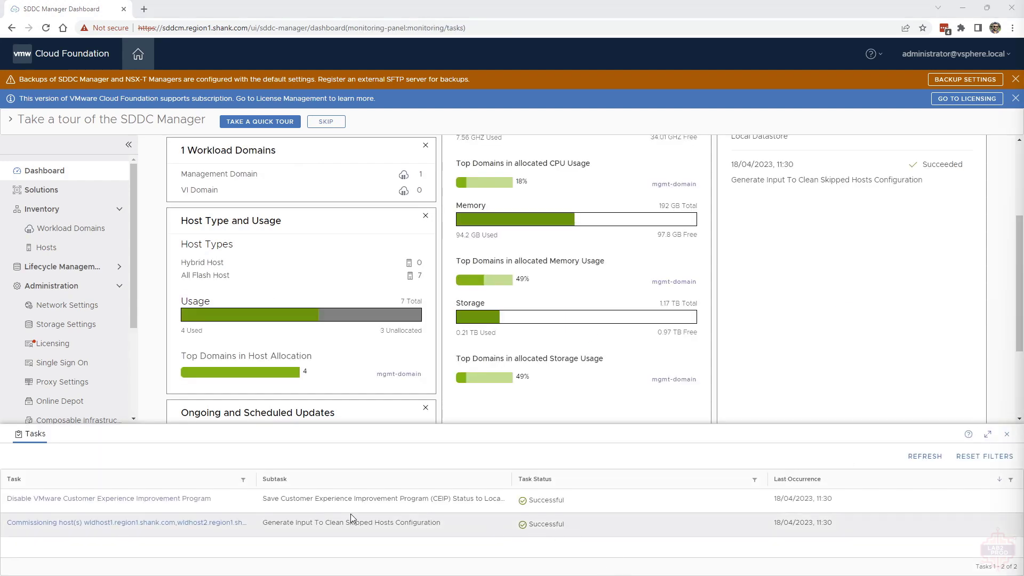
left_click(127, 521)
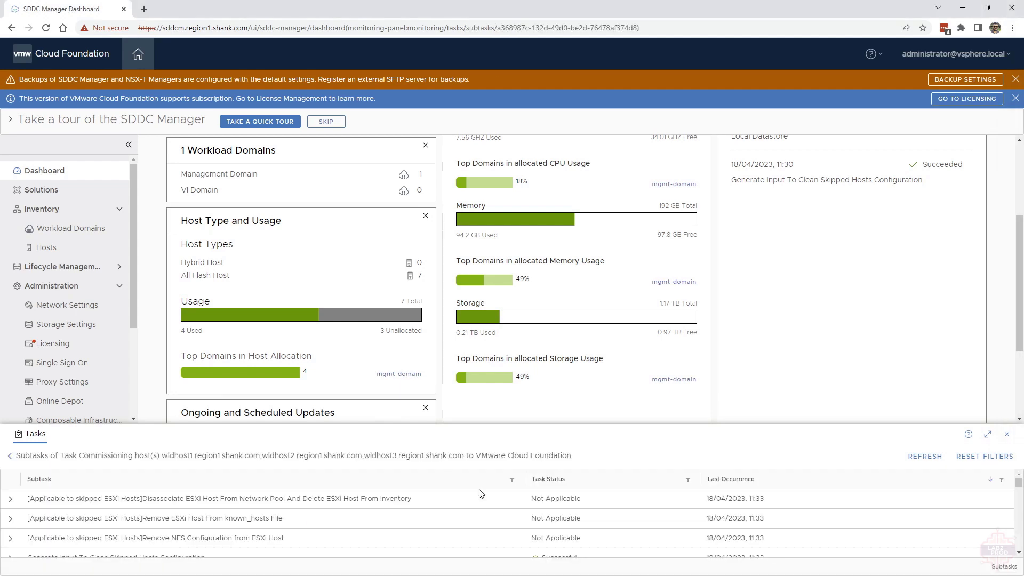
left_click(46, 246)
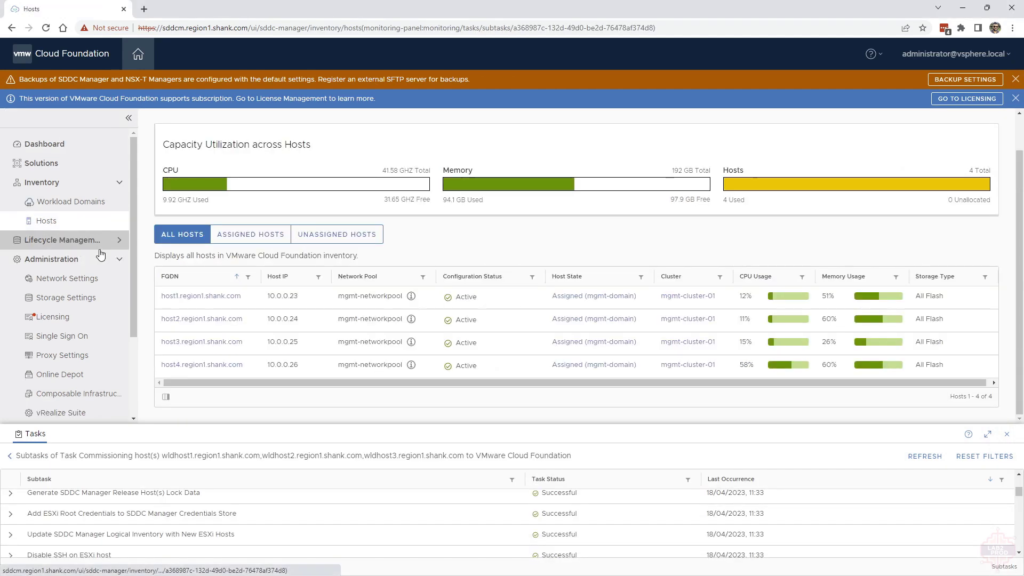
left_click(337, 233)
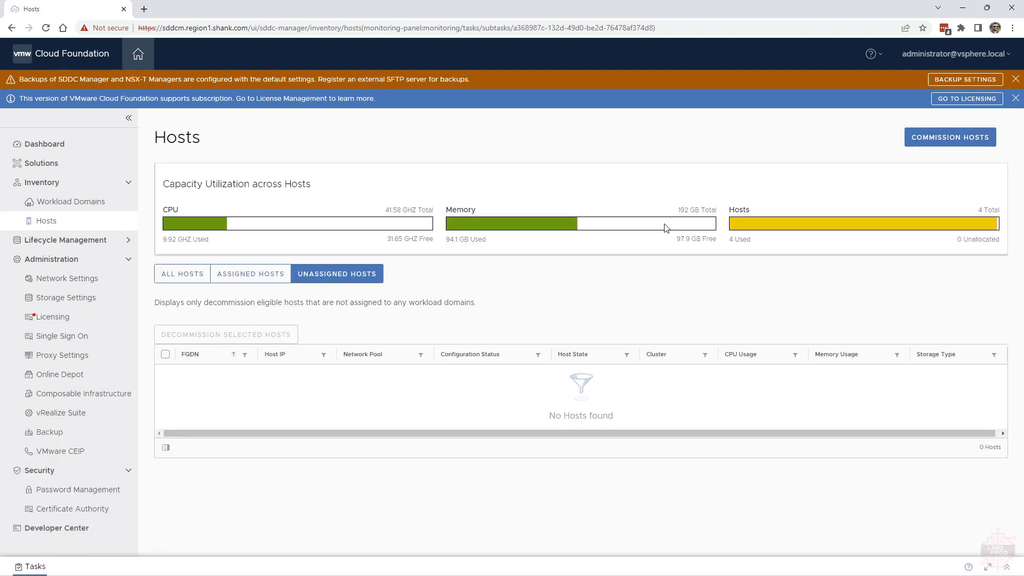
left_click(181, 273)
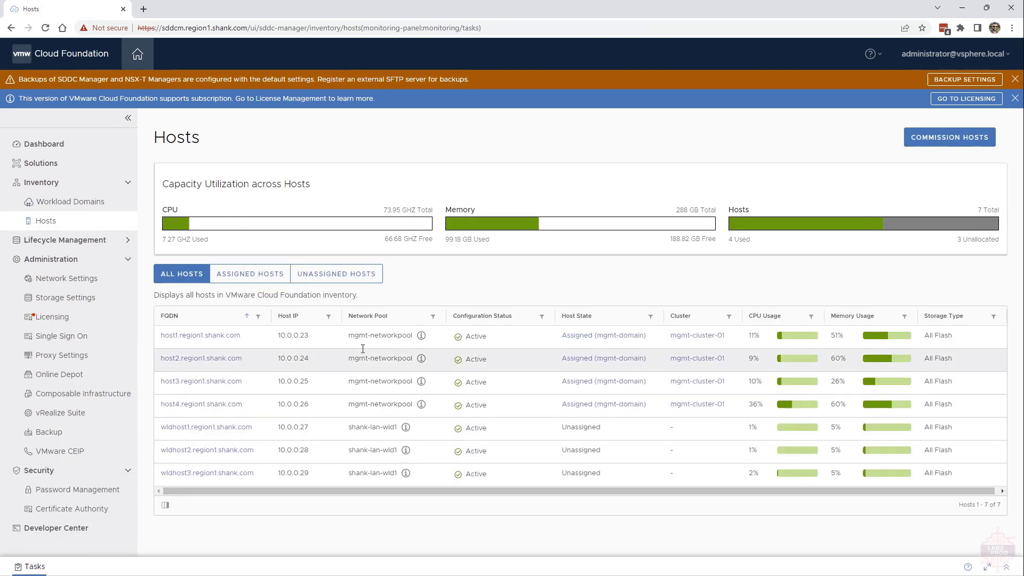
left_click(68, 202)
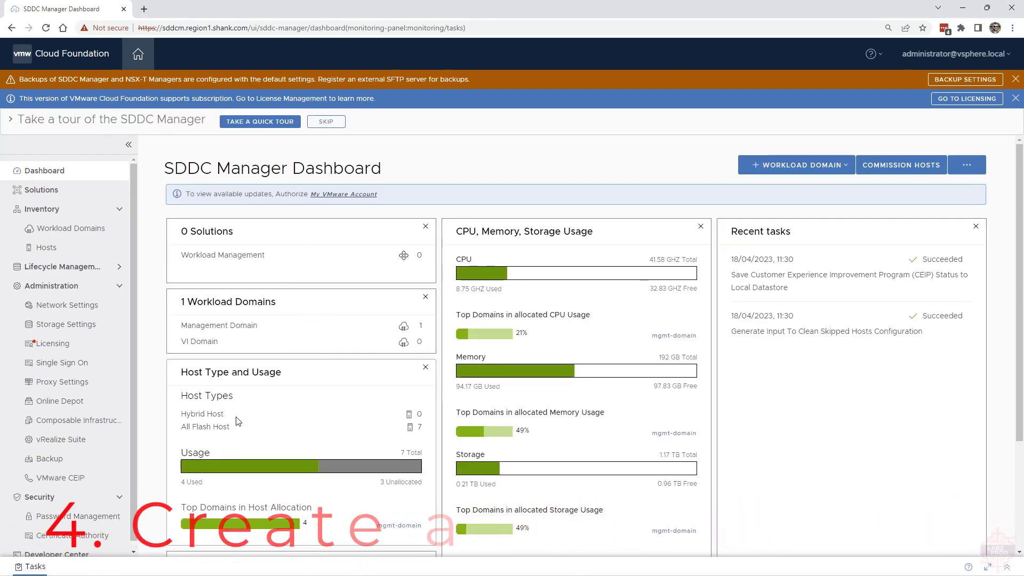
mouse_move(71, 228)
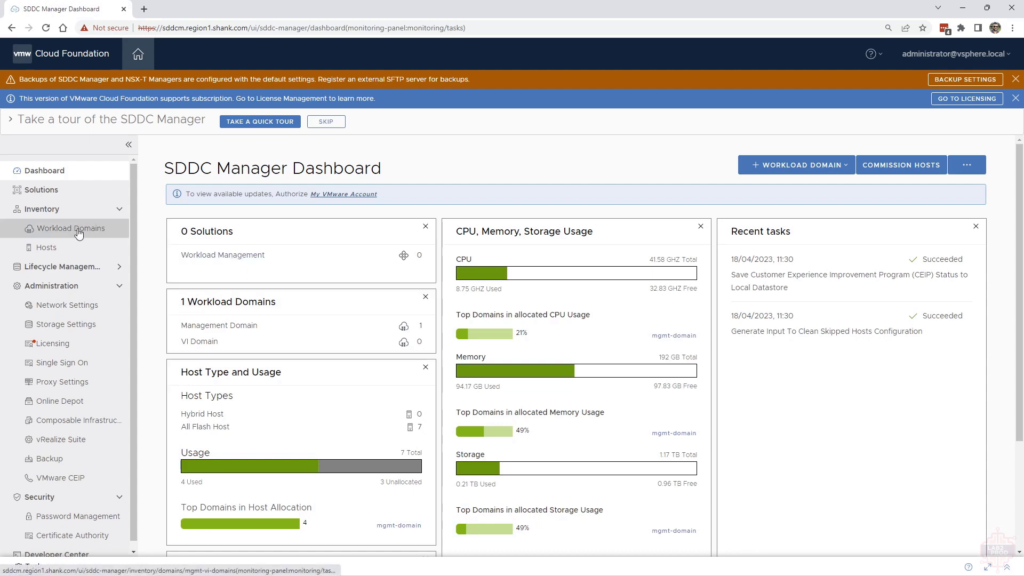
From Workload Domains, begin a new VI workload domain with vSAN storage selected
left_click(70, 228)
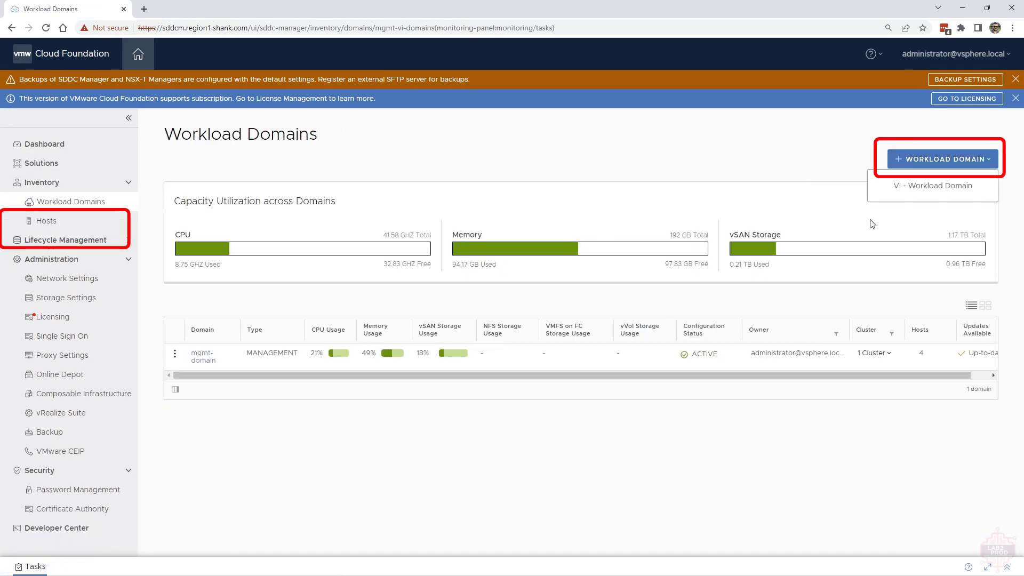
left_click(931, 186)
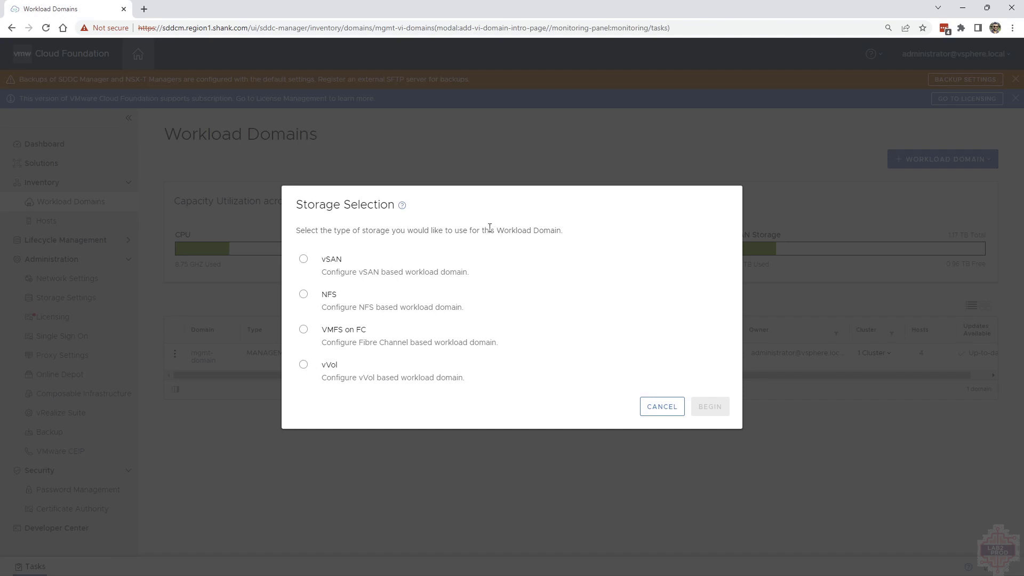
left_click(303, 258)
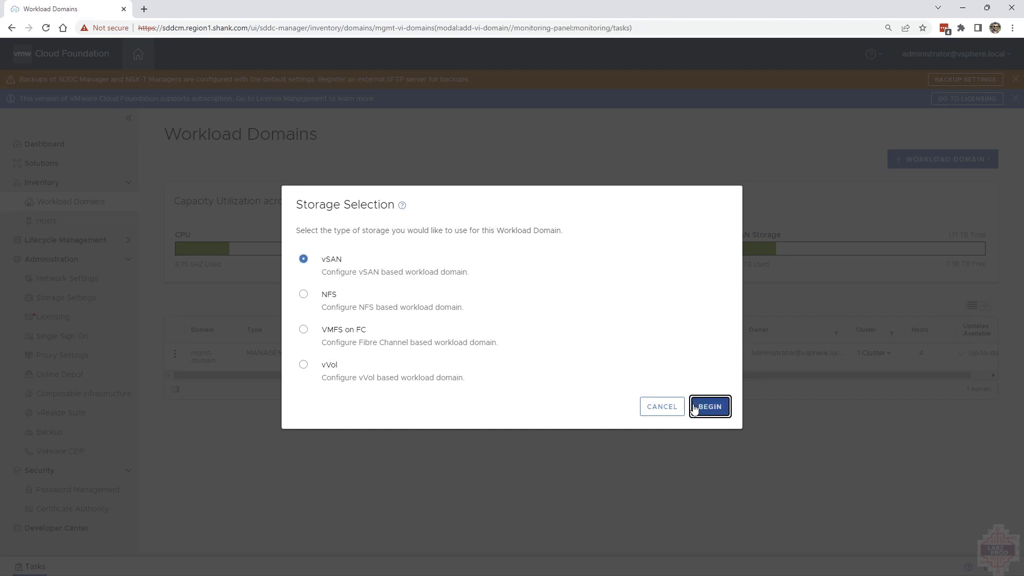
left_click(709, 406)
type("lab2prod")
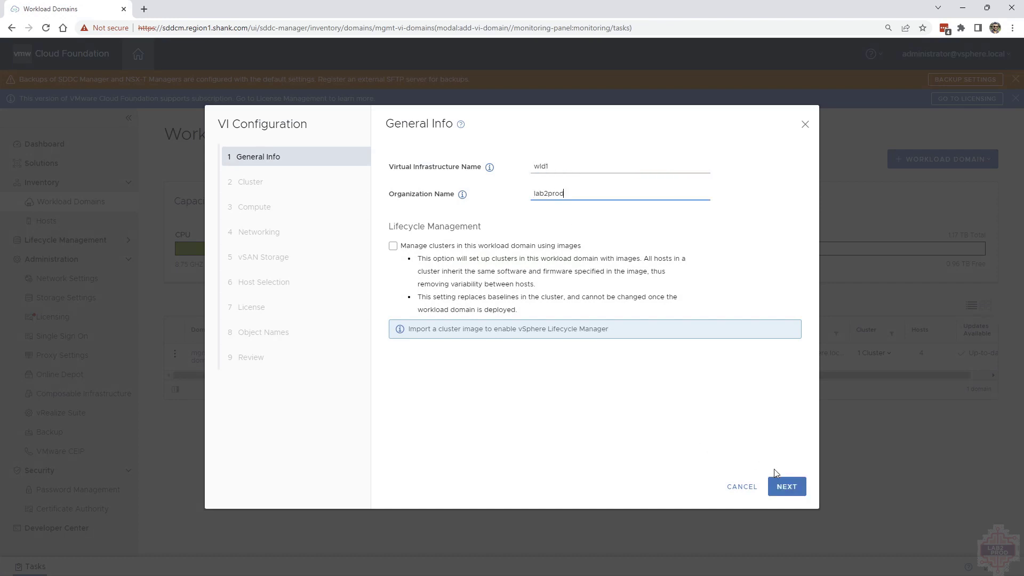
Name the workload domain's first cluster wld-cl1 and continue past Compute
left_click(786, 486)
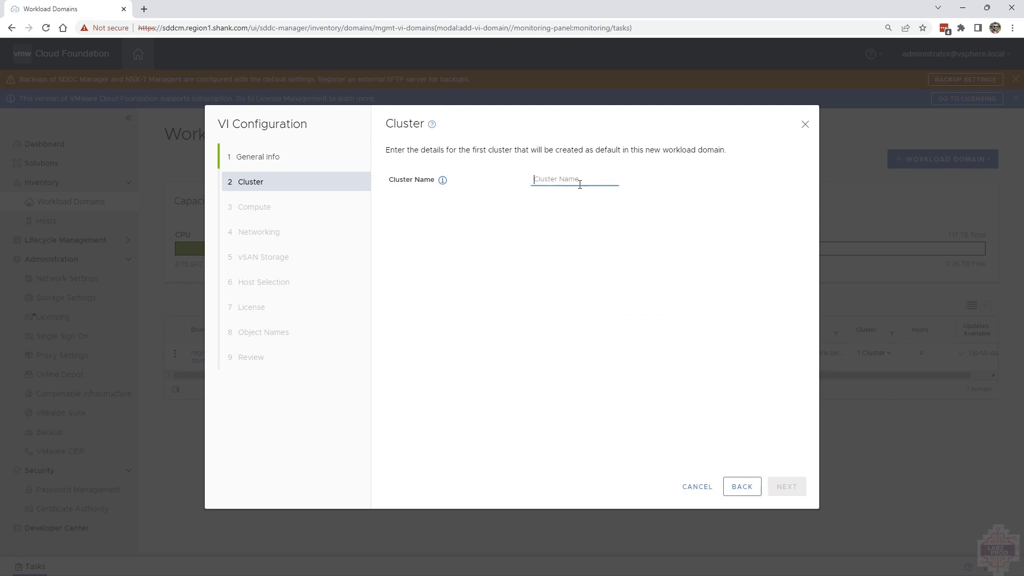
type("wld-cl1")
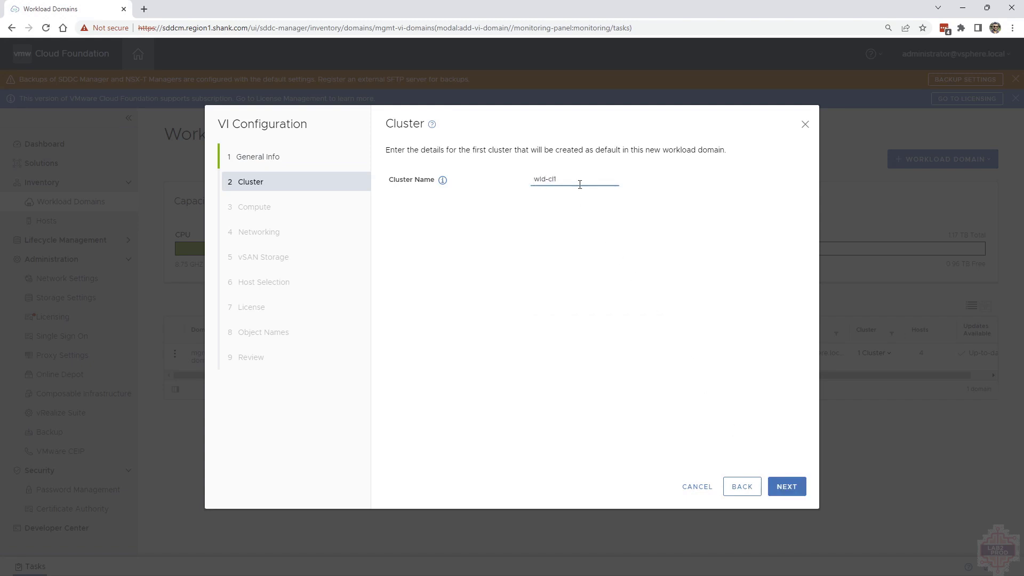
mouse_move(743, 431)
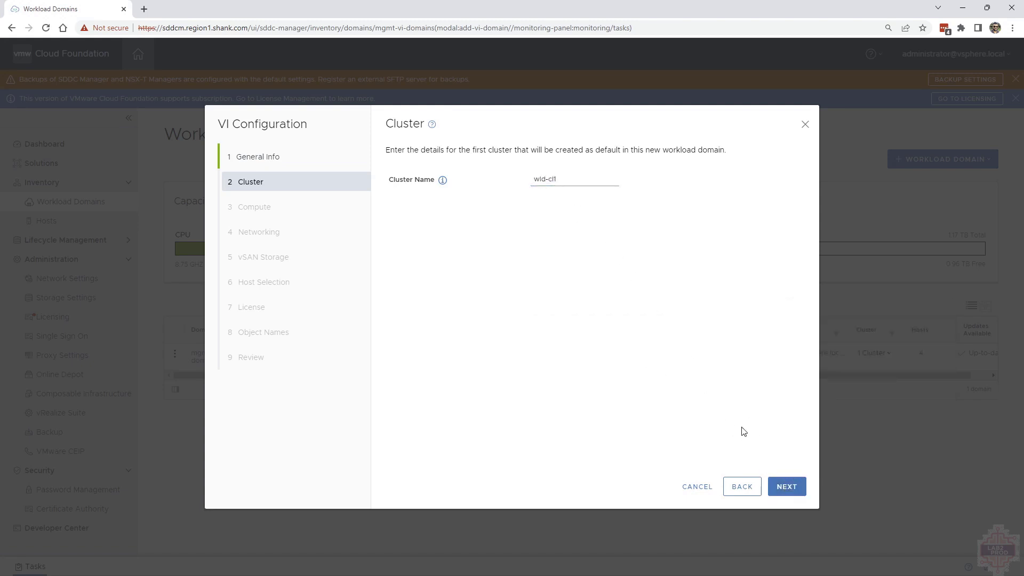
left_click(786, 487)
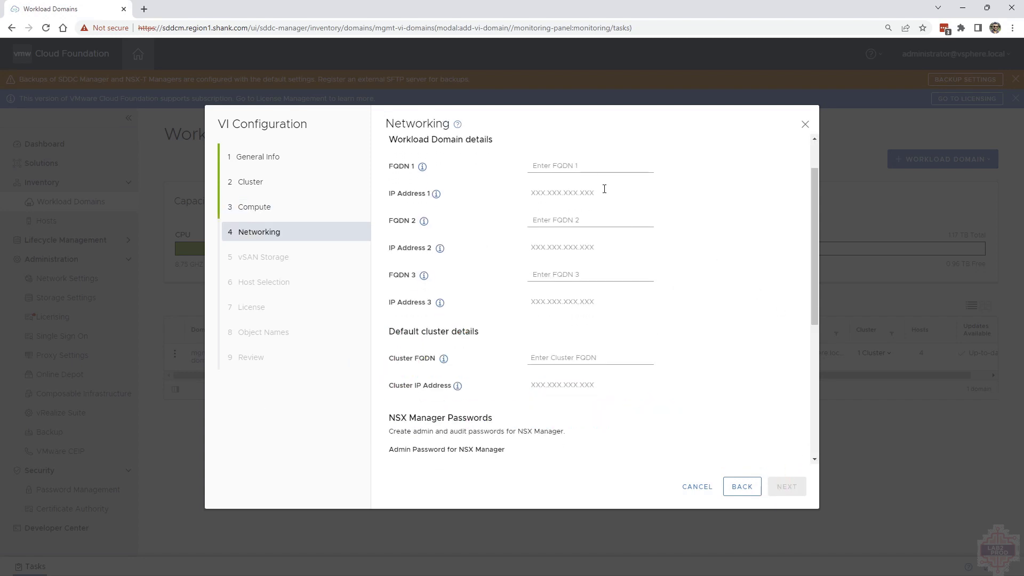
Fill the Networking FQDNs, NSX Manager passwords, overlay VLAN 16 and DHCP IP allocation
type("w")
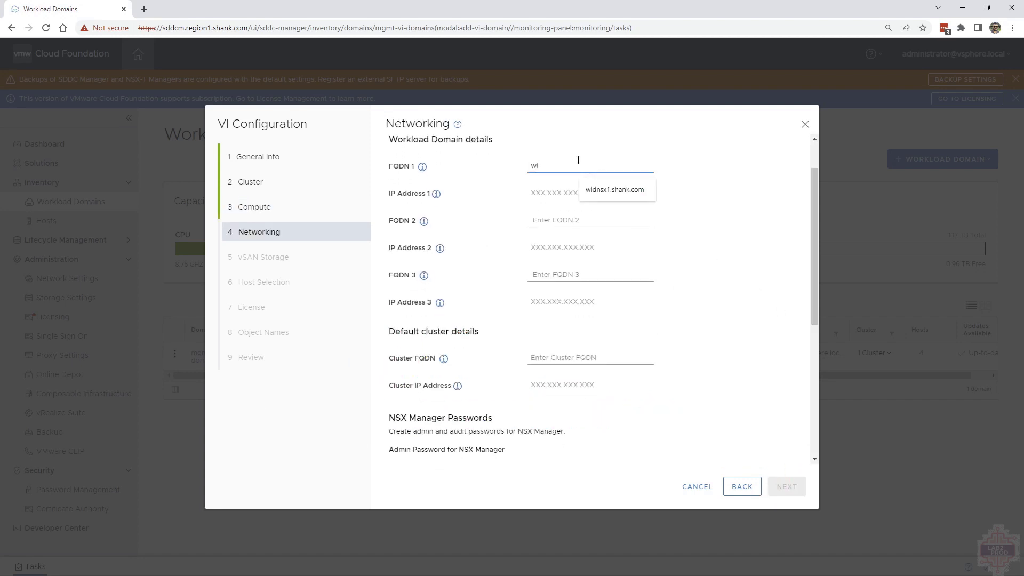
scroll("down", 3)
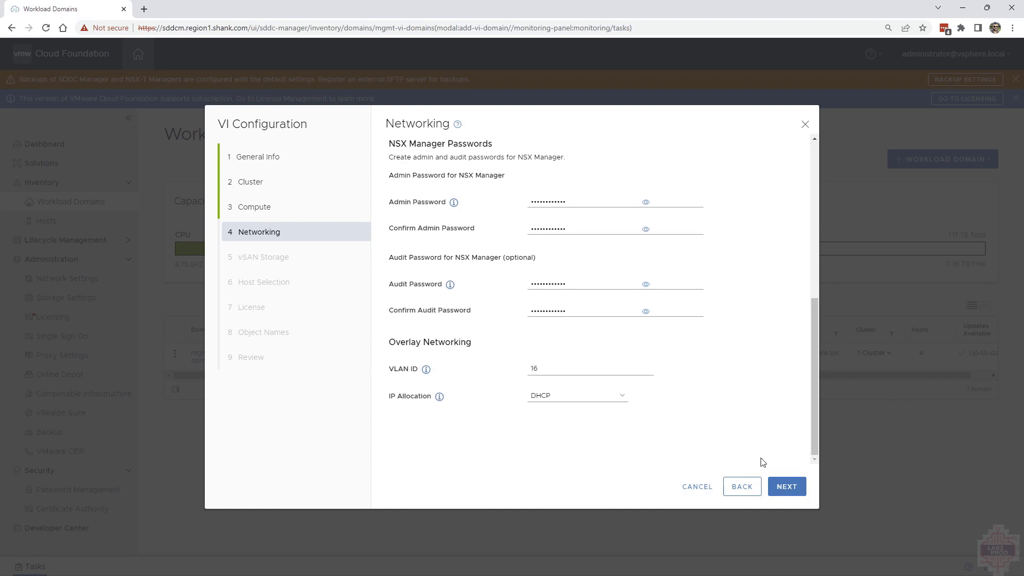
left_click(786, 486)
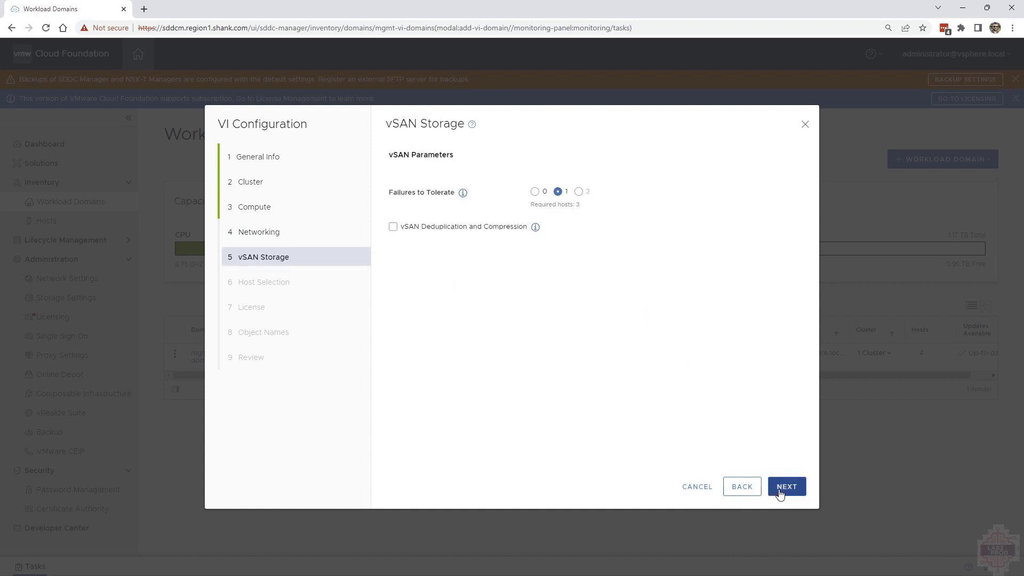
mouse_move(498, 108)
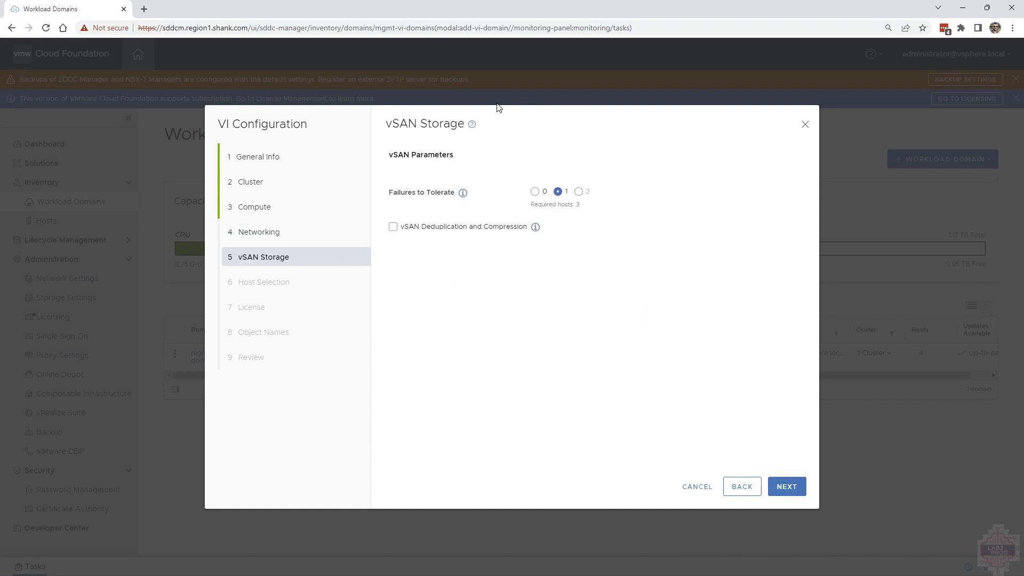
mouse_move(560, 185)
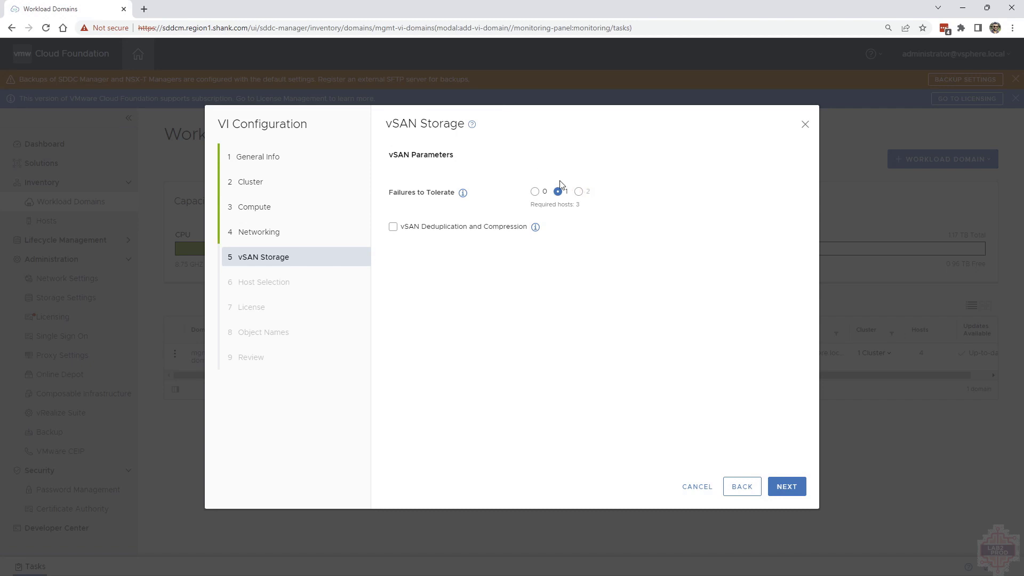
mouse_move(535, 226)
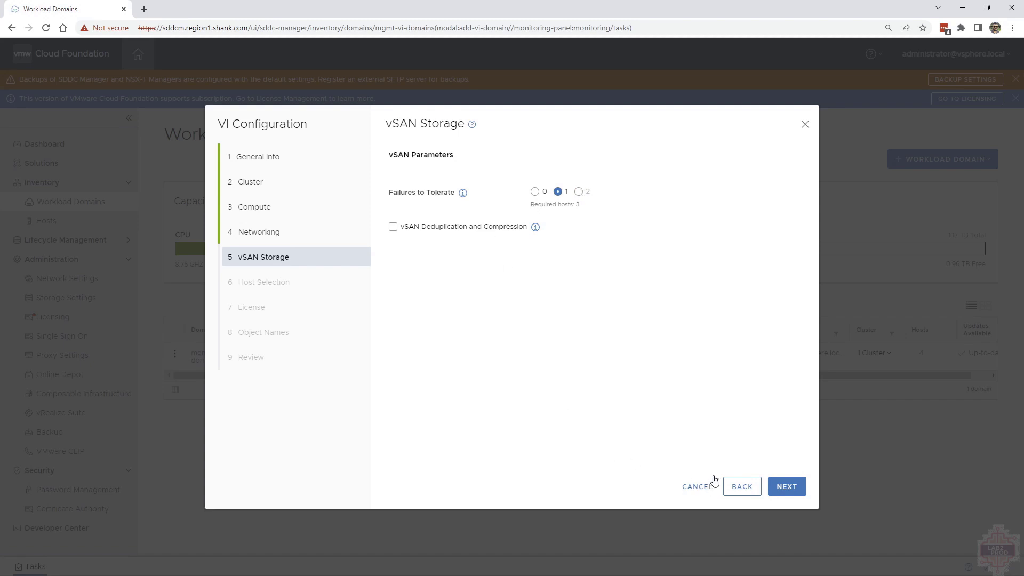
Select all three available wld hosts for the workload domain
left_click(786, 486)
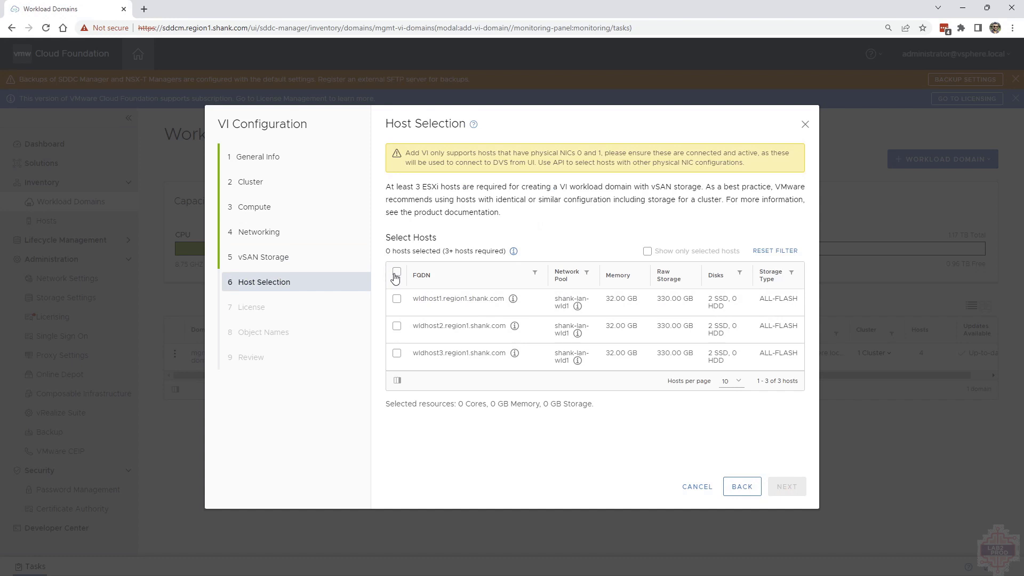
left_click(397, 270)
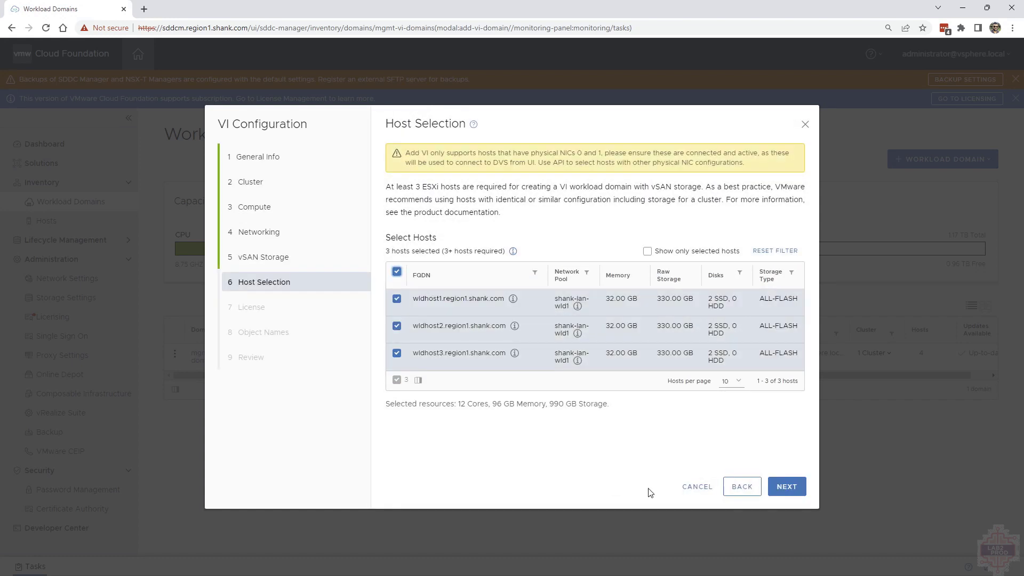
mouse_move(786, 487)
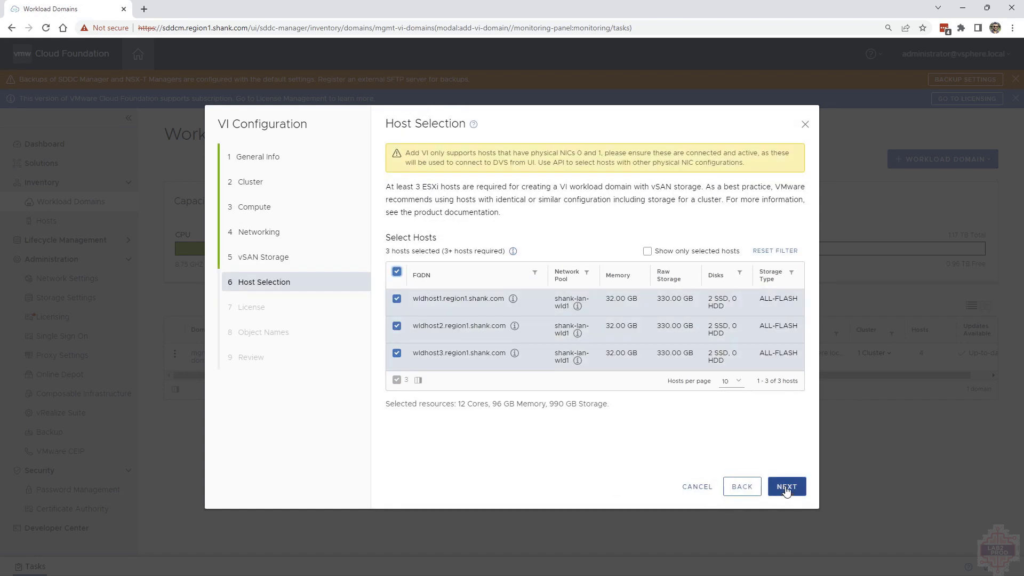
left_click(786, 486)
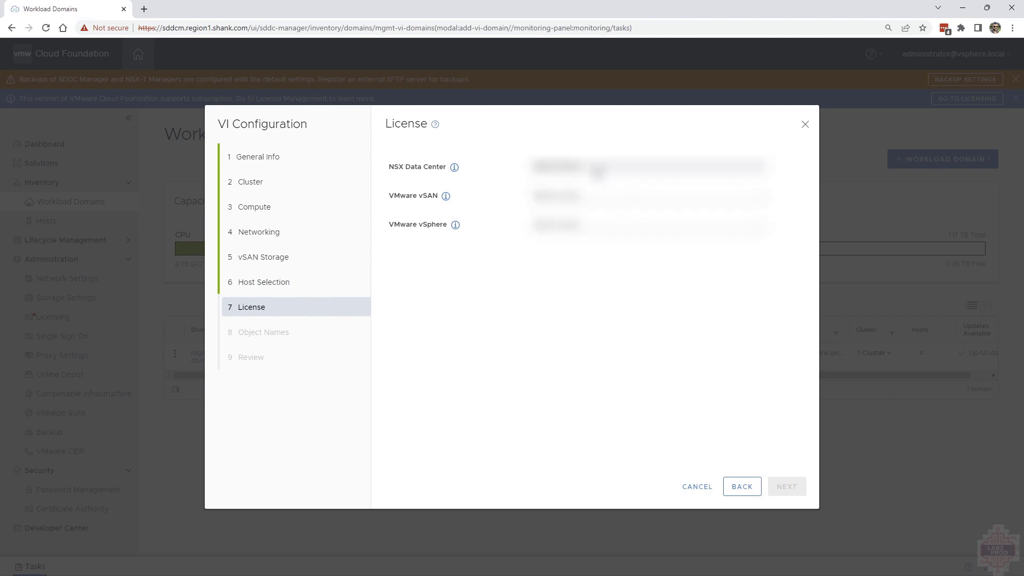
Assign the license keys, accept the generated object names and reach the Review step
triple_click(653, 196)
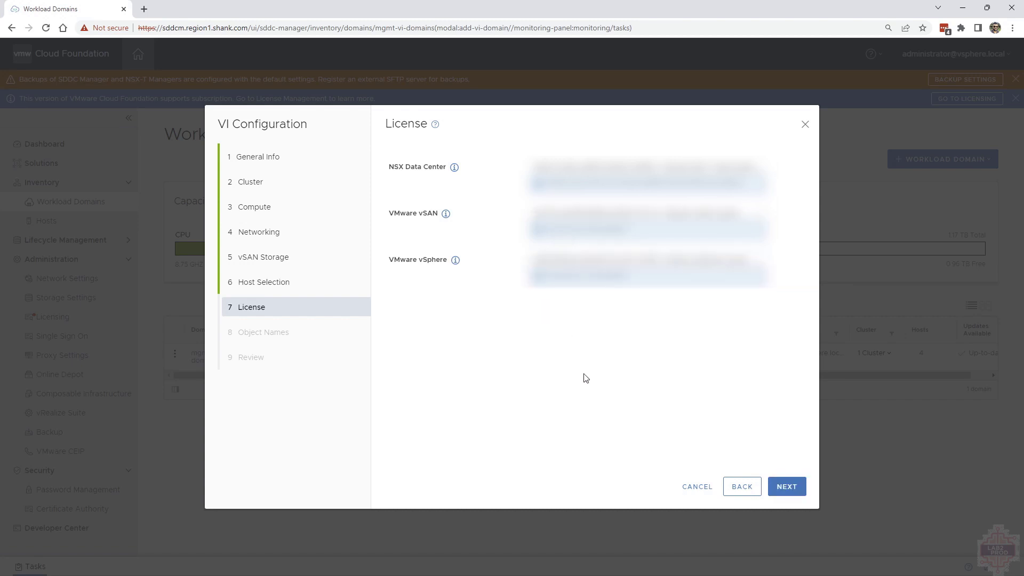
left_click(786, 486)
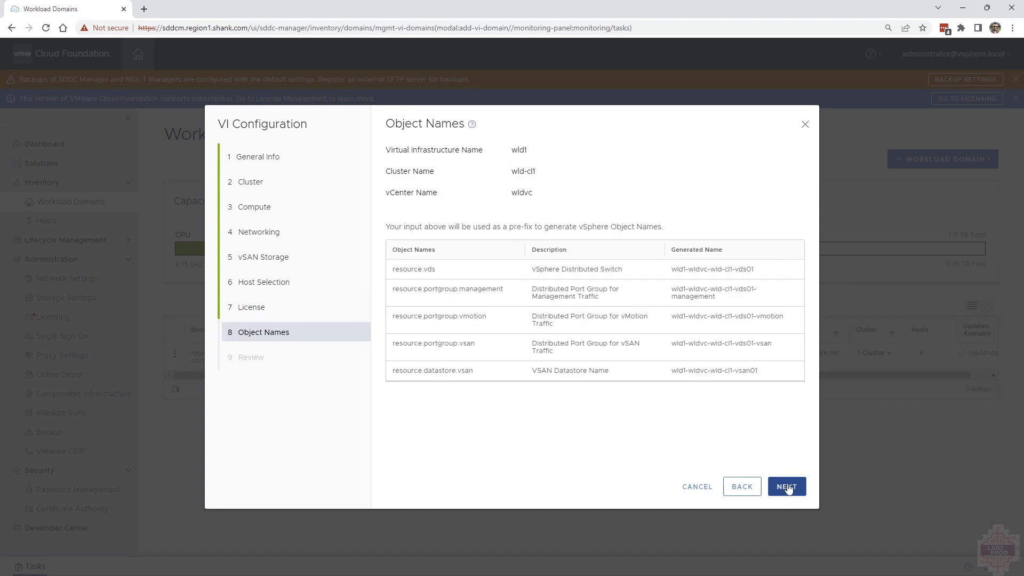
left_click(786, 486)
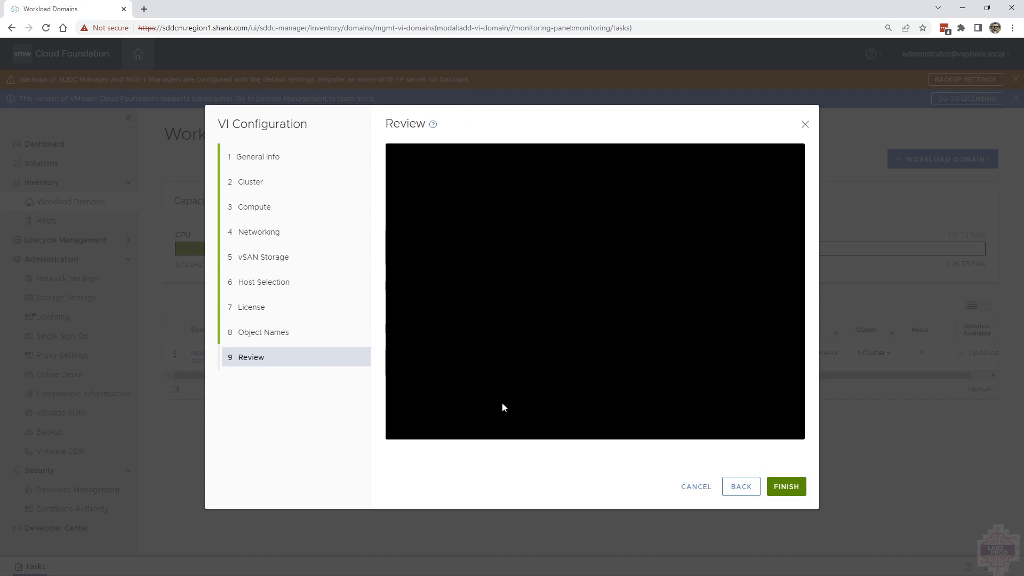
mouse_move(359, 534)
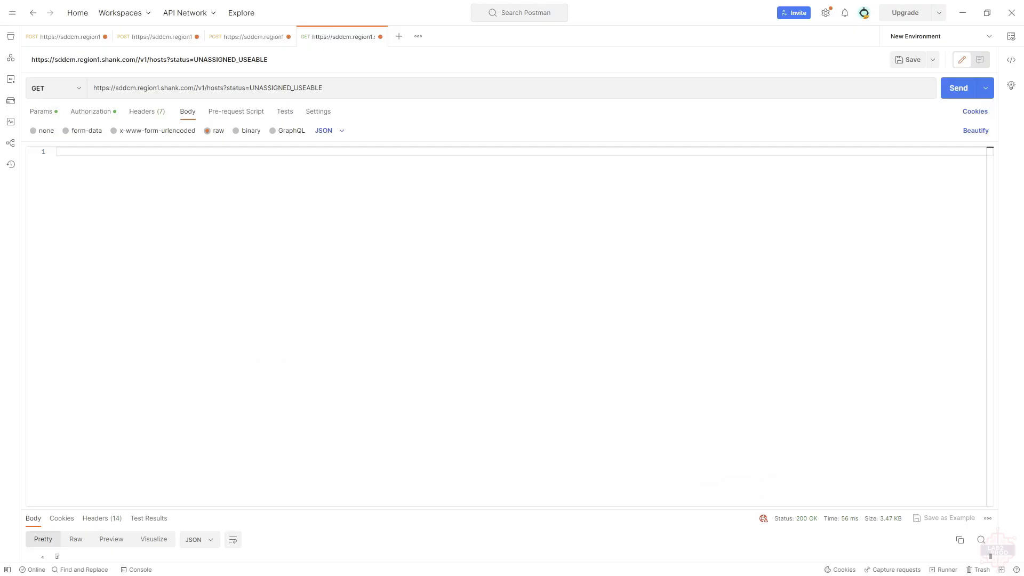
mouse_move(678, 310)
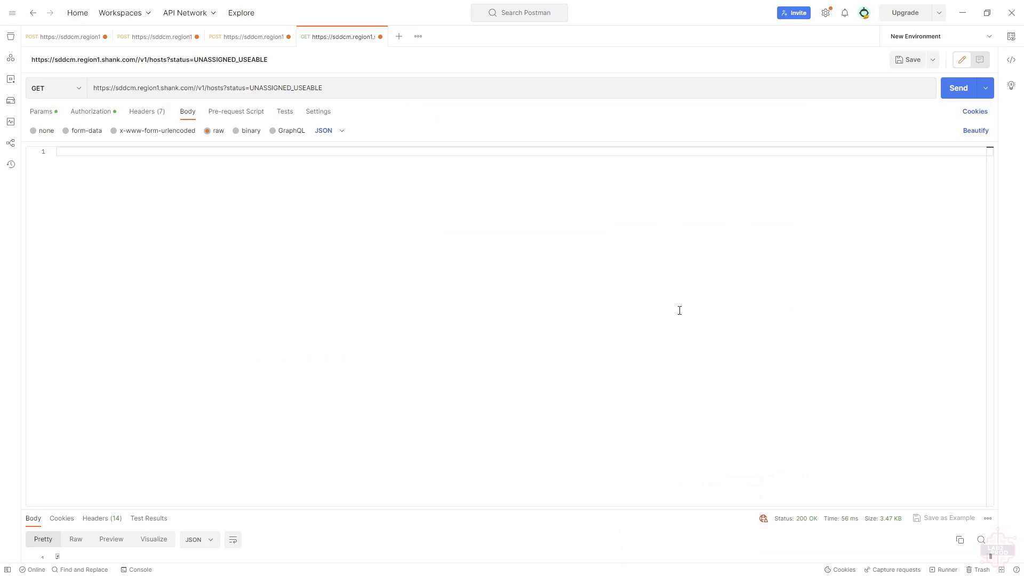
Send GET hosts?status=UNASSIGNED_USEABLE and scroll through the returned host ids
left_click(967, 87)
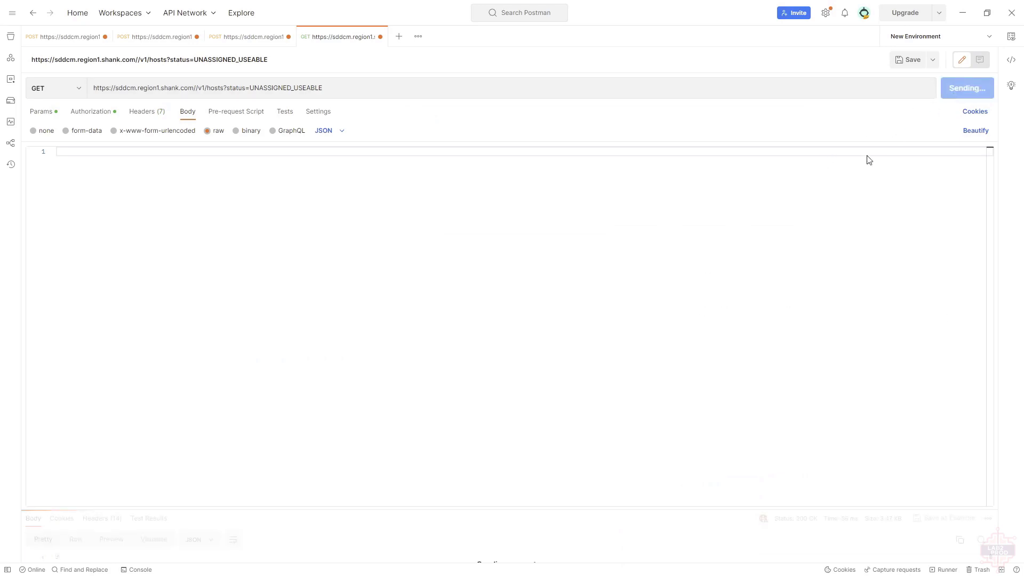
left_click(958, 87)
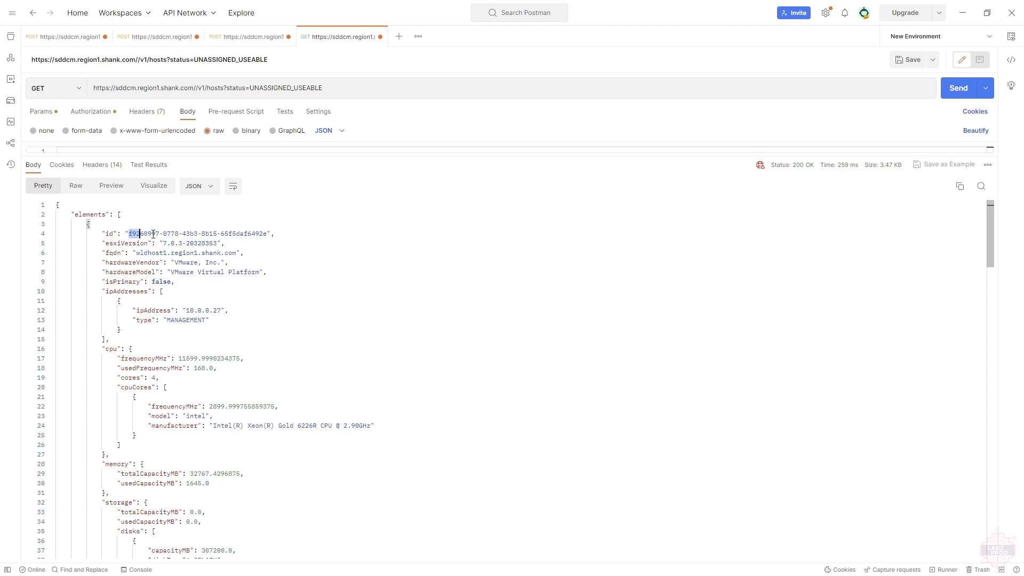
scroll("down", 3)
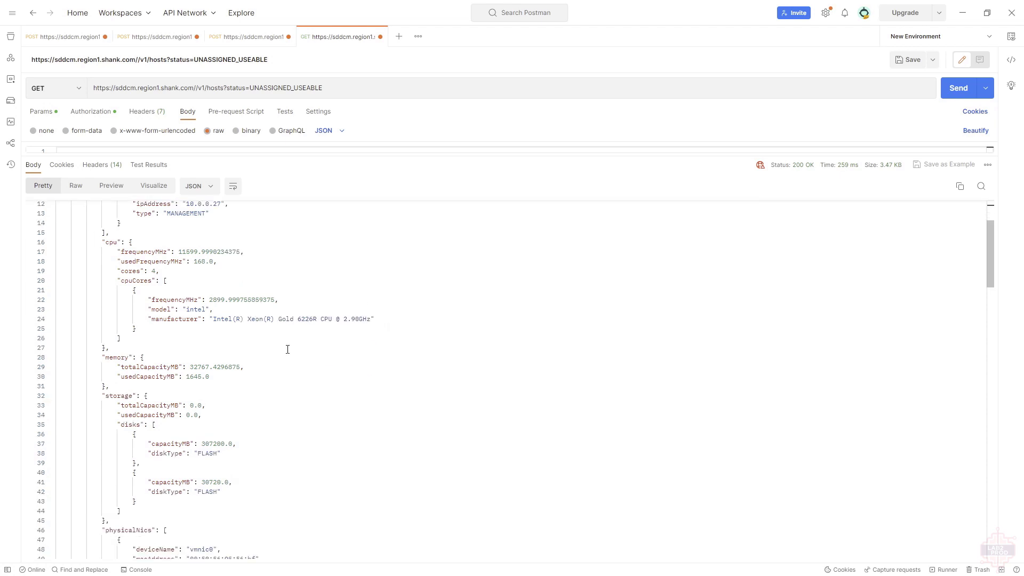
scroll("down", 3)
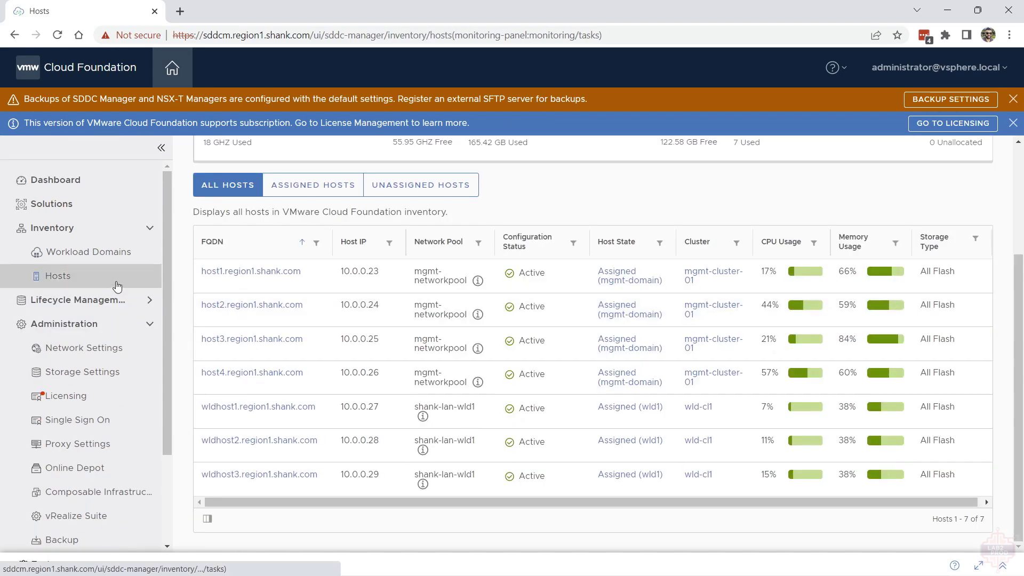
mouse_move(251, 307)
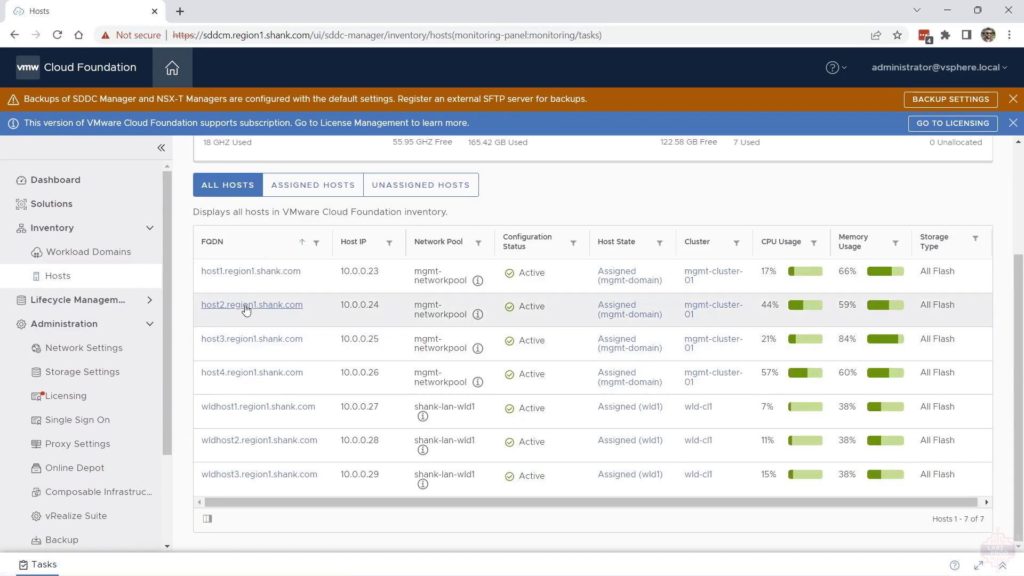
Show the All Hosts inventory with wldhost1–3 assigned to wld1 in cluster wld-cl1
left_click(252, 304)
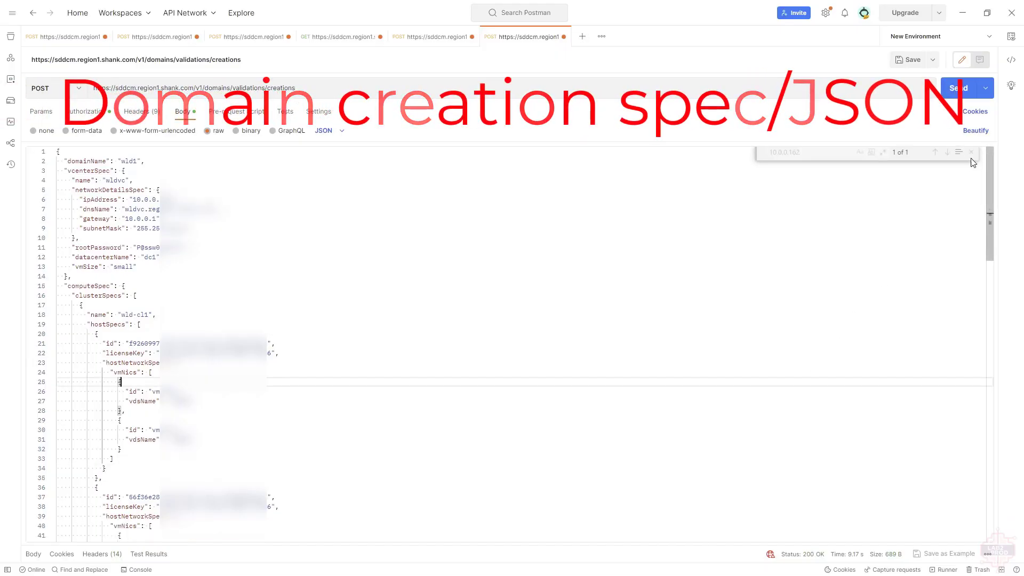
scroll("down", 3)
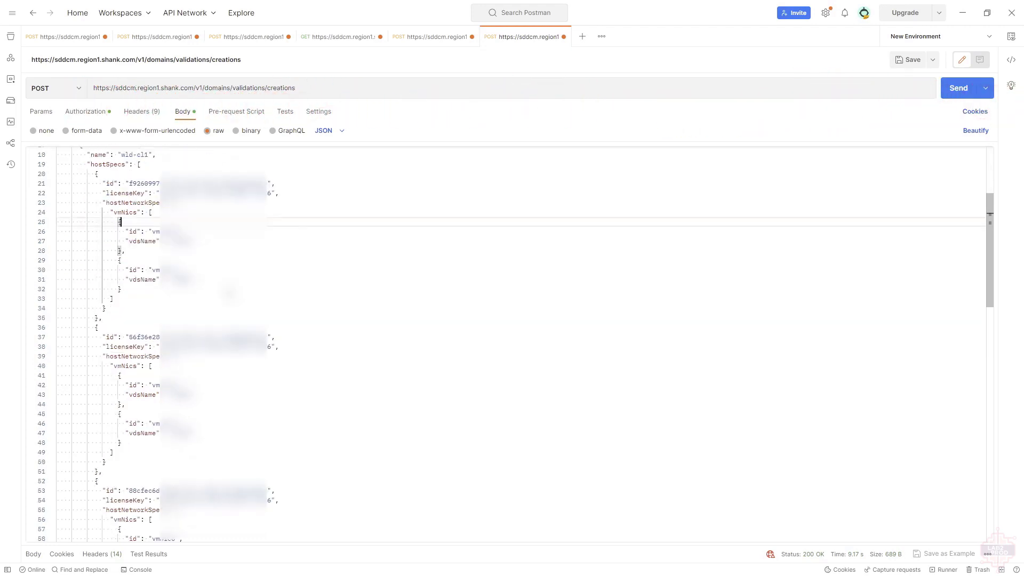
scroll("down", 3)
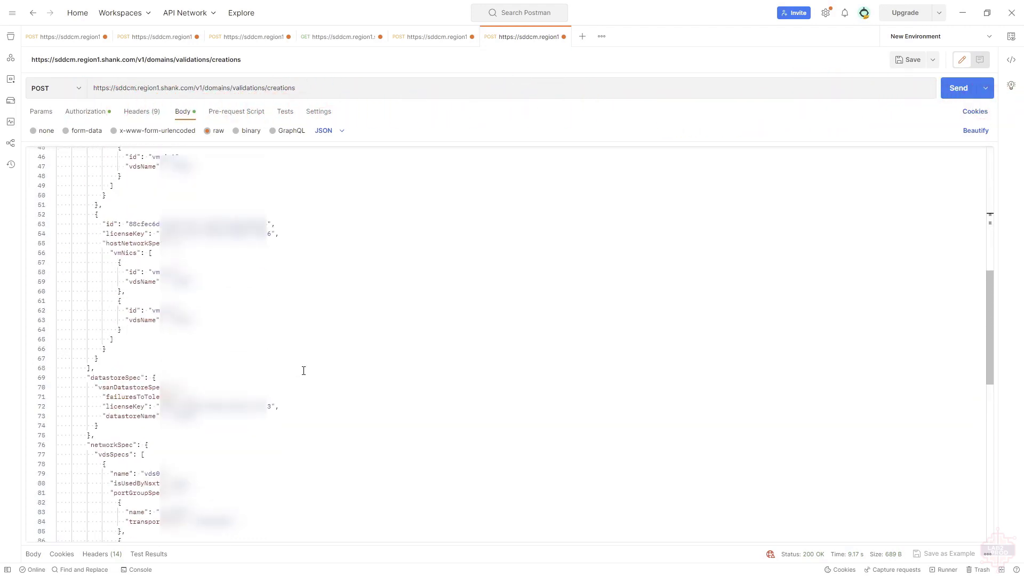
scroll("up", 3)
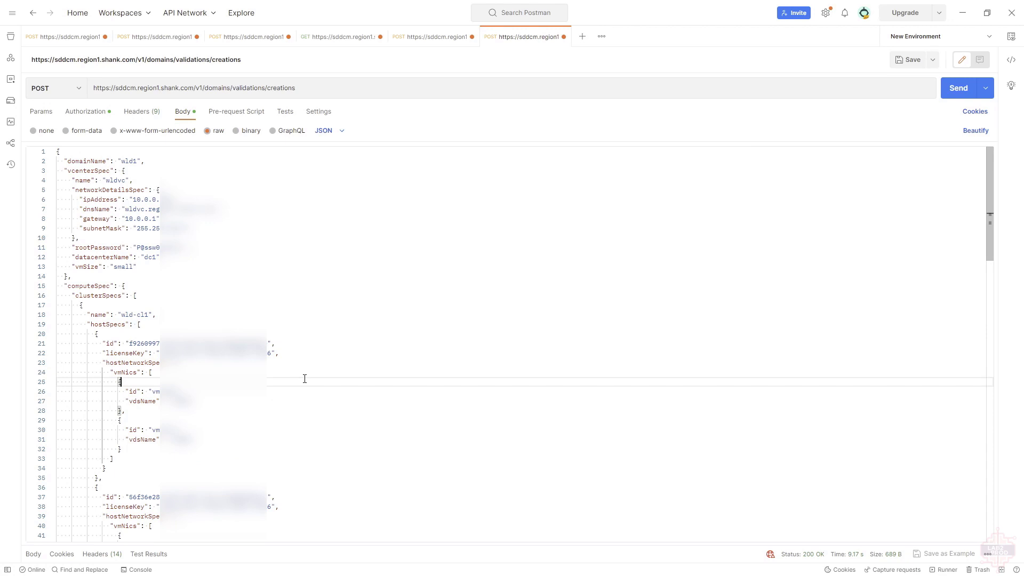
mouse_move(819, 385)
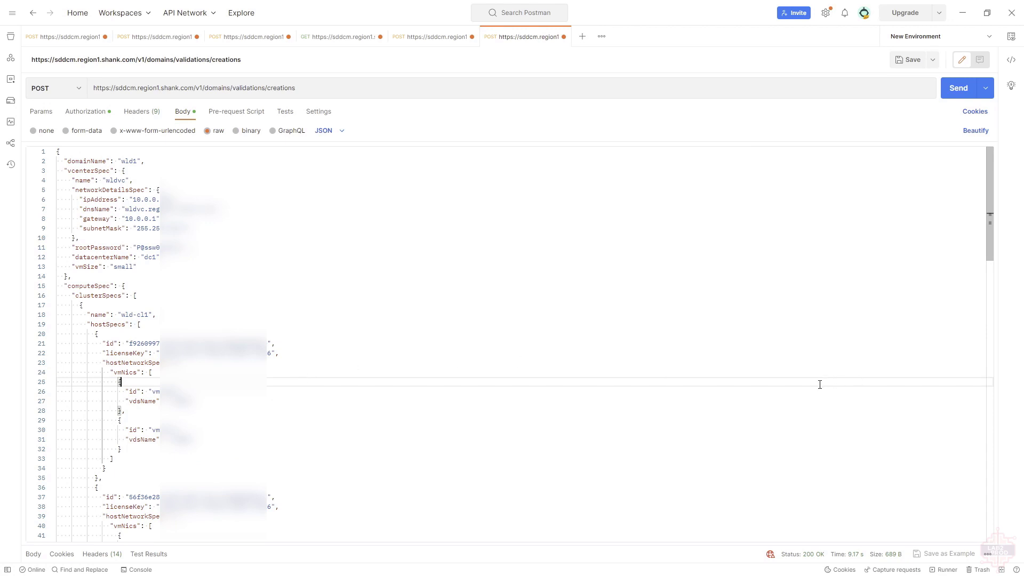
mouse_move(982, 236)
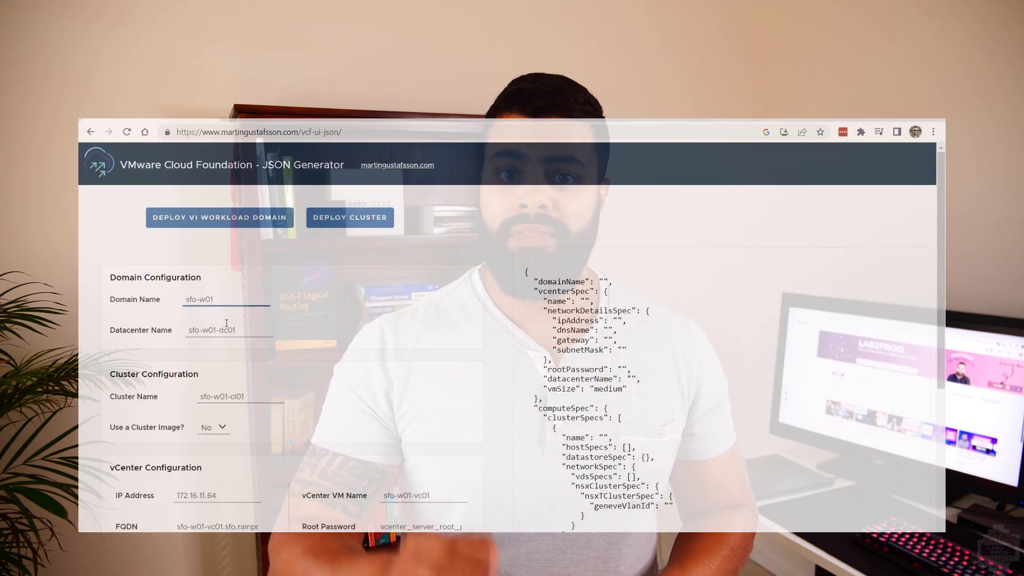
Enter domain1, dc1, cl1 and vCenter IP 172.16.0.200 so the JSON preview updates
type("domain1")
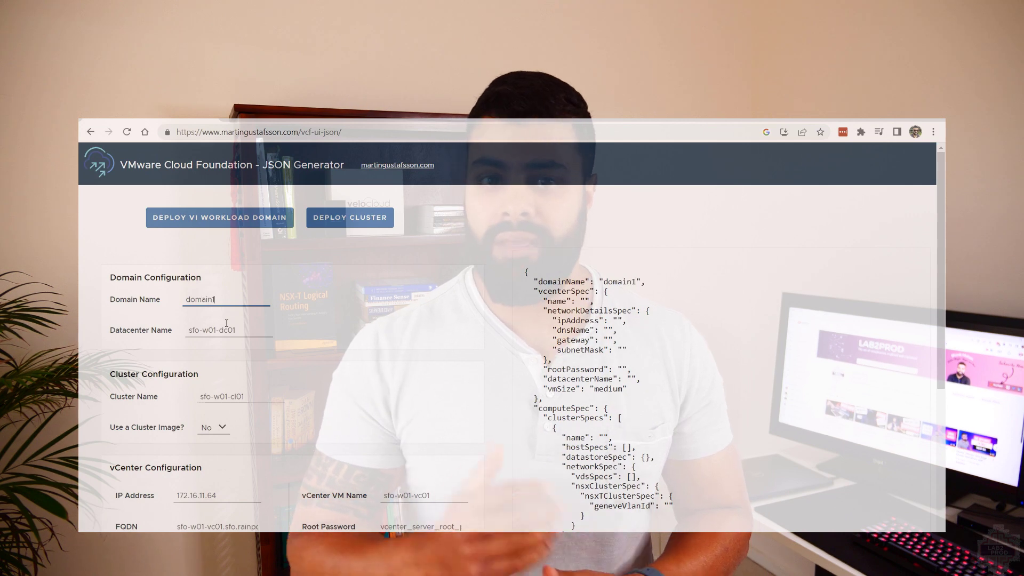
type("dc1")
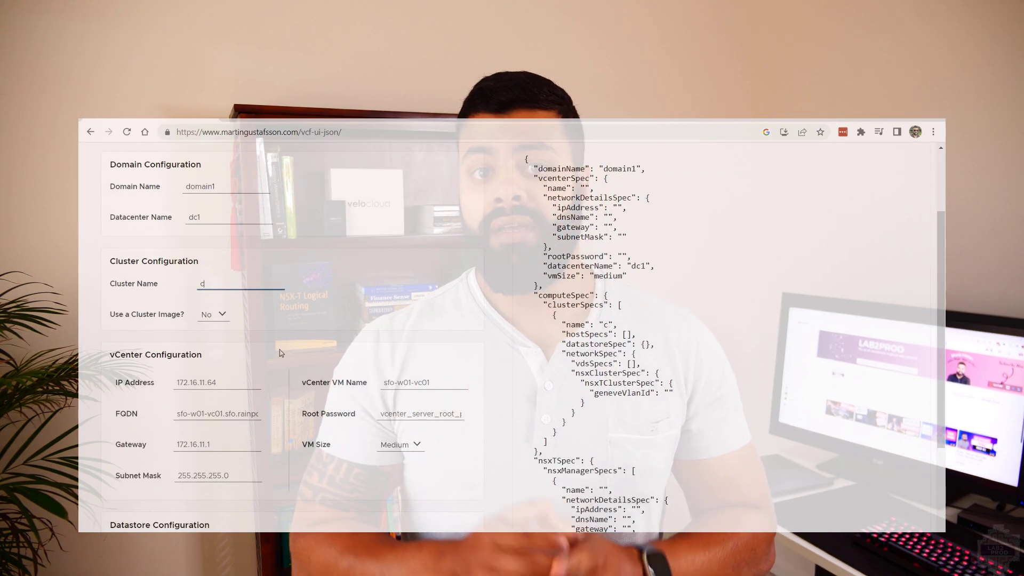
type("l1")
left_click(218, 382)
type("172.16.0.200")
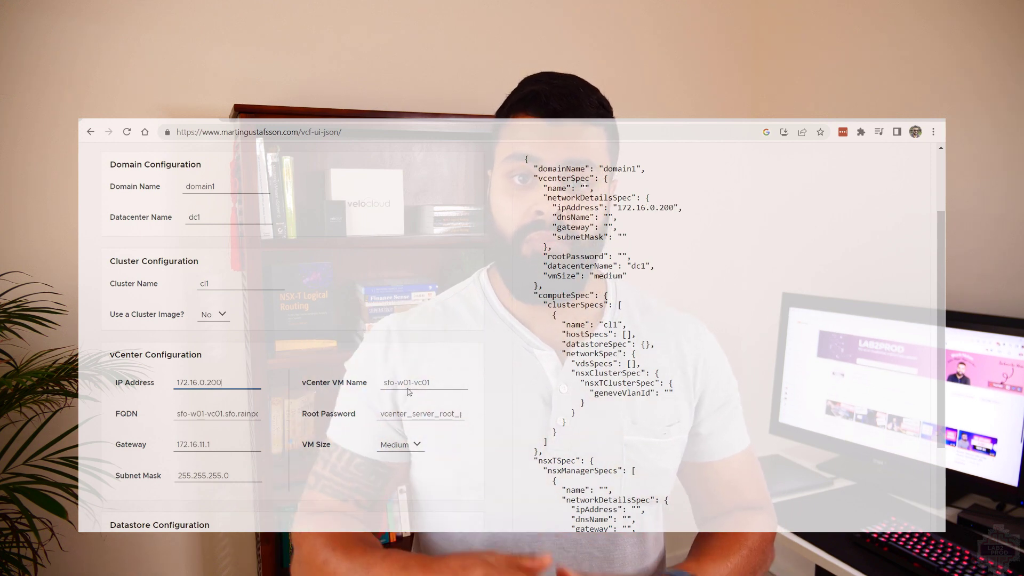
scroll("down", 3)
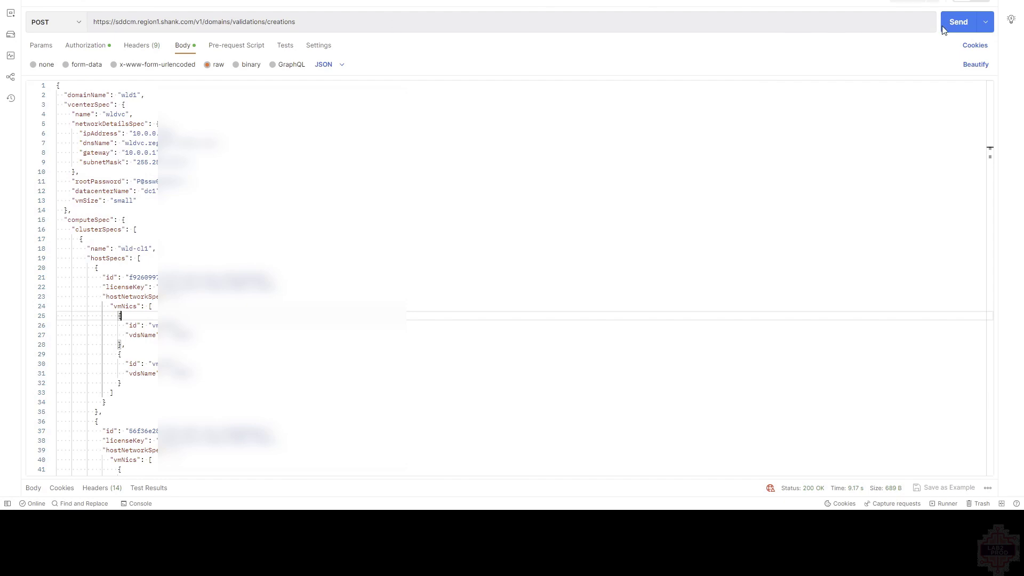
Validate the wld1 domain spec, then POST it to /v1/domains to create the domain
left_click(957, 22)
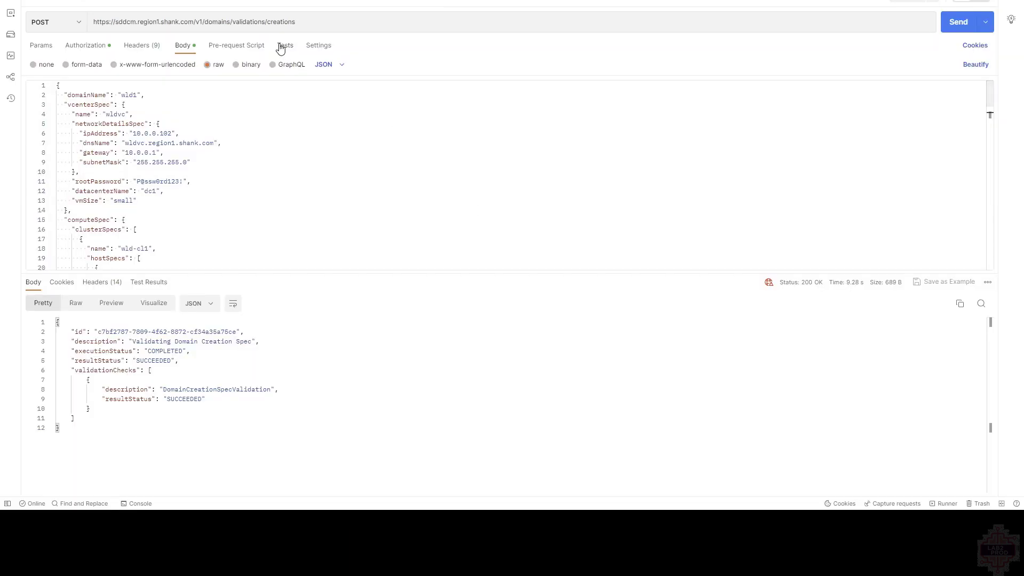
mouse_move(219, 15)
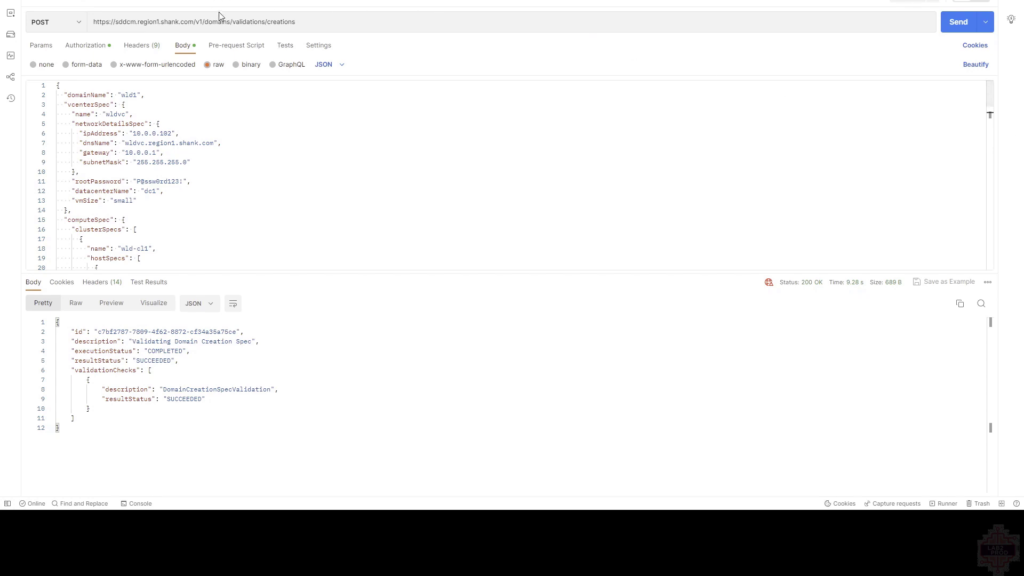
double_click(264, 21)
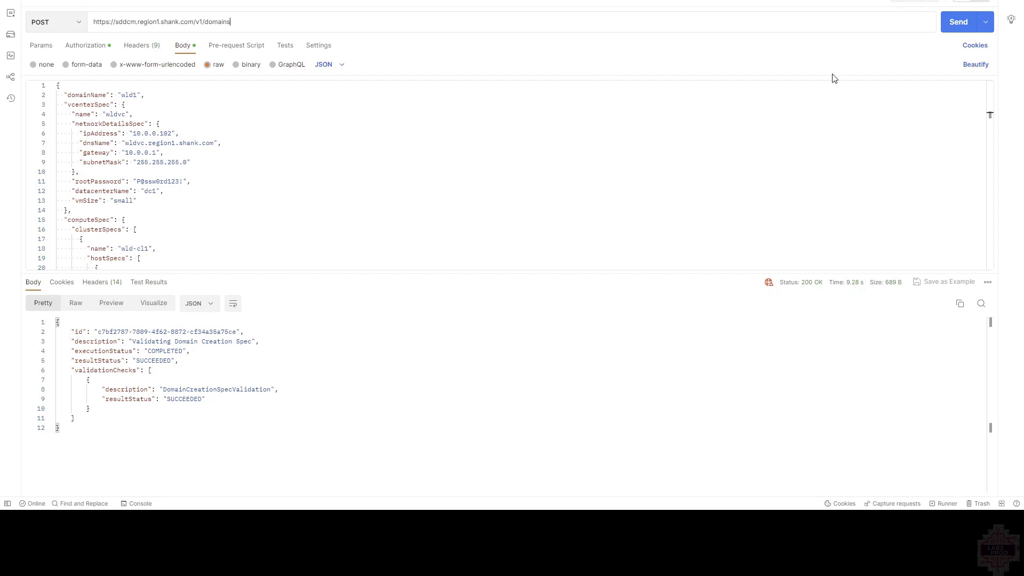
left_click(958, 21)
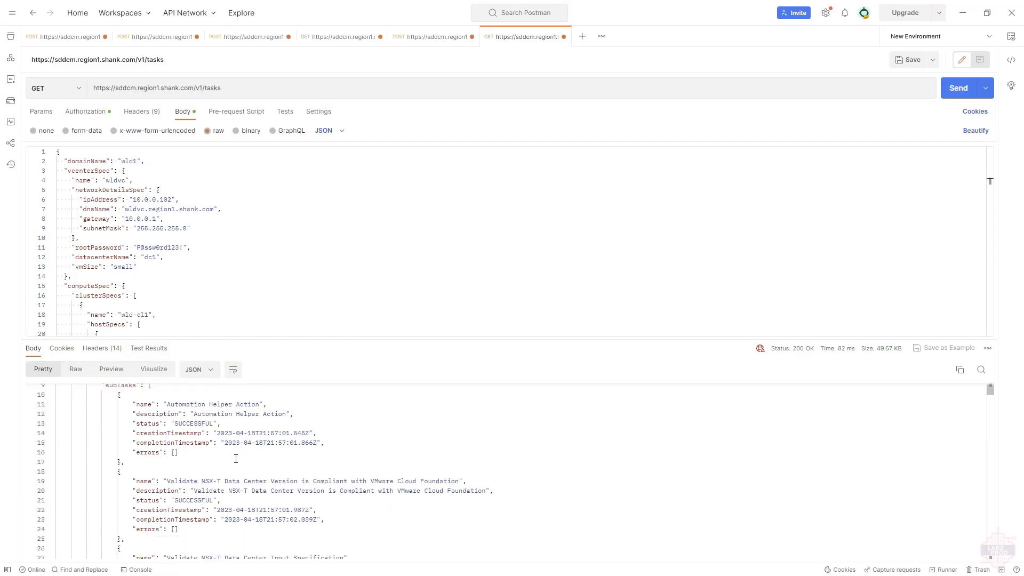
Fetch the Creating Workload Domain: wld1 task by its id and read its In Progress details
scroll("down", 3)
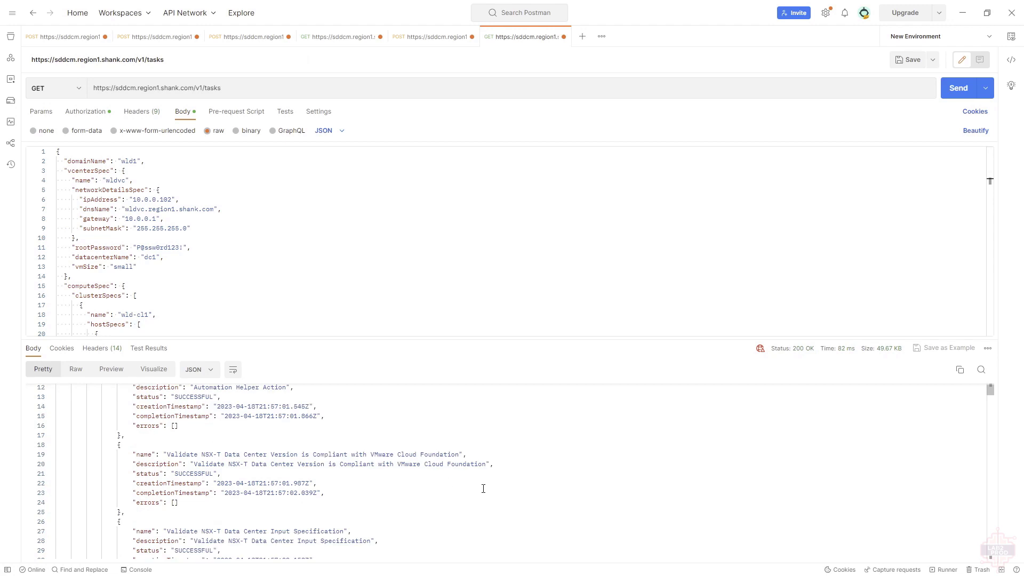
scroll("up", 3)
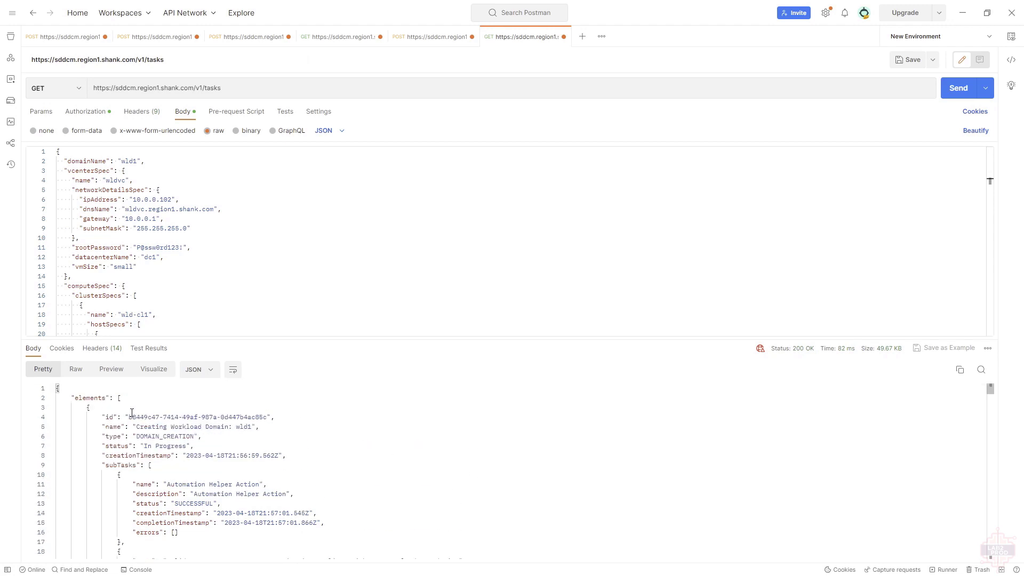
double_click(196, 417)
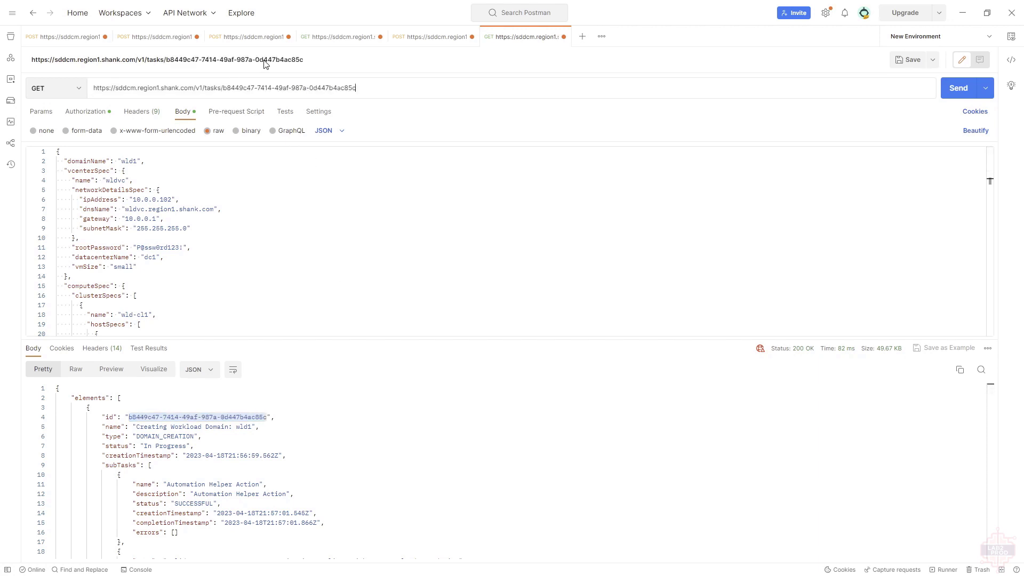
left_click(957, 87)
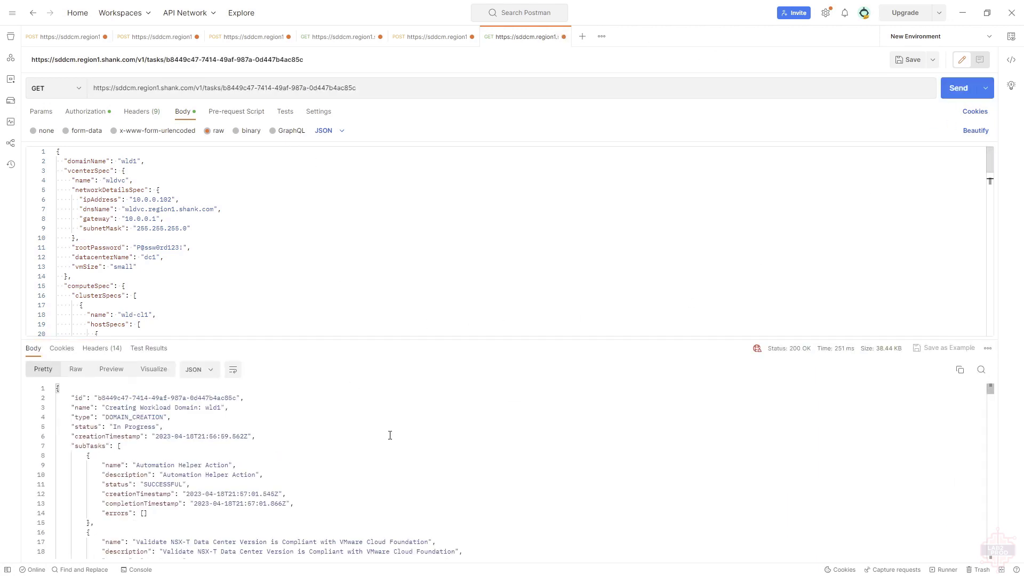
scroll("down", 3)
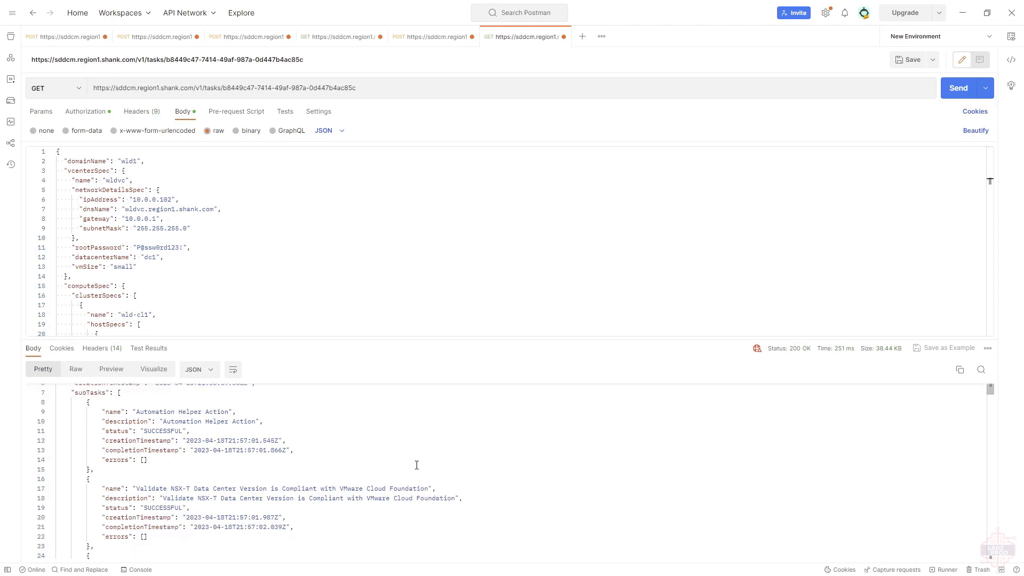
scroll("down", 3)
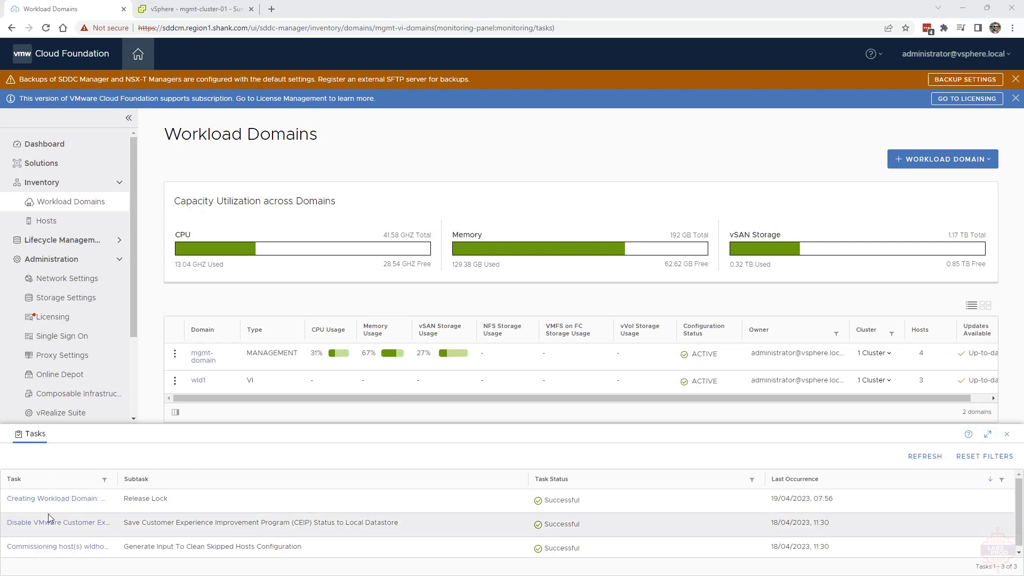
Confirm every subtask of the wld1 creation task succeeded, then close the Tasks panel
left_click(53, 498)
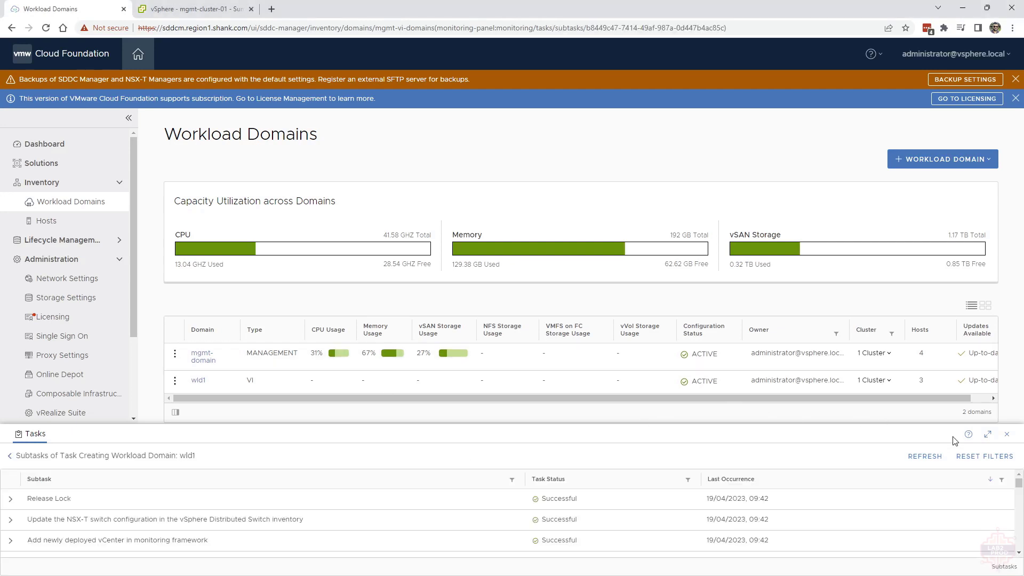
left_click(987, 434)
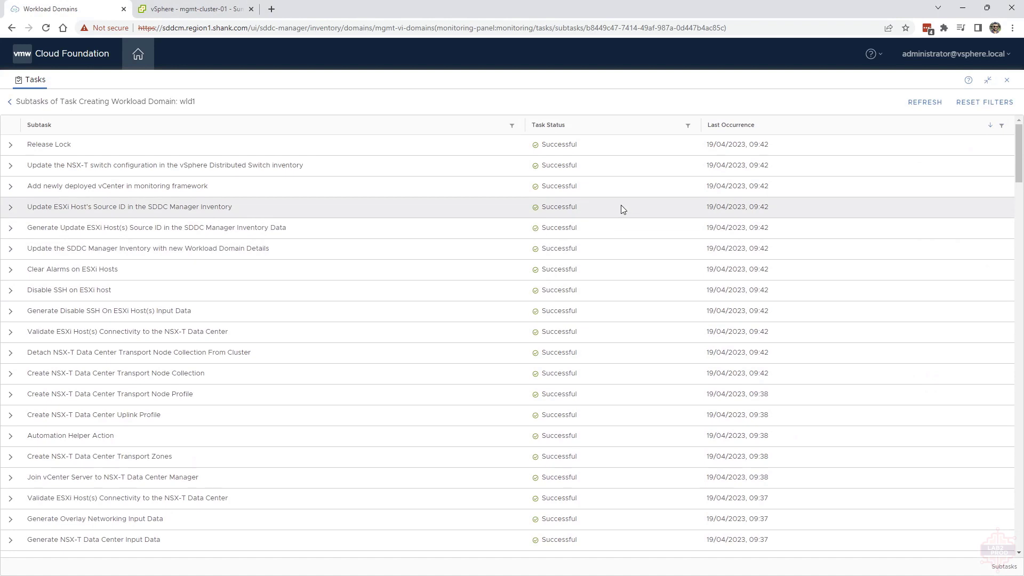
scroll("down", 3)
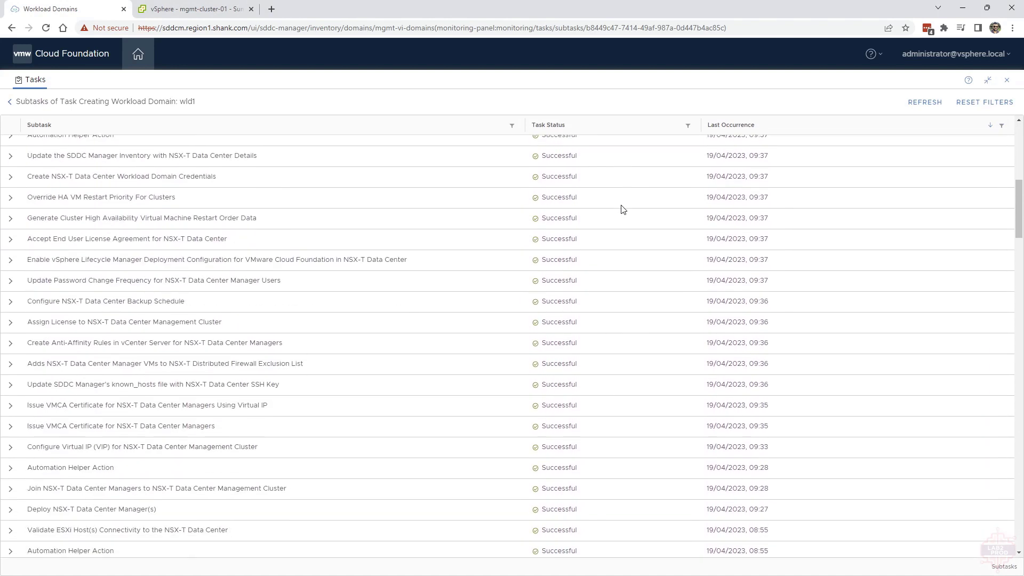
scroll("down", 3)
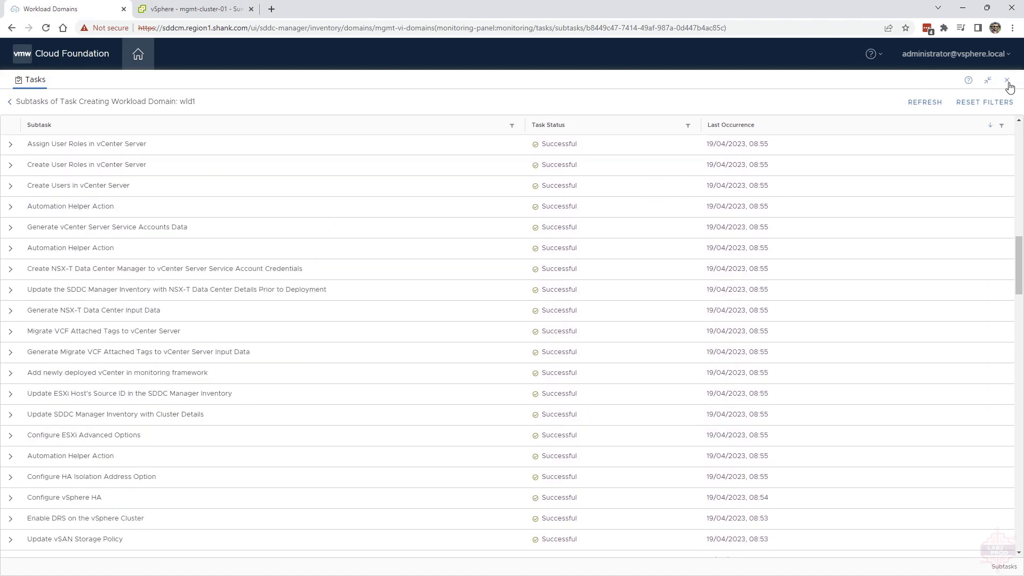
left_click(1011, 80)
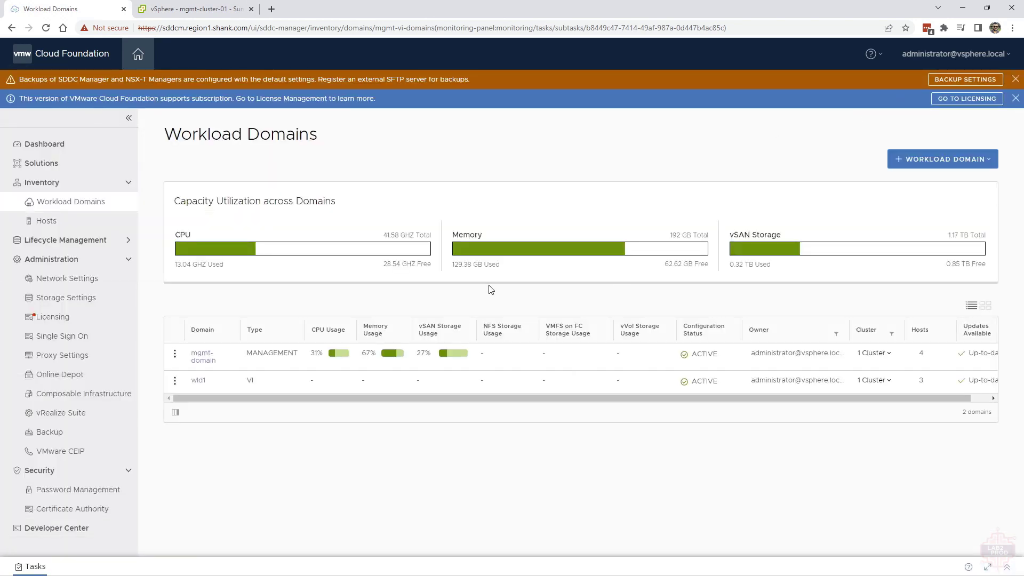
left_click(202, 356)
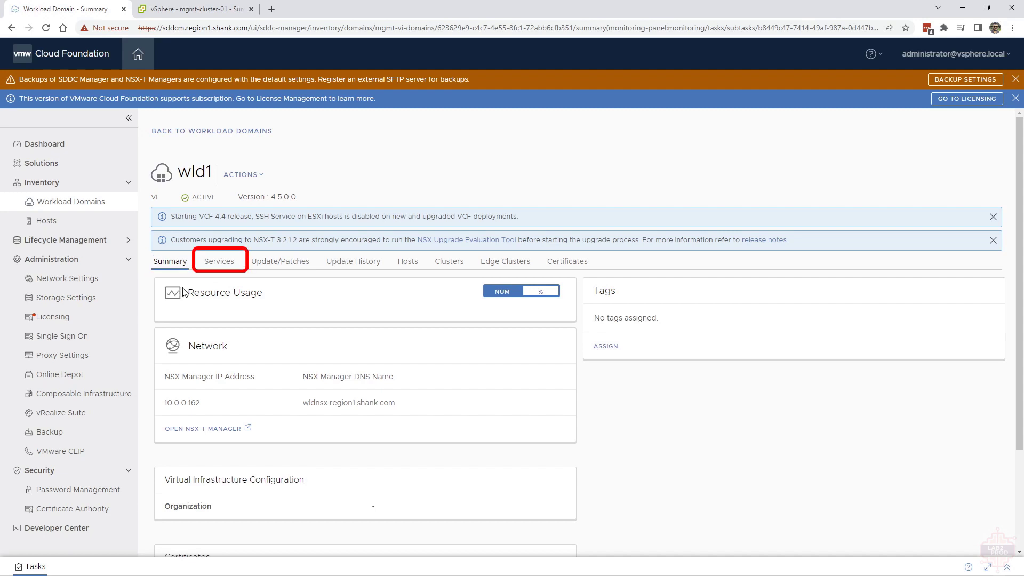
Review wld1's Clusters, Hosts and Certificates, ending on the wld-cl1 cluster summary
scroll("down", 3)
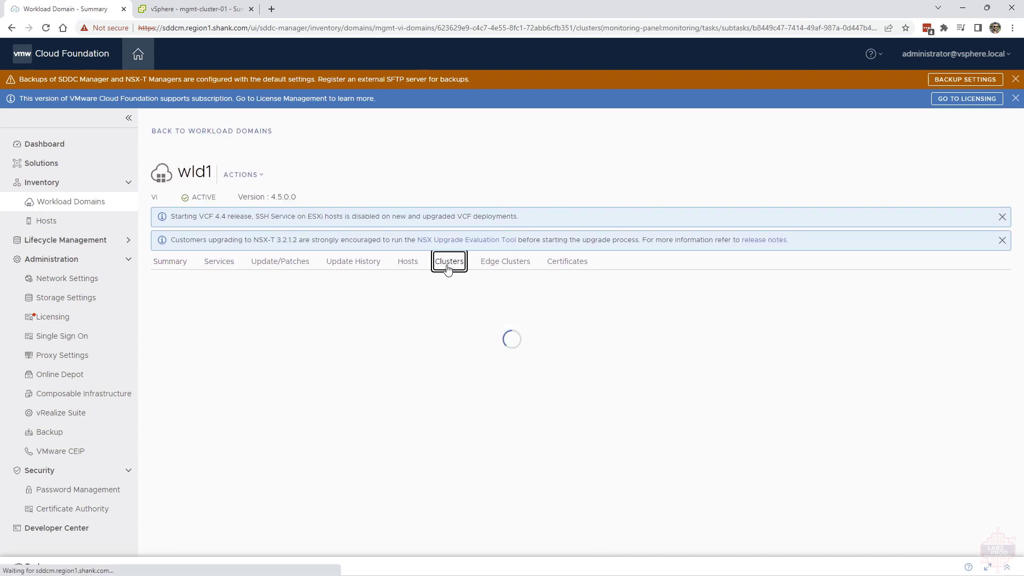
left_click(449, 260)
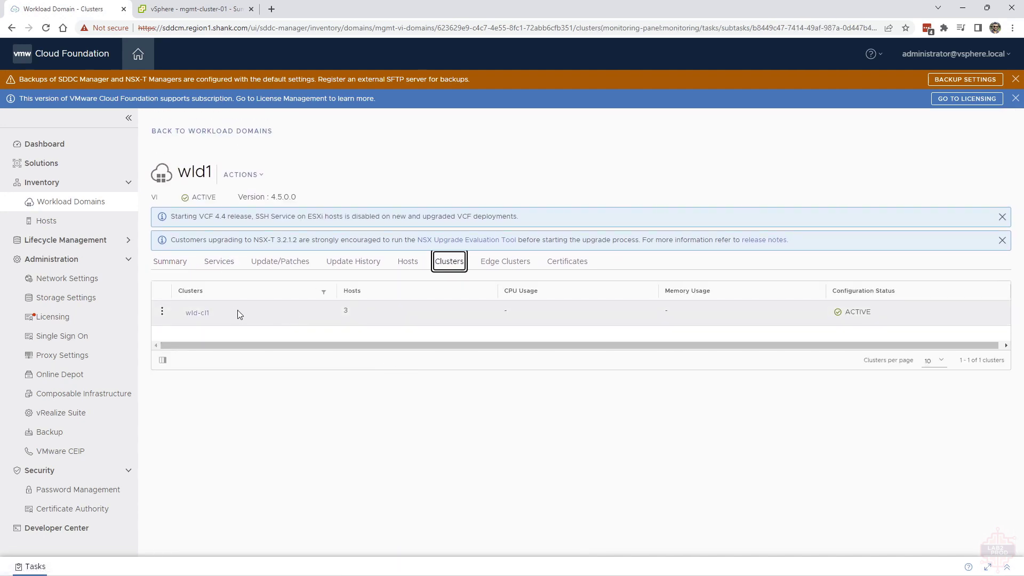
left_click(406, 261)
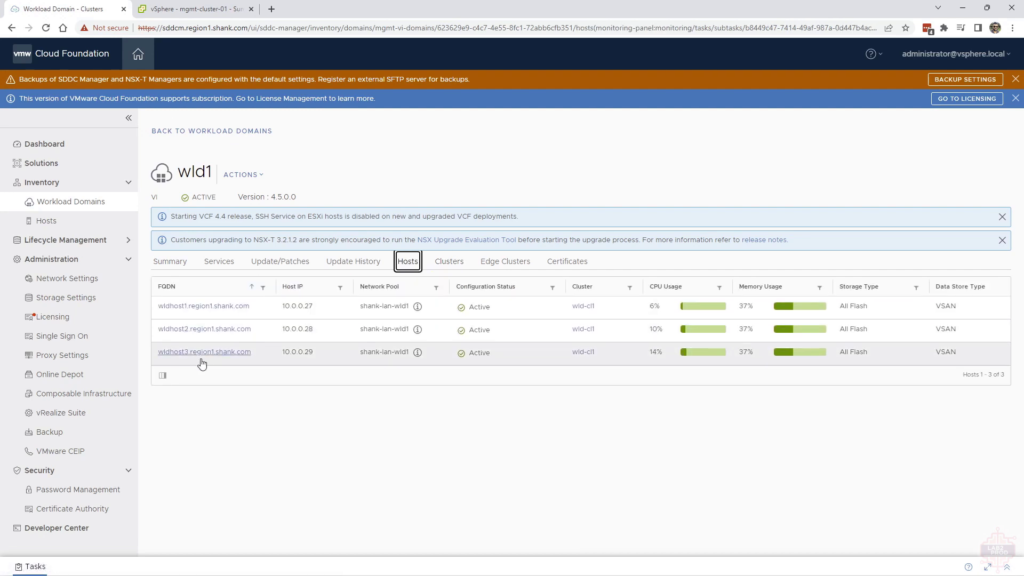
left_click(566, 260)
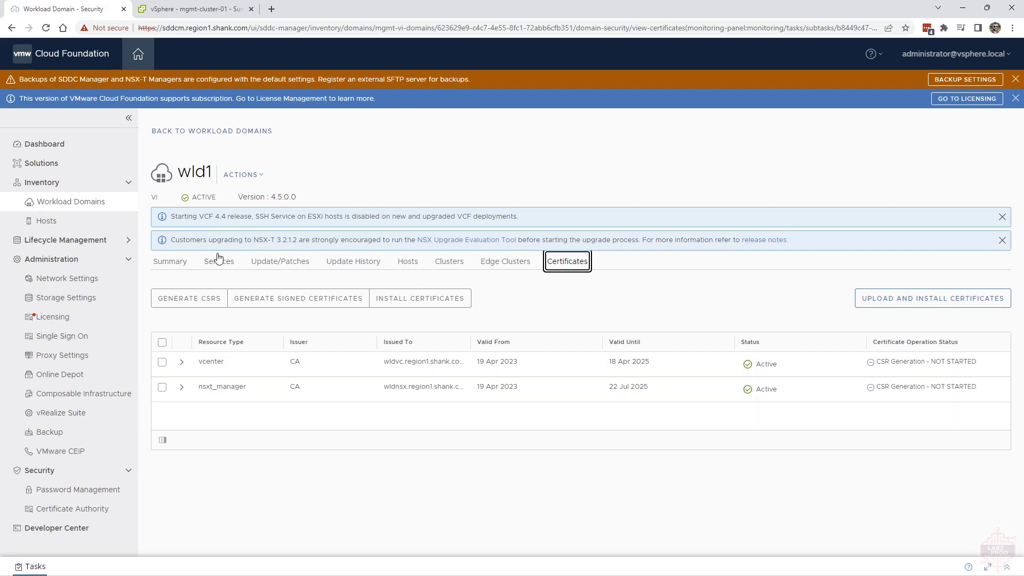
mouse_move(413, 276)
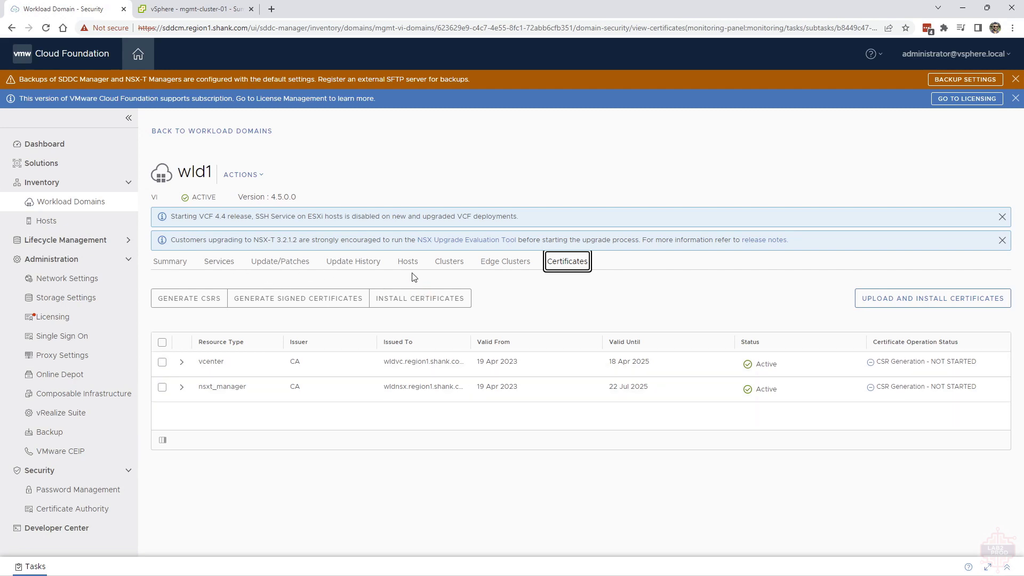
left_click(449, 260)
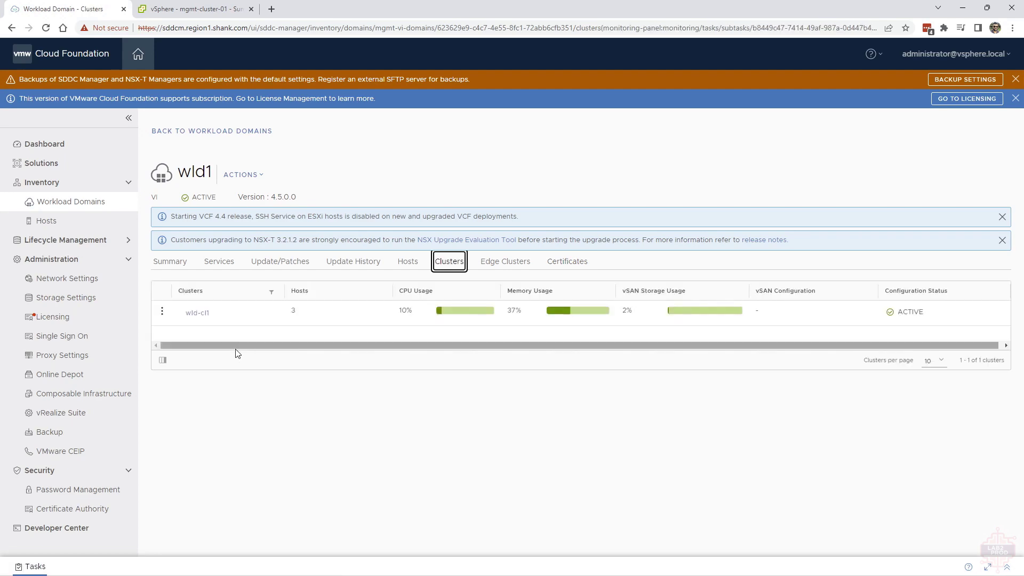
left_click(198, 313)
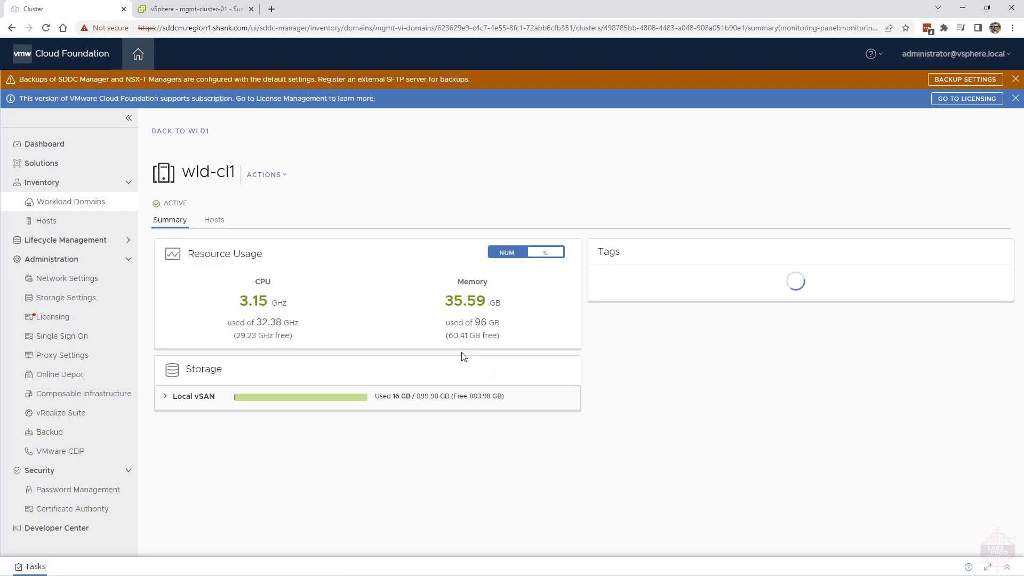
left_click(193, 8)
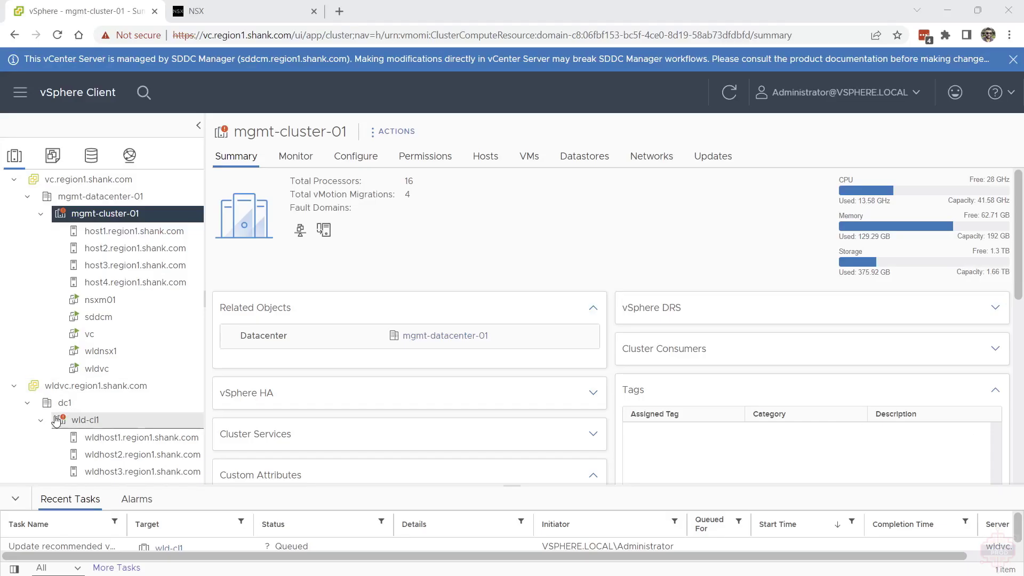
left_click(39, 402)
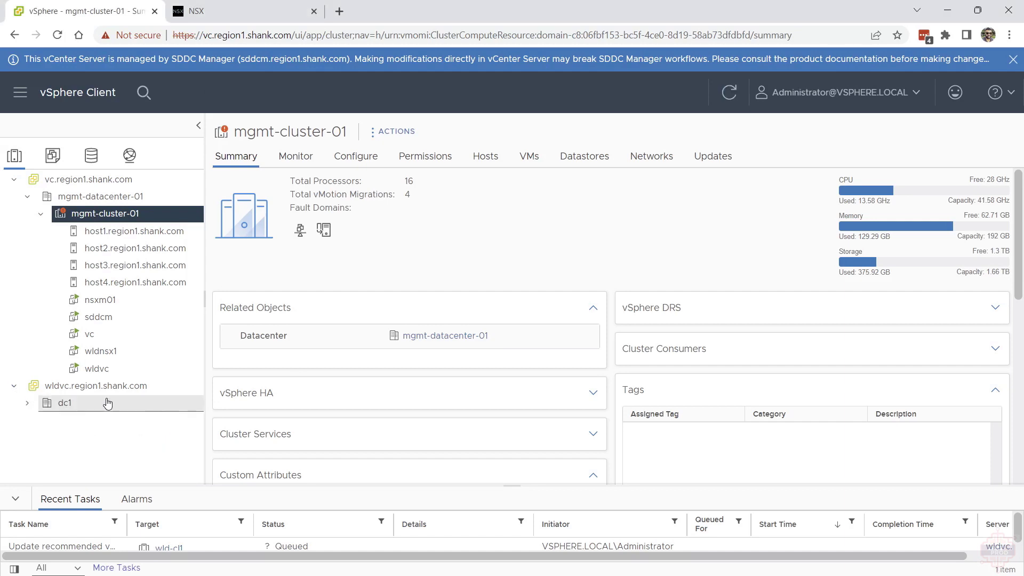
left_click(26, 404)
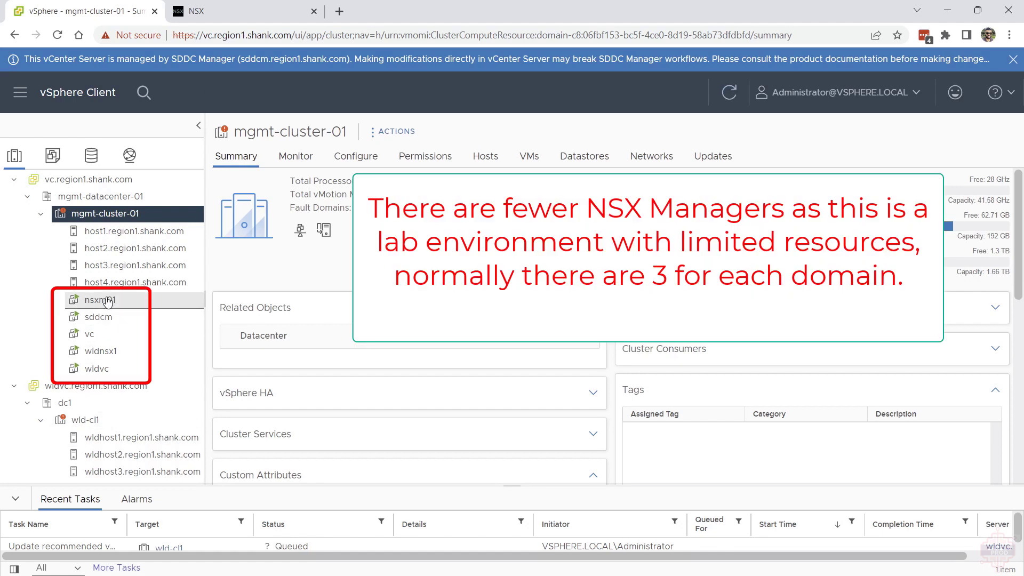
mouse_move(485, 407)
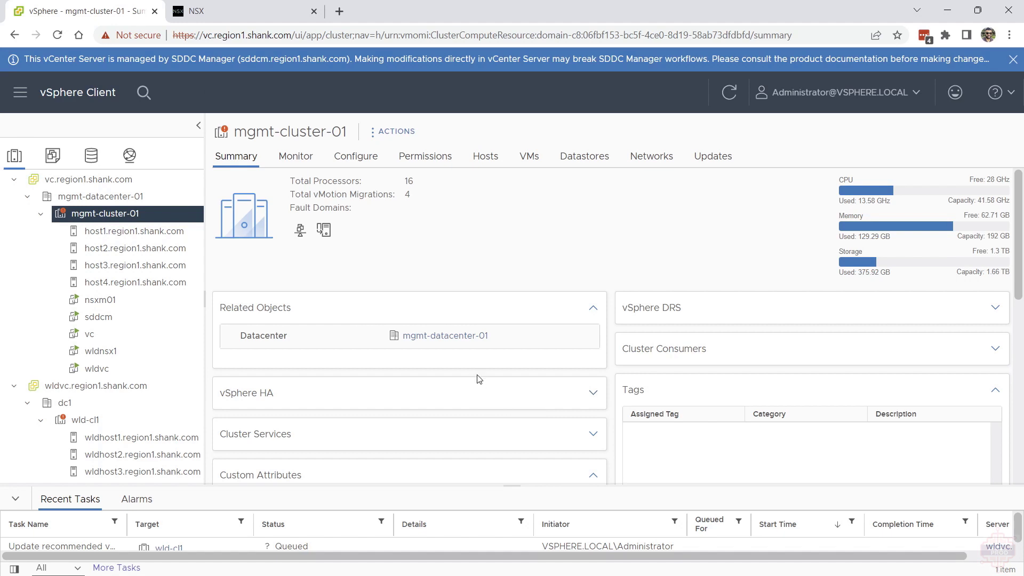
mouse_move(266, 228)
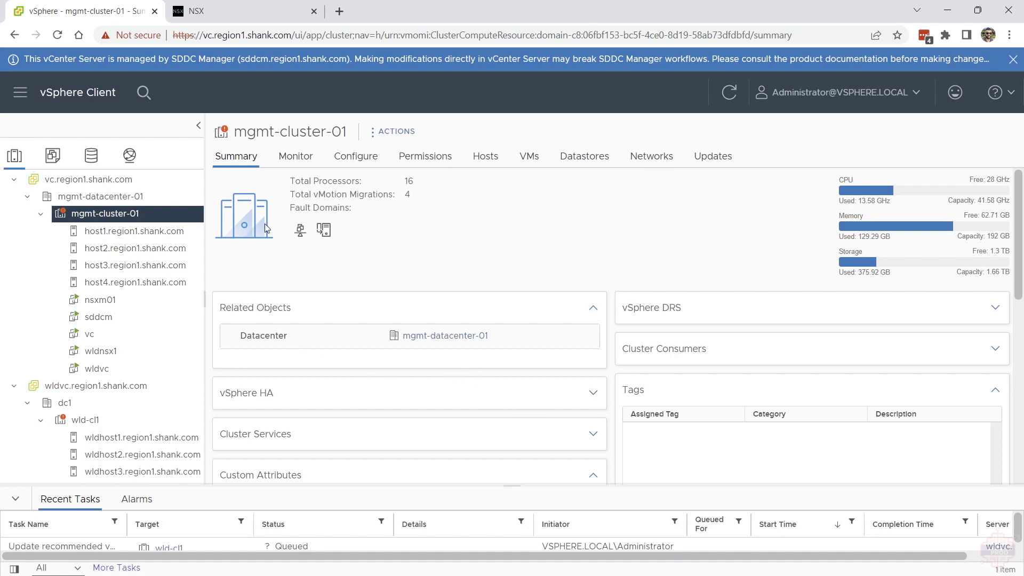
left_click(245, 11)
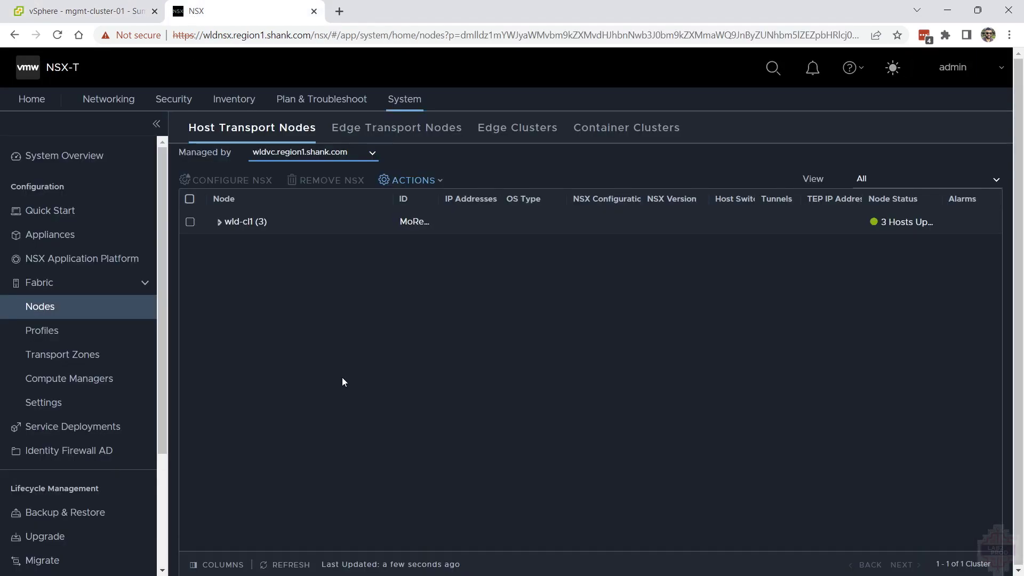
Expand wld-cl1 to verify wldhost1–3 show NSX configuration Success, then list compute managers showing wldvc Up
left_click(220, 222)
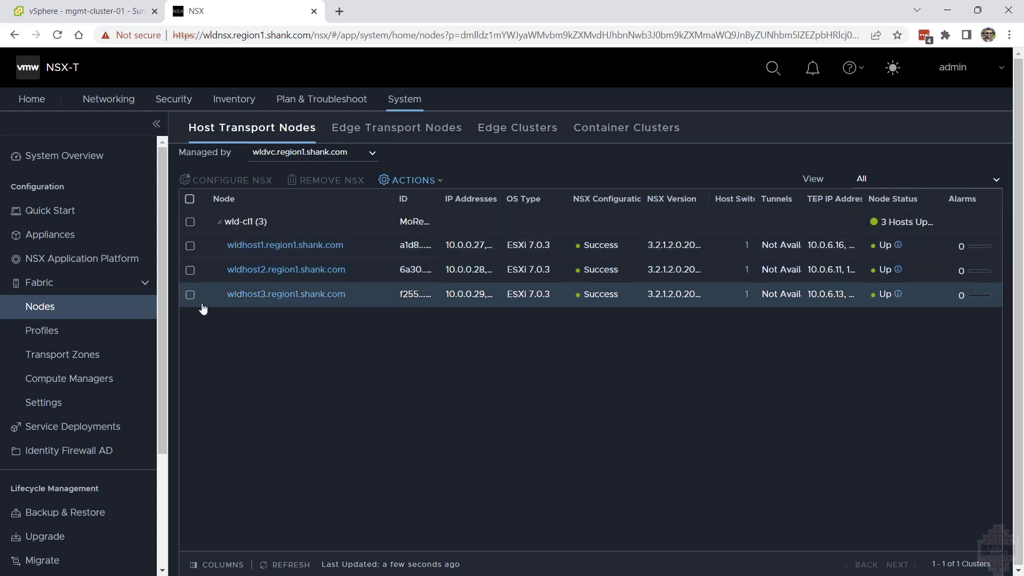
mouse_move(72, 426)
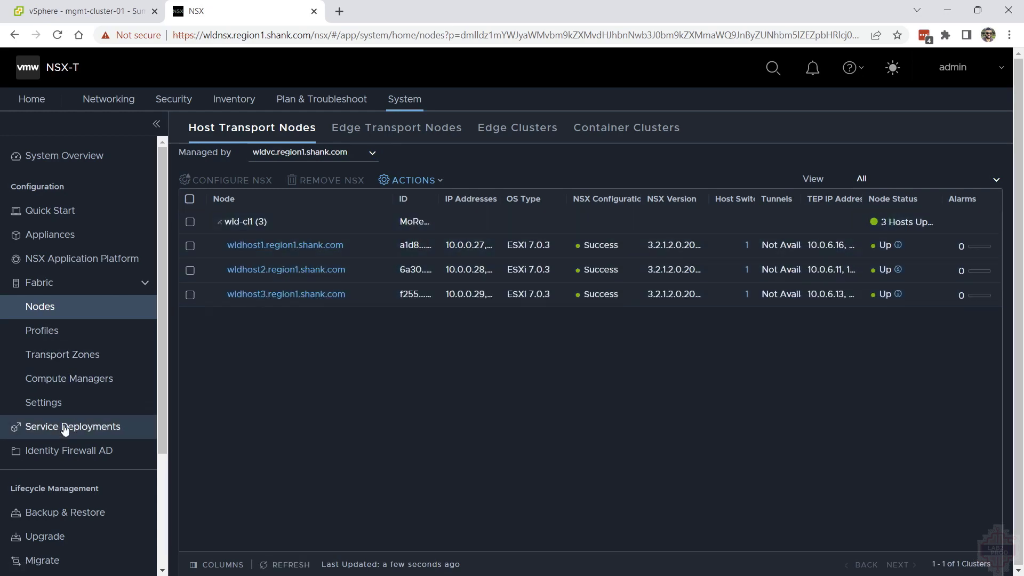
left_click(69, 378)
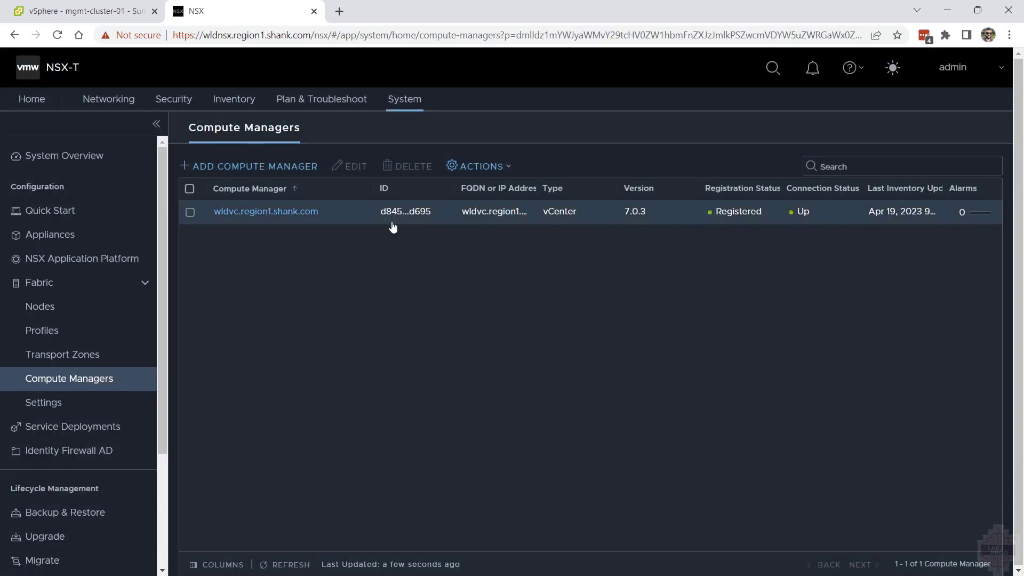